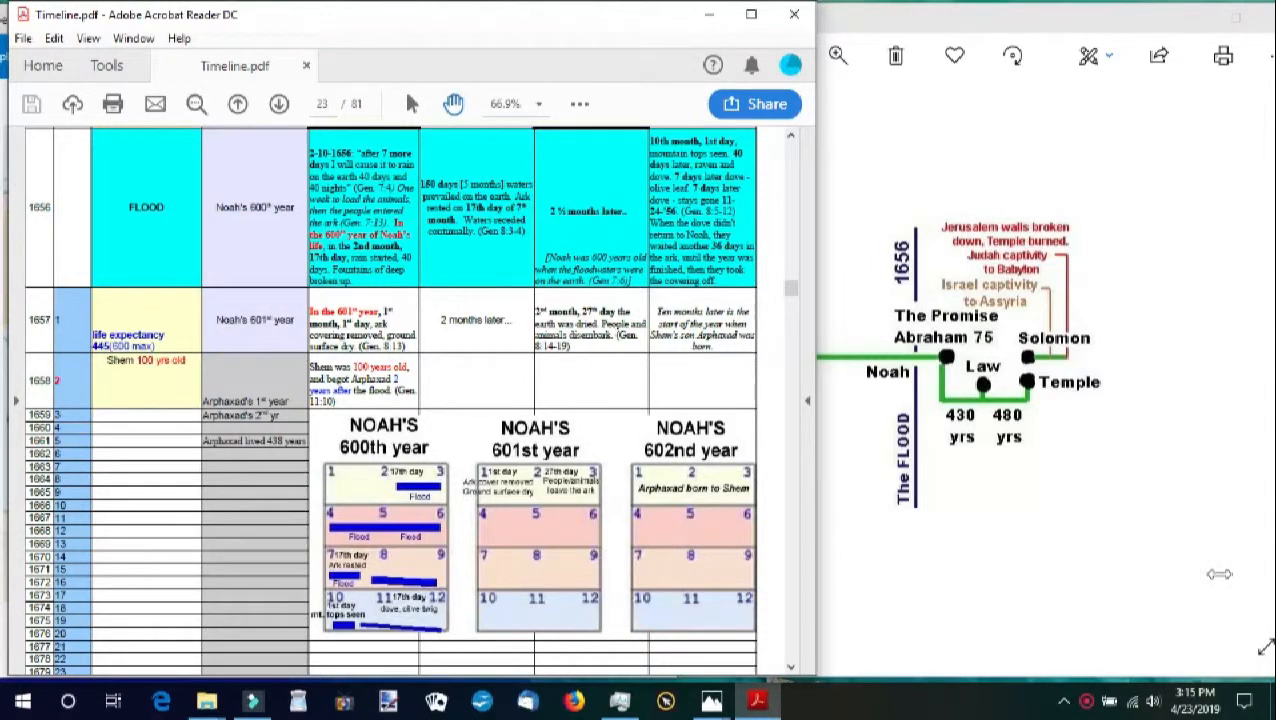
mouse_move(581, 388)
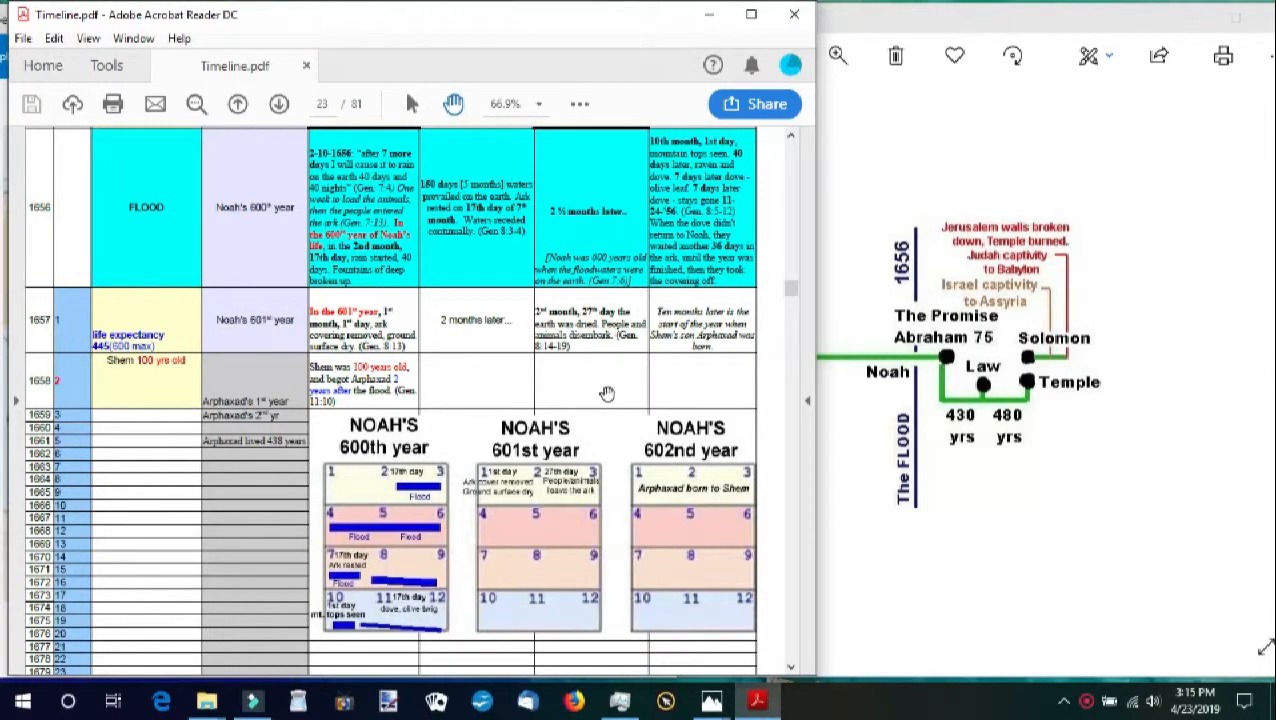
mouse_move(466, 382)
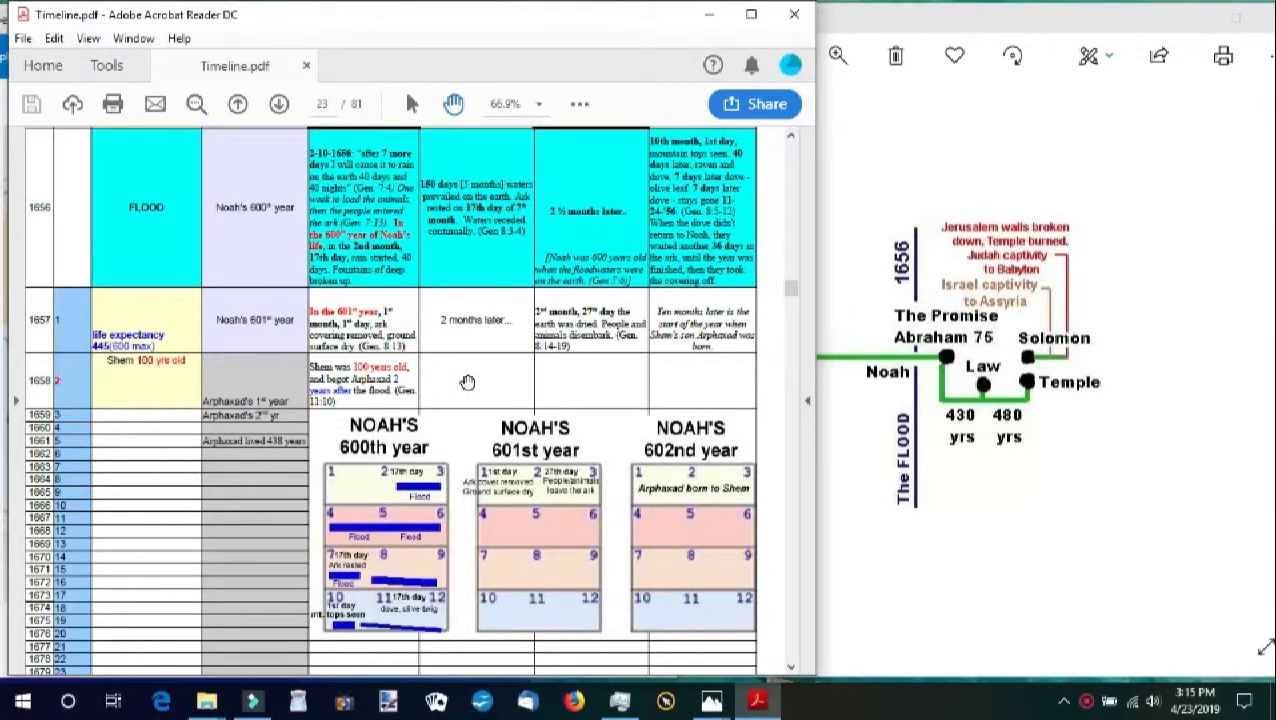
mouse_move(881, 449)
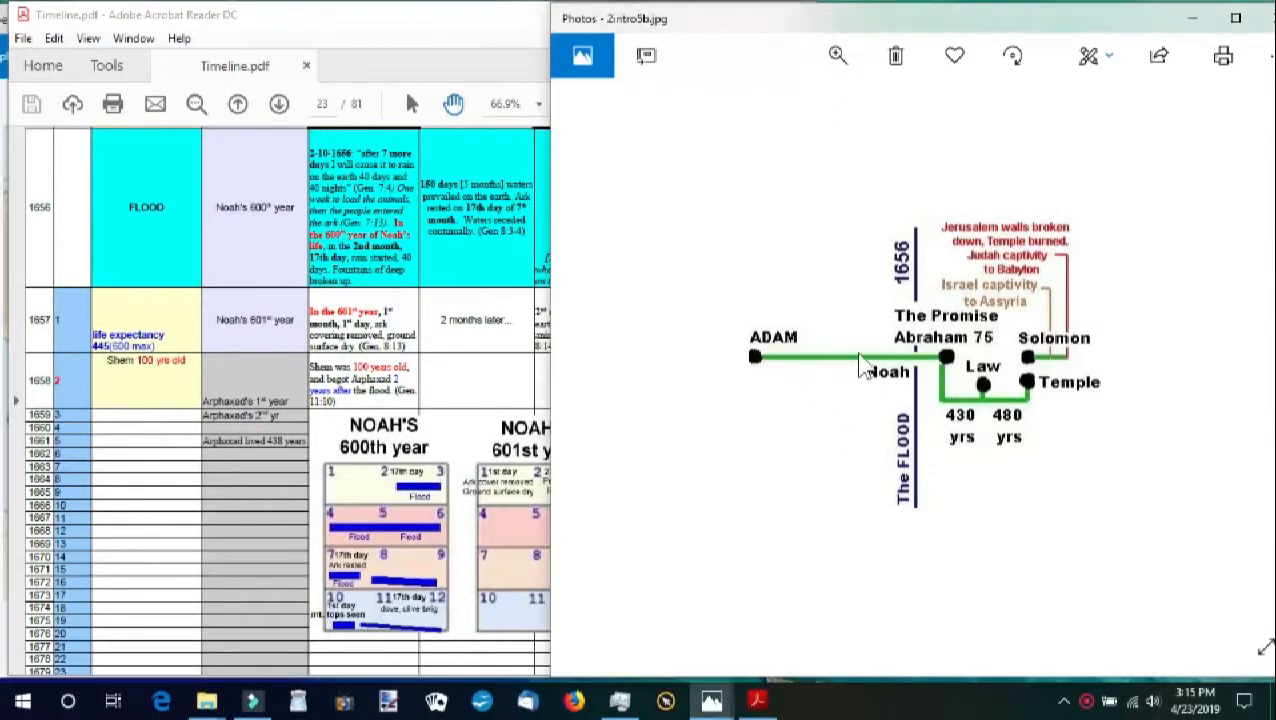
mouse_move(927, 376)
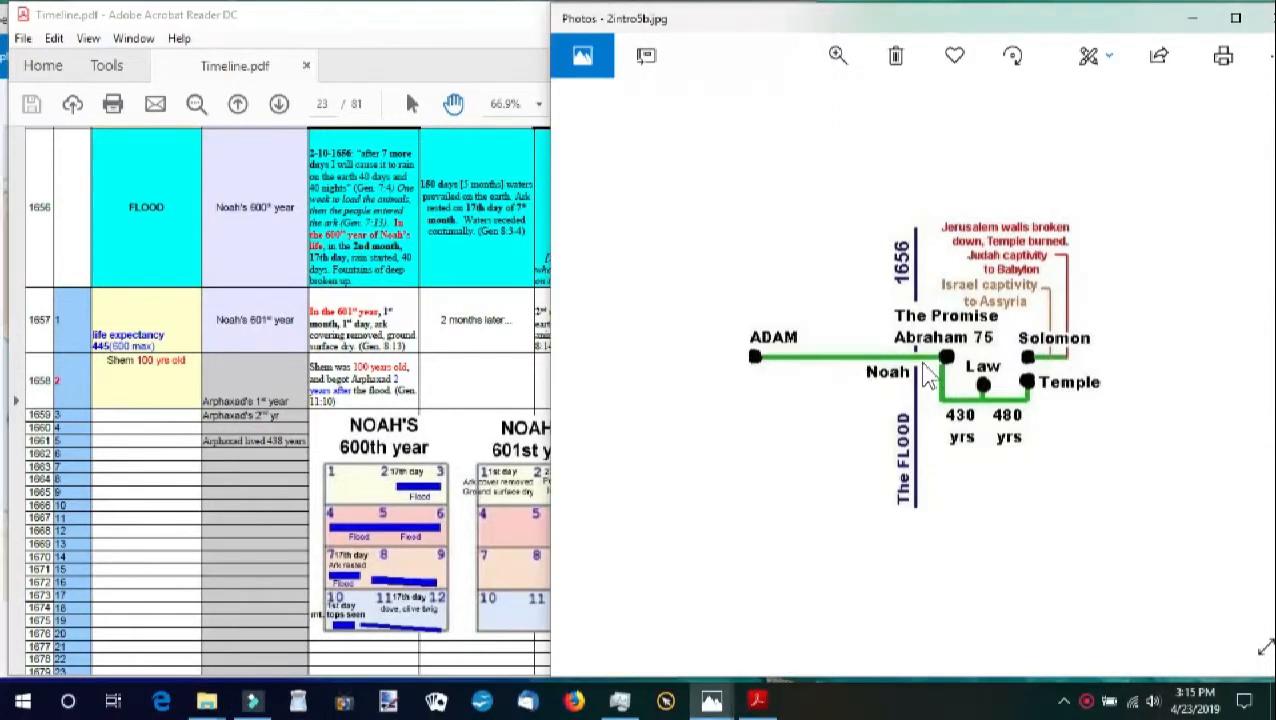
mouse_move(918, 386)
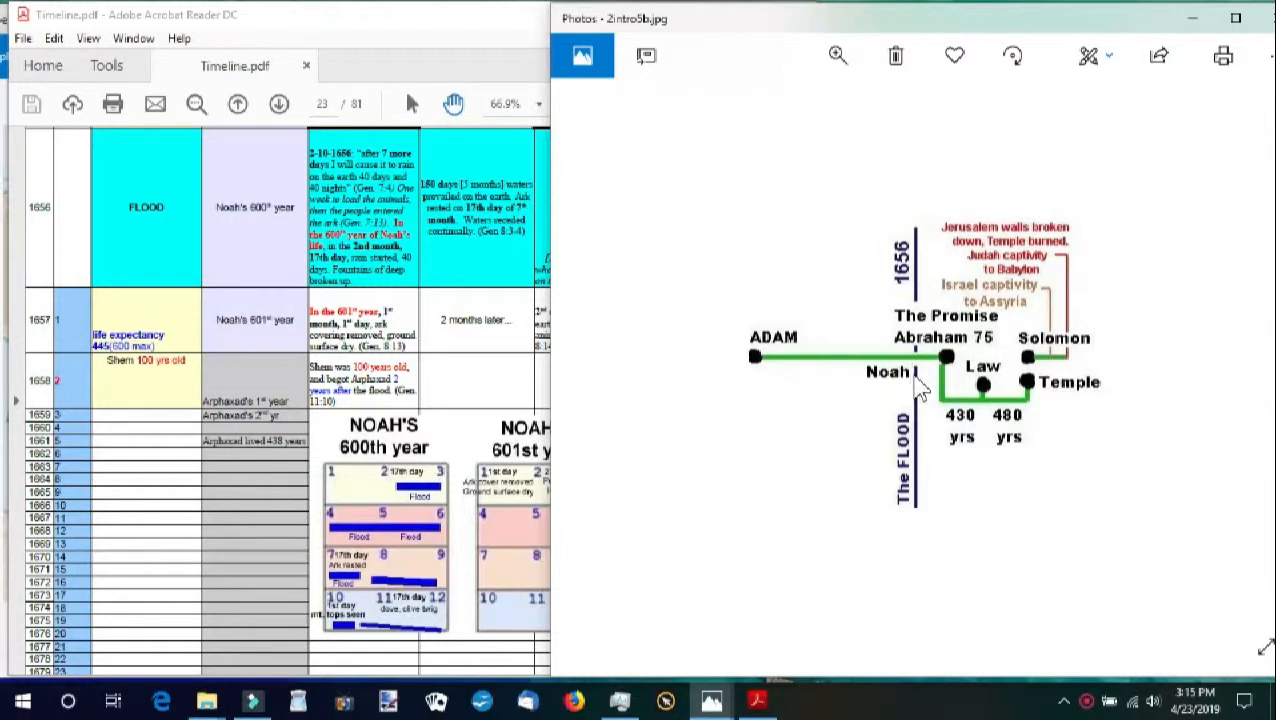
mouse_move(922, 383)
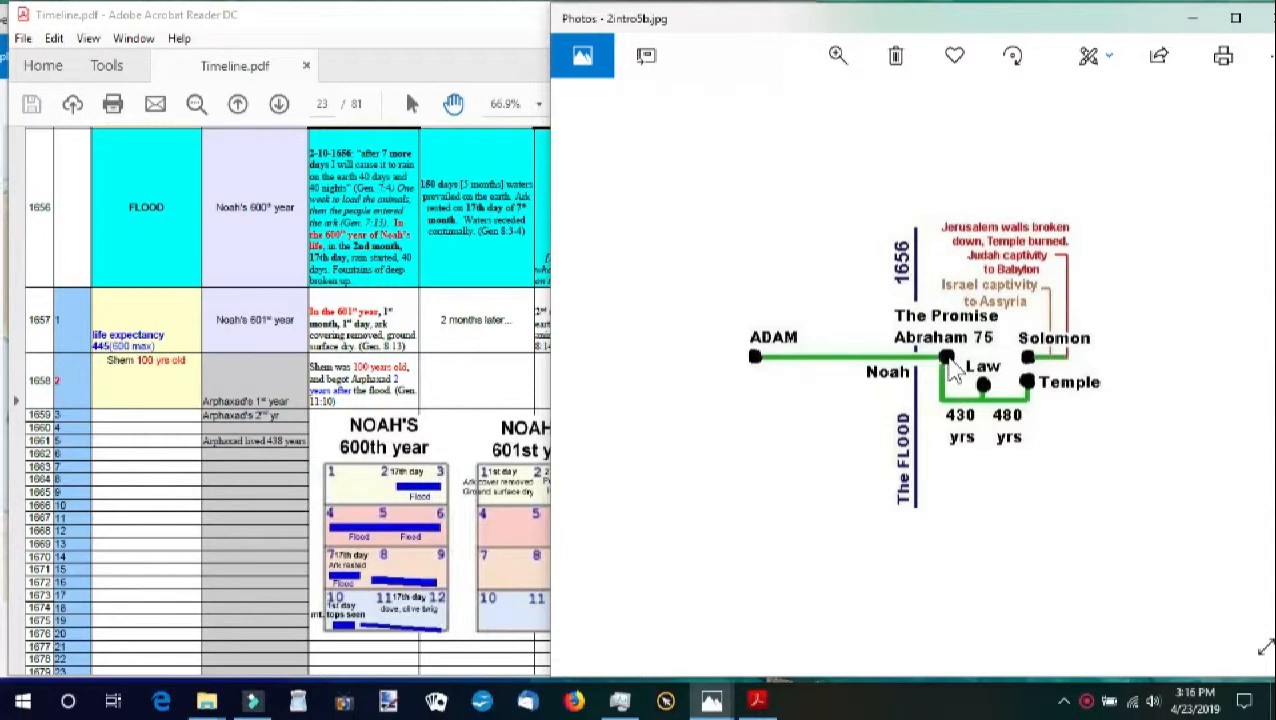
mouse_move(692, 365)
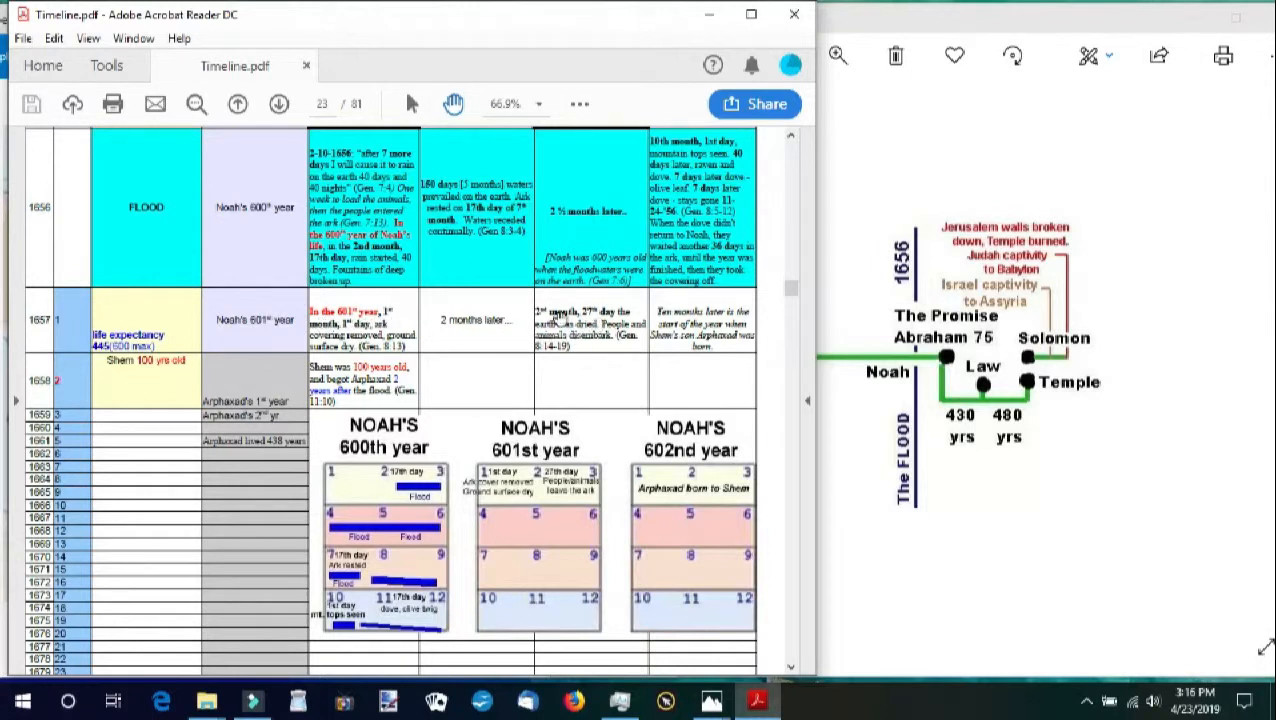
mouse_move(583, 344)
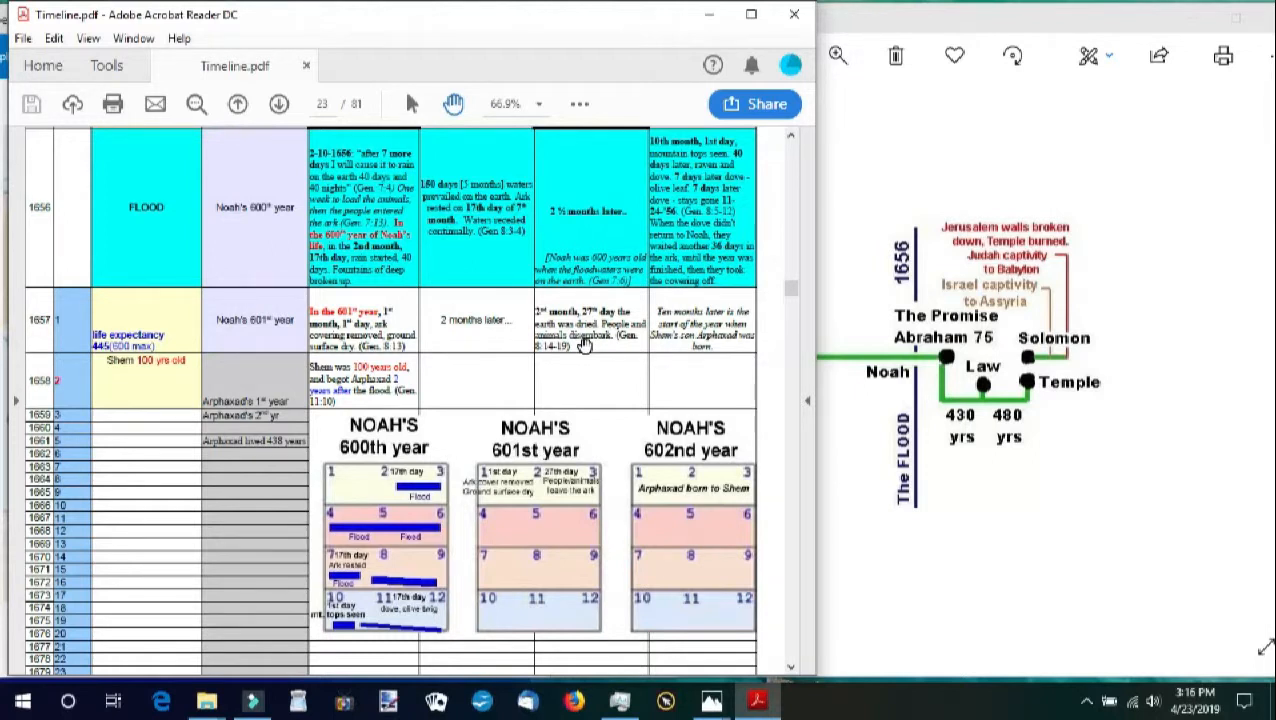
mouse_move(658, 343)
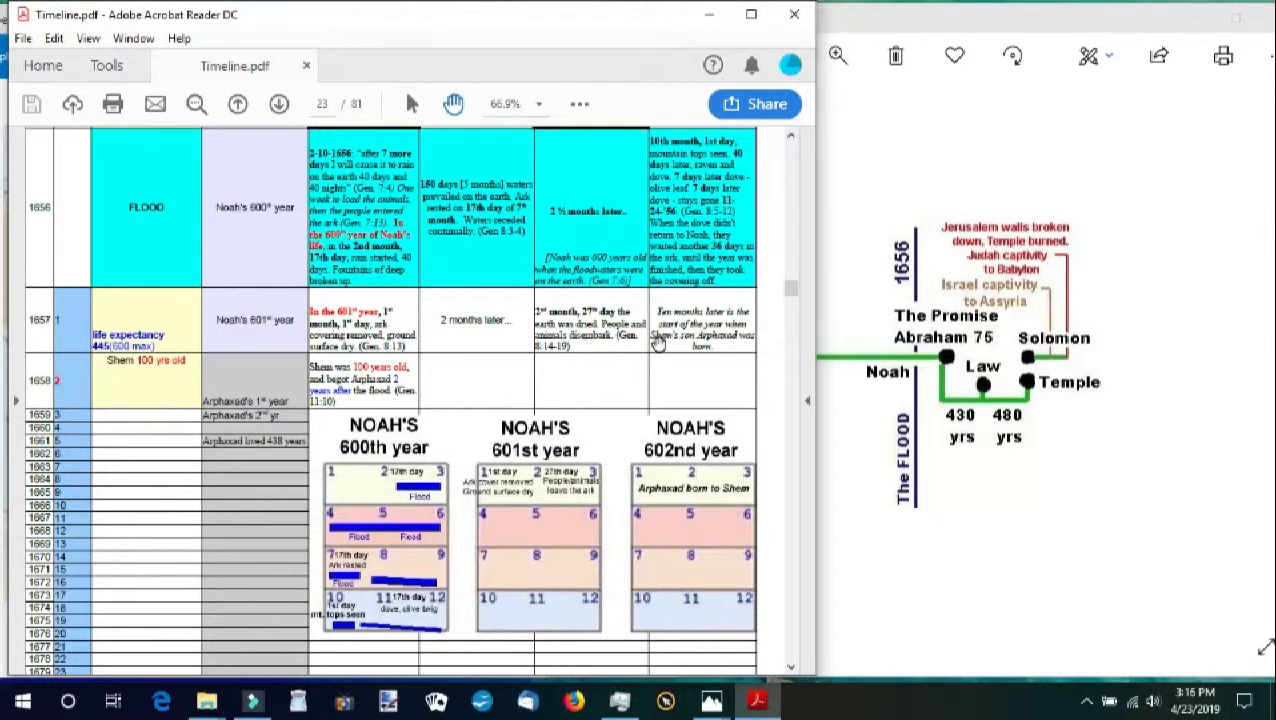
mouse_move(490, 379)
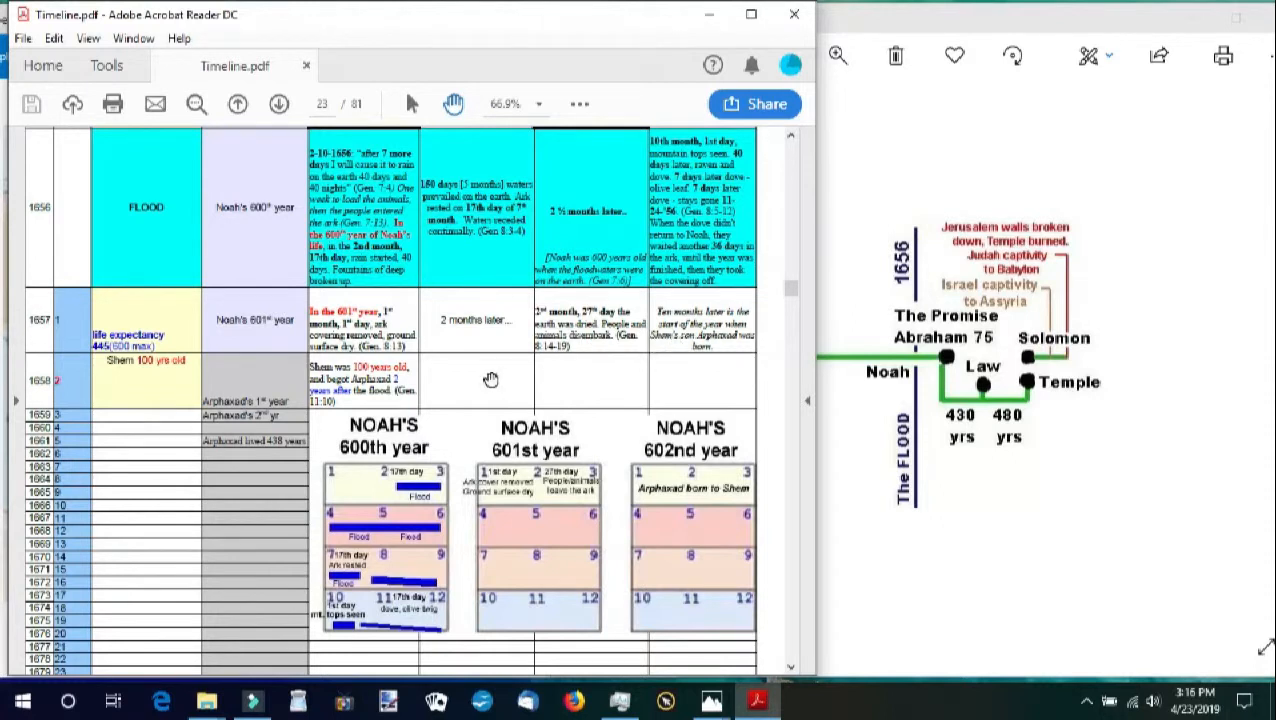
mouse_move(574, 347)
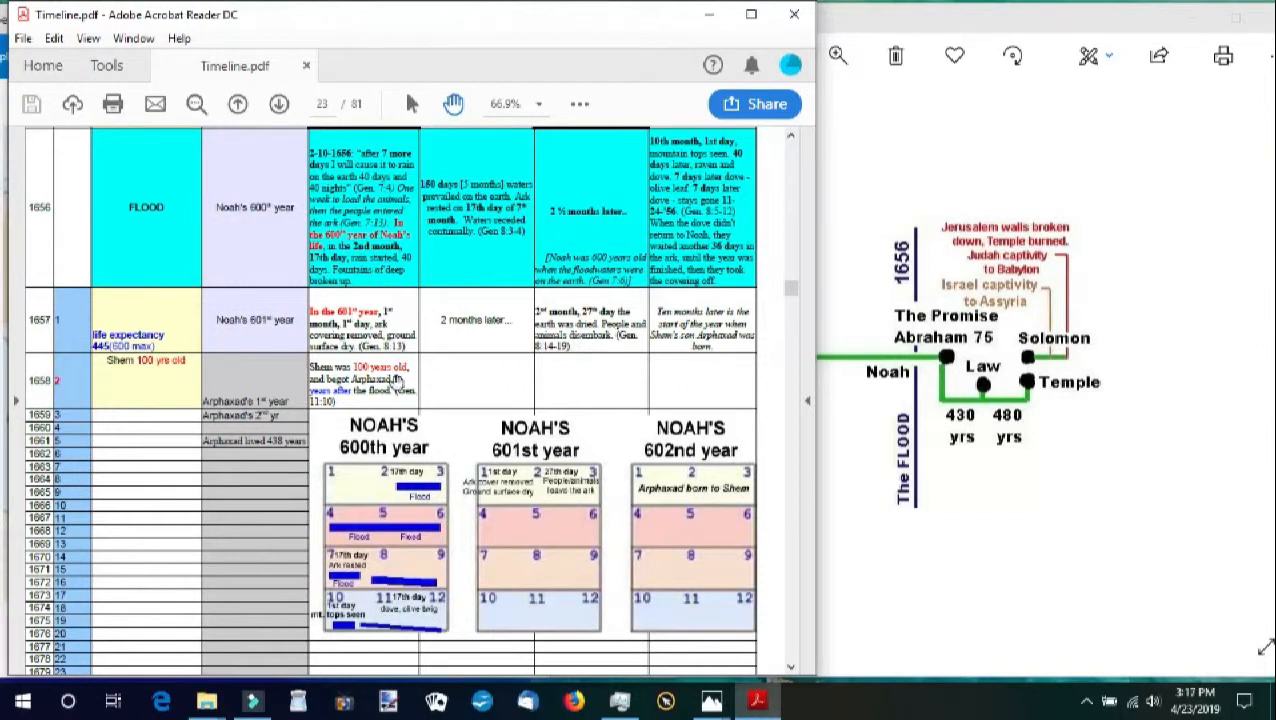
mouse_move(377, 397)
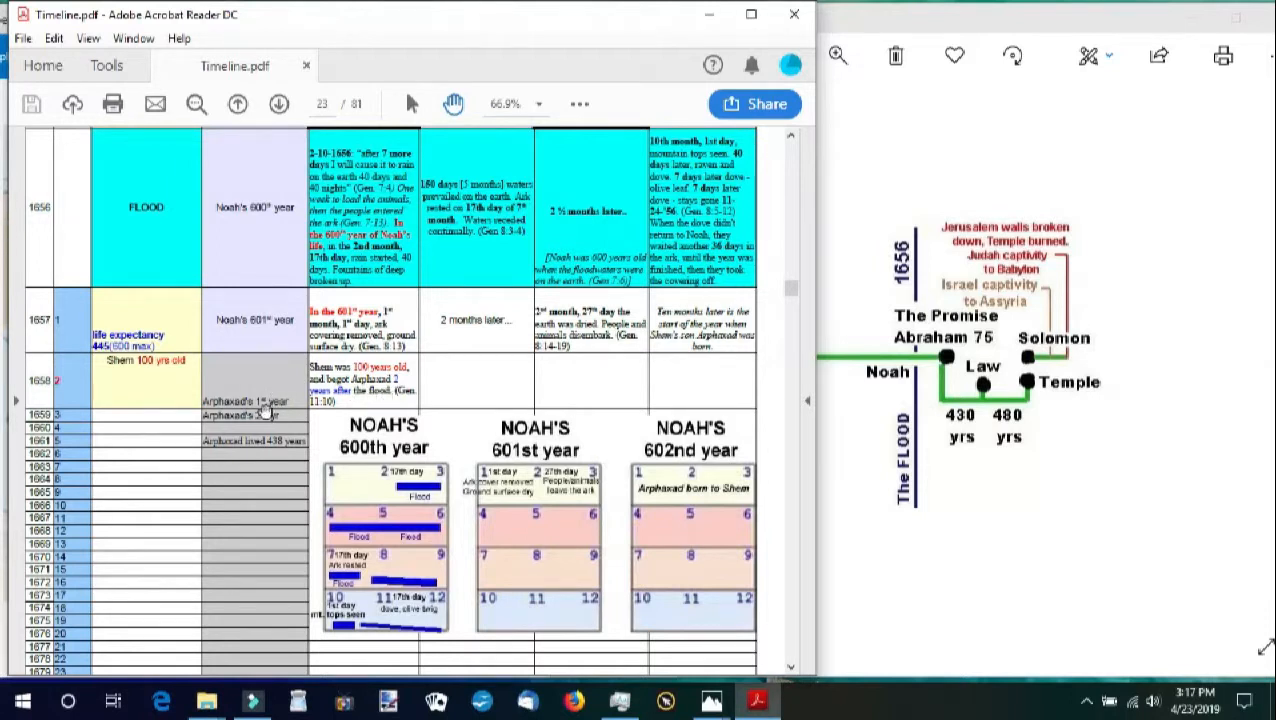
mouse_move(284, 502)
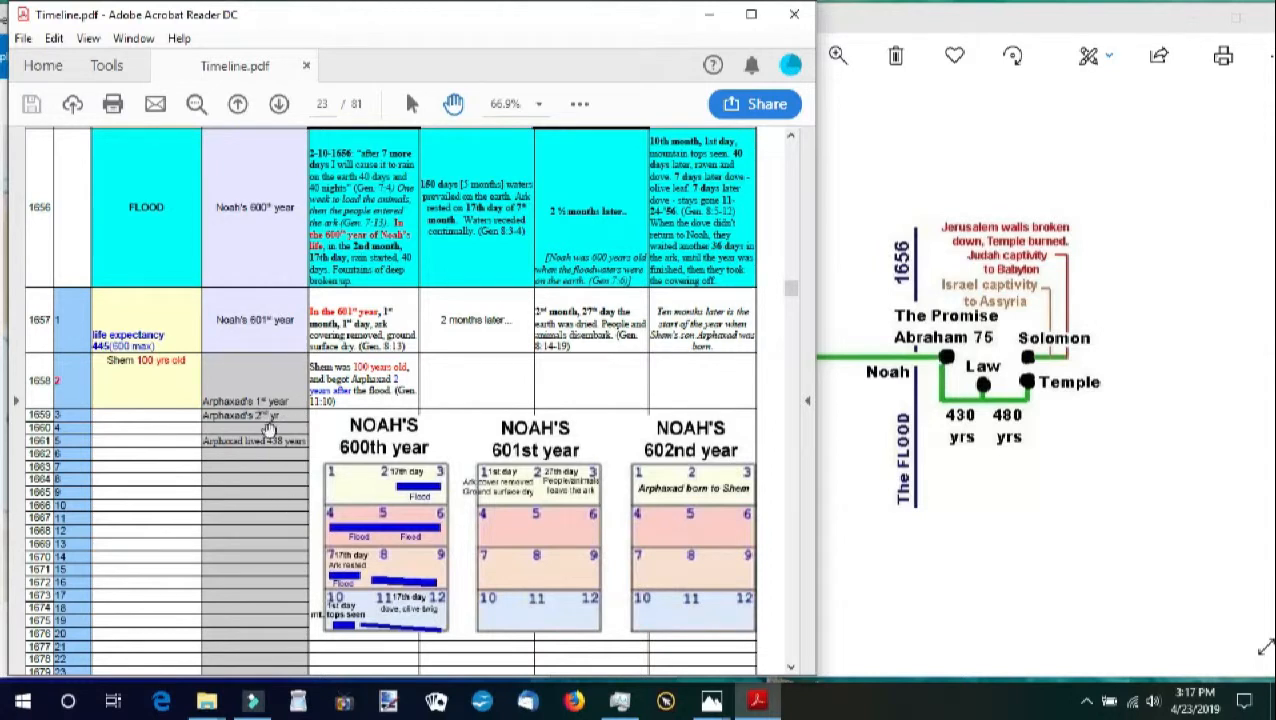
mouse_move(287, 590)
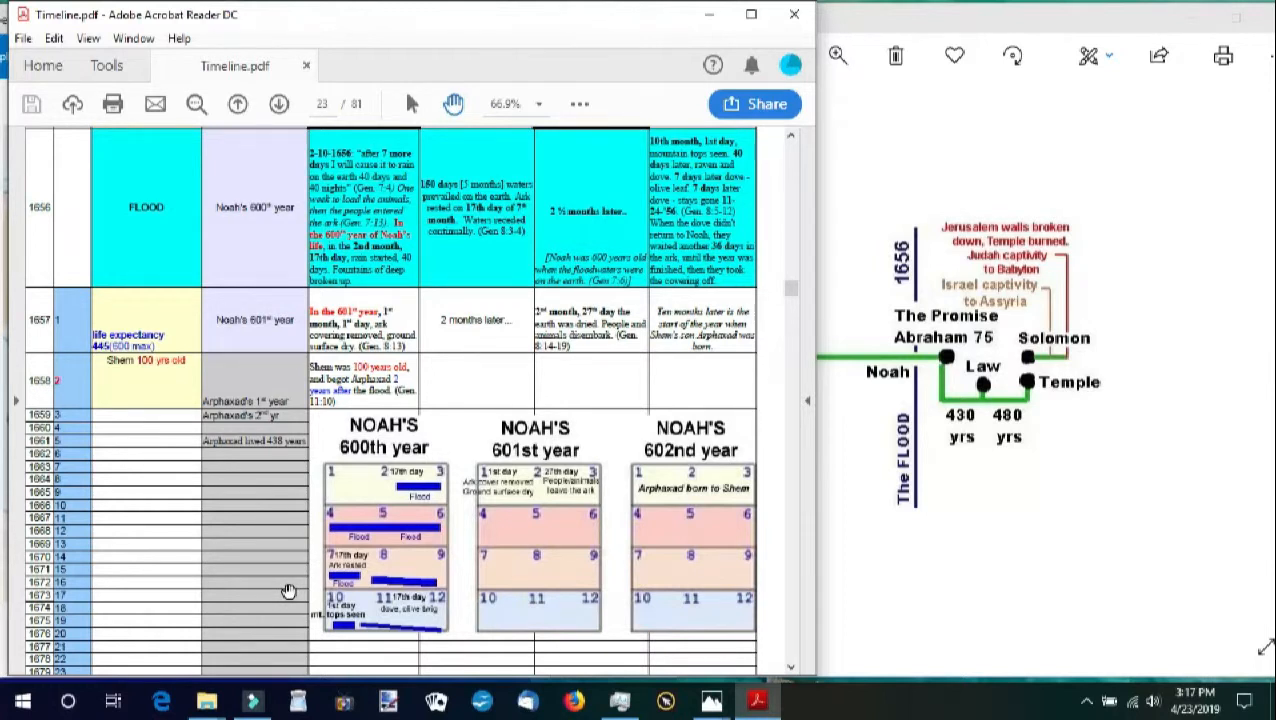
scroll(down, 3)
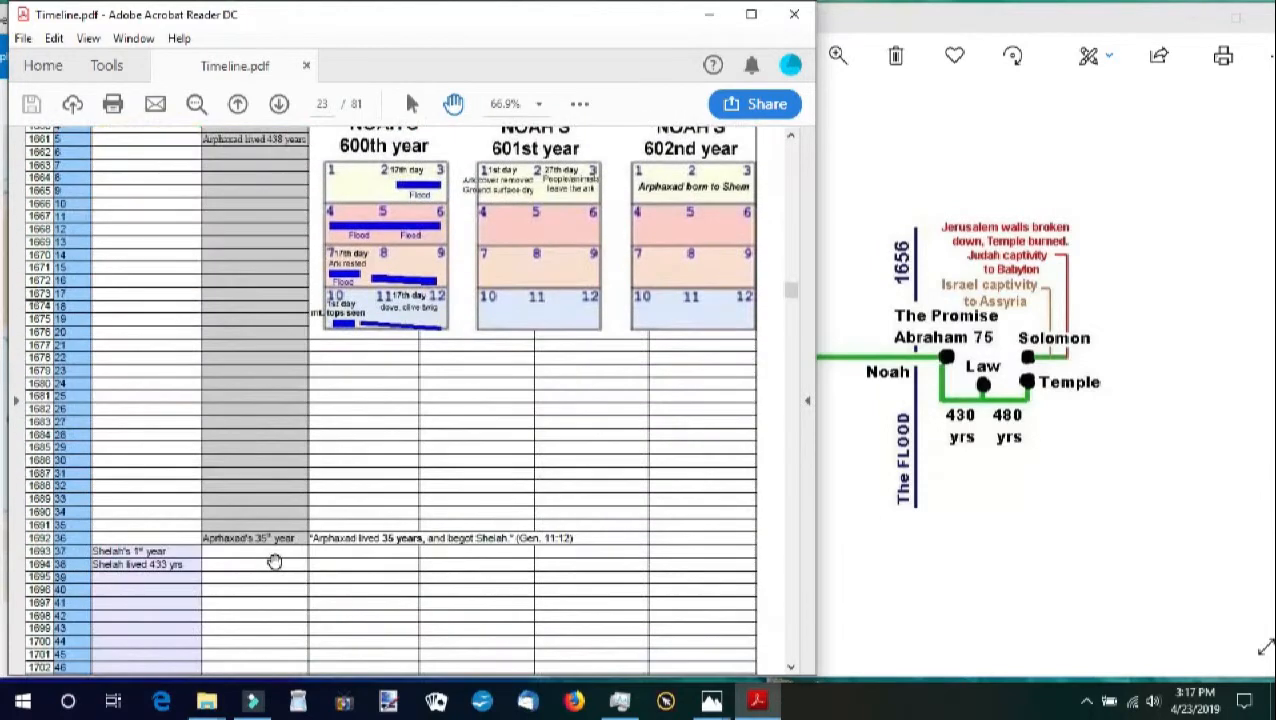
mouse_move(394, 553)
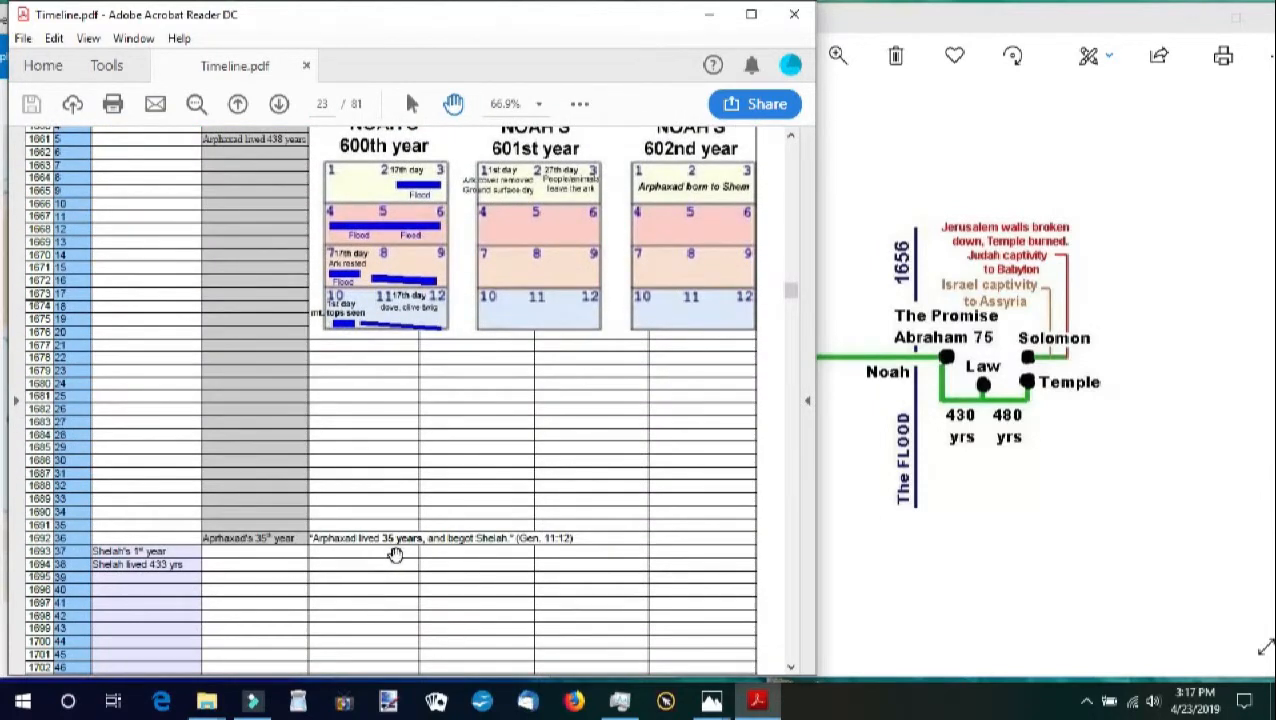
mouse_move(337, 552)
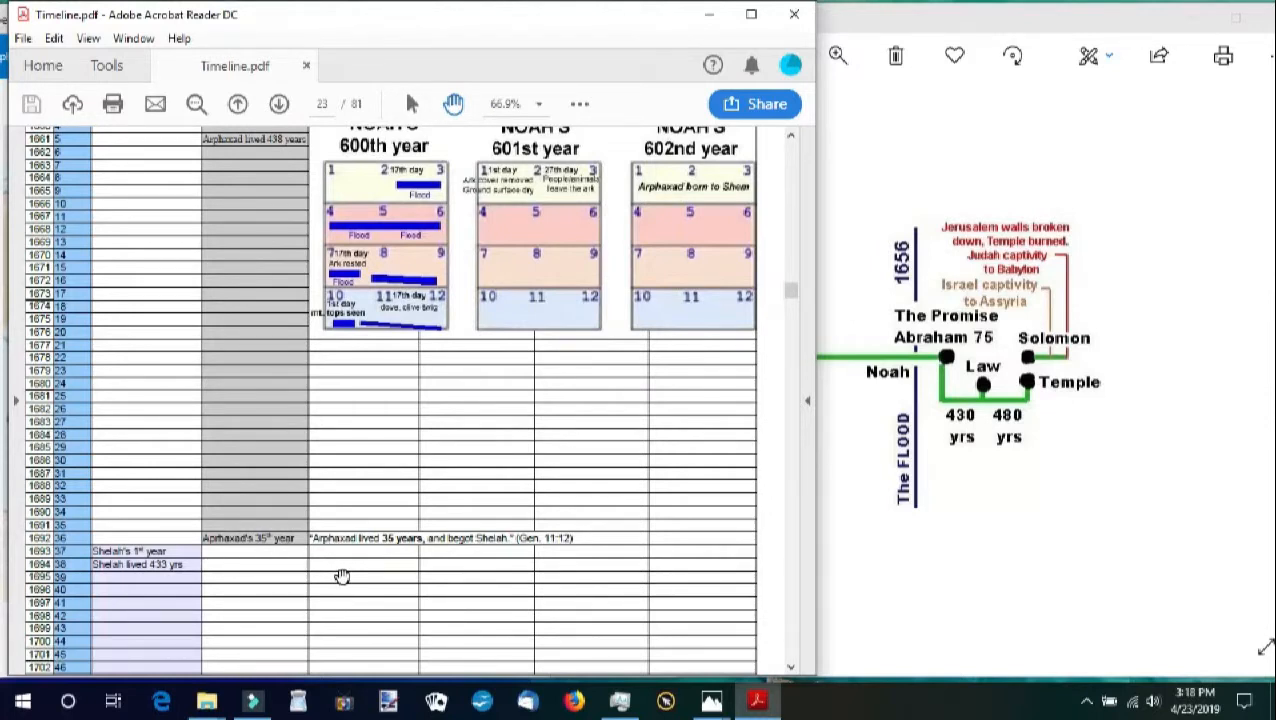
scroll(down, 3)
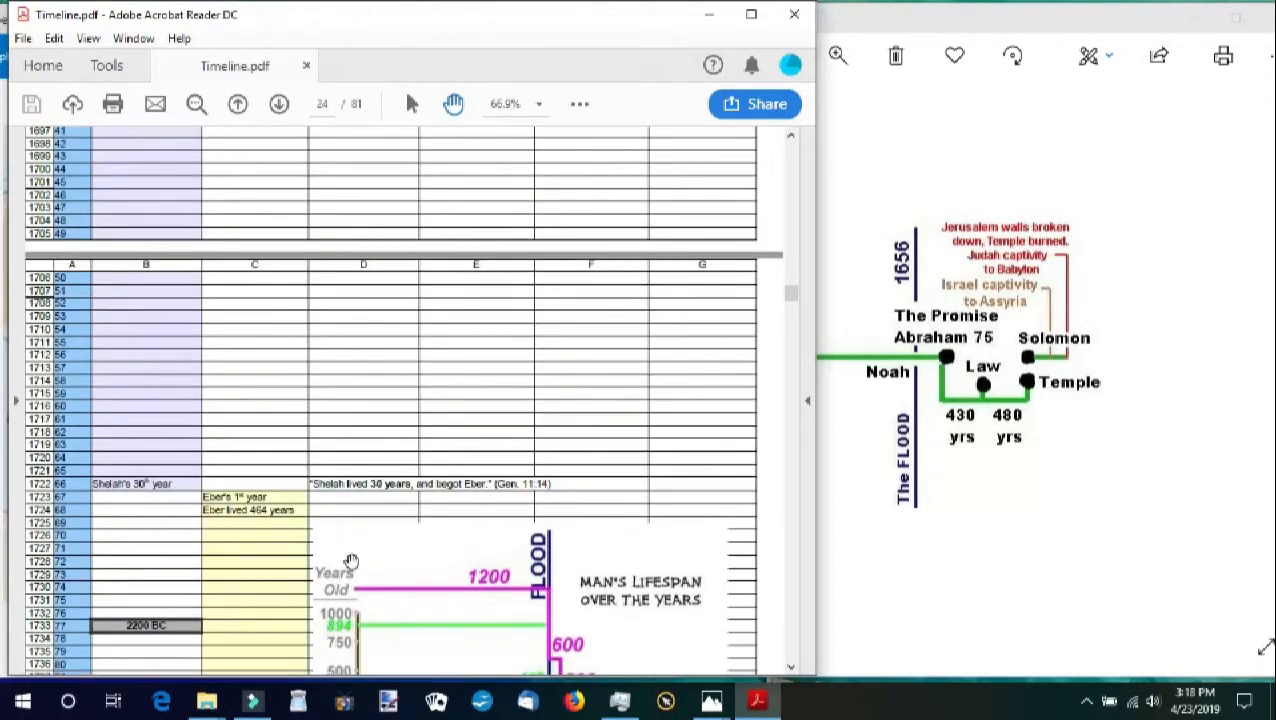
mouse_move(170, 497)
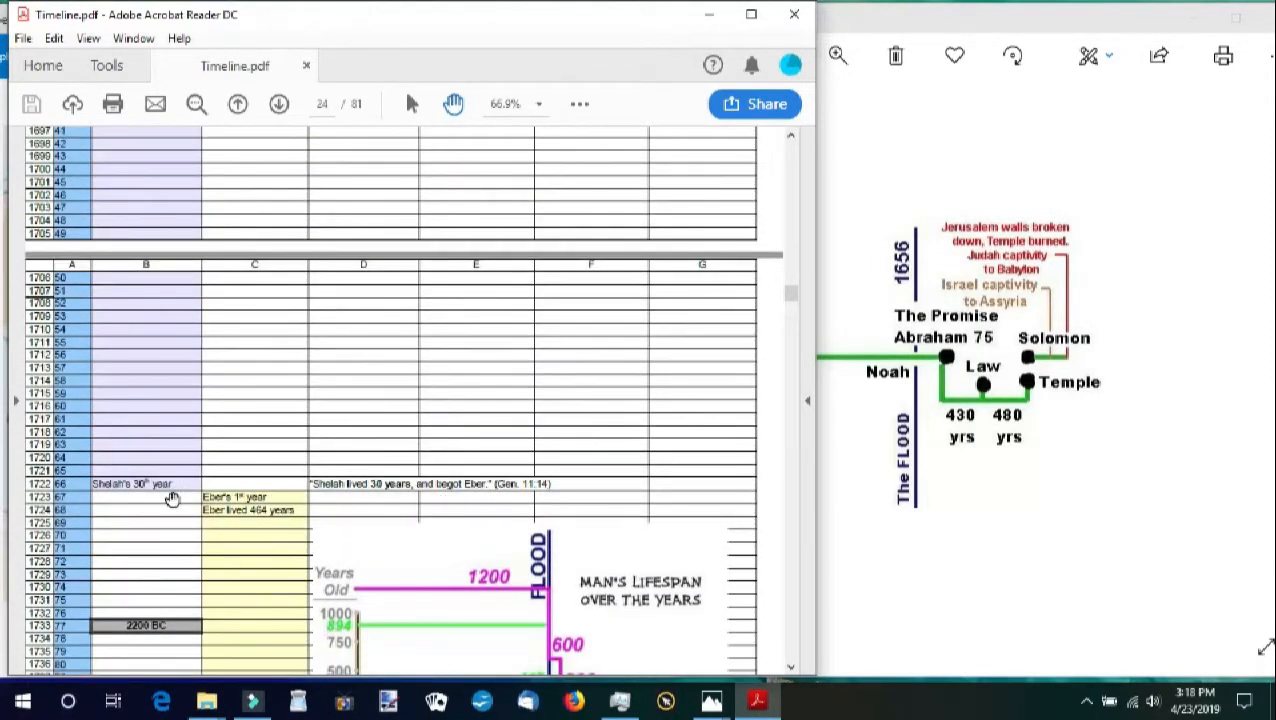
mouse_move(342, 528)
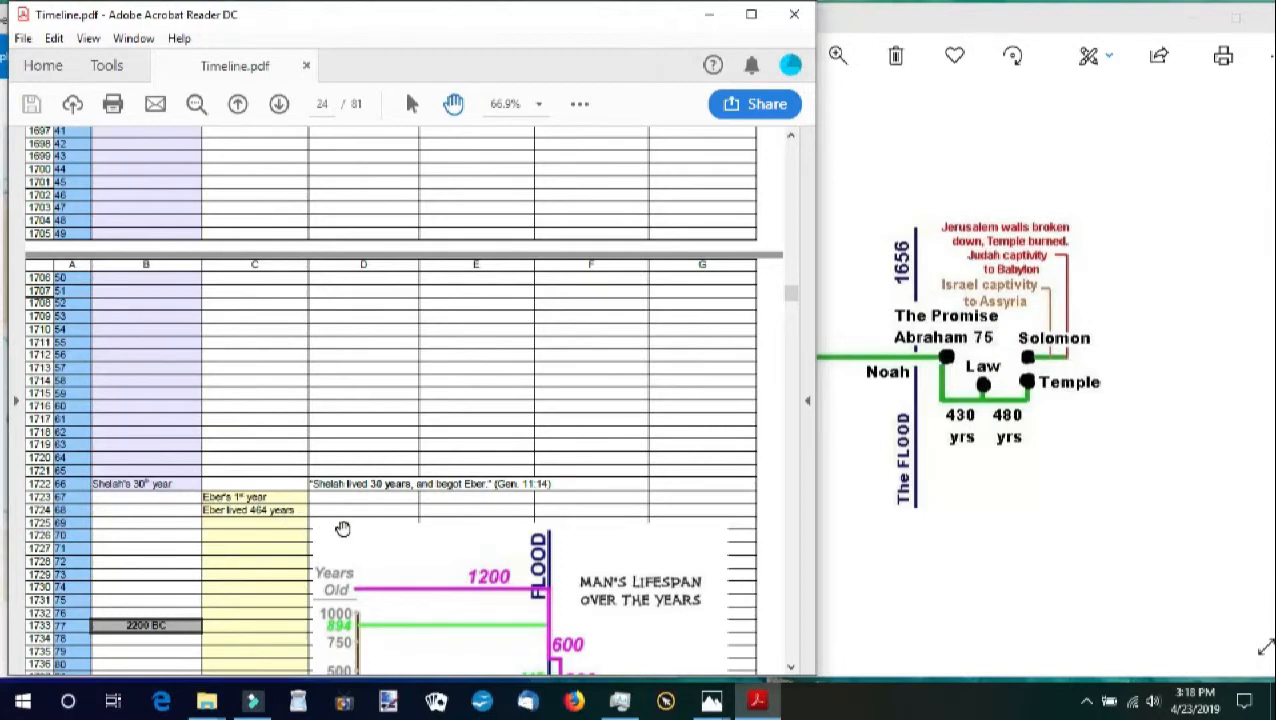
scroll(down, 3)
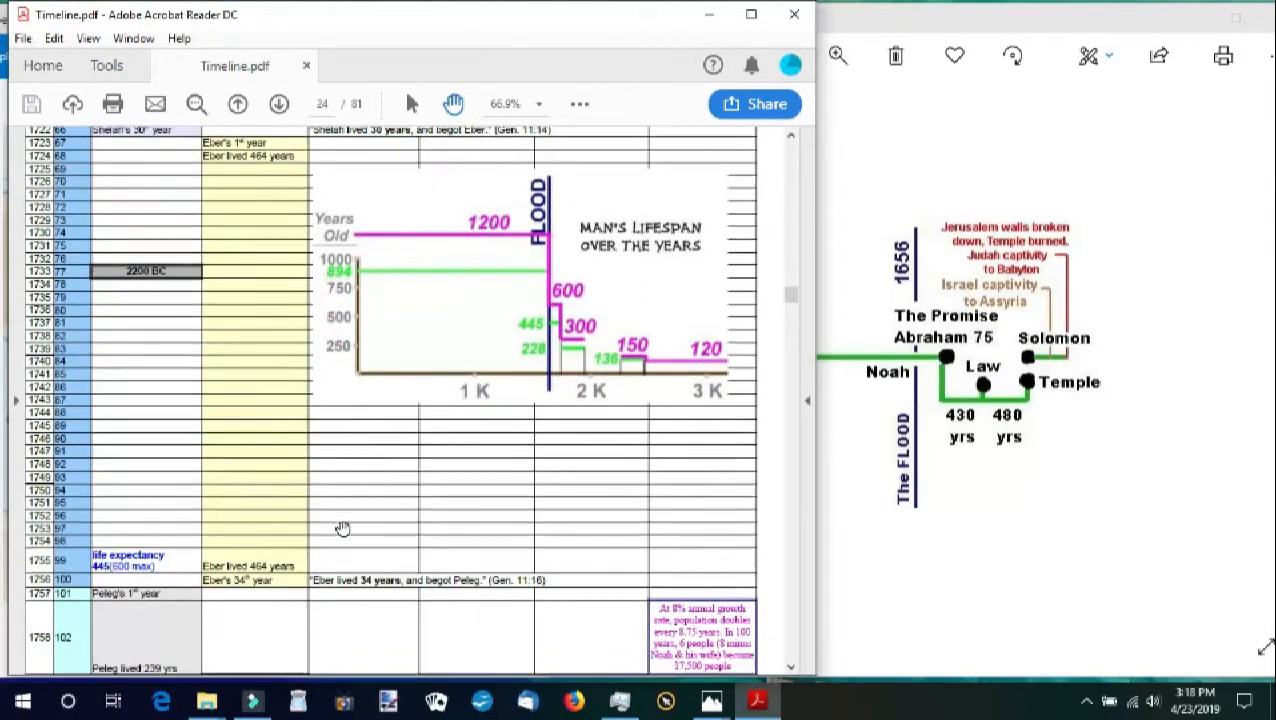
scroll(down, 3)
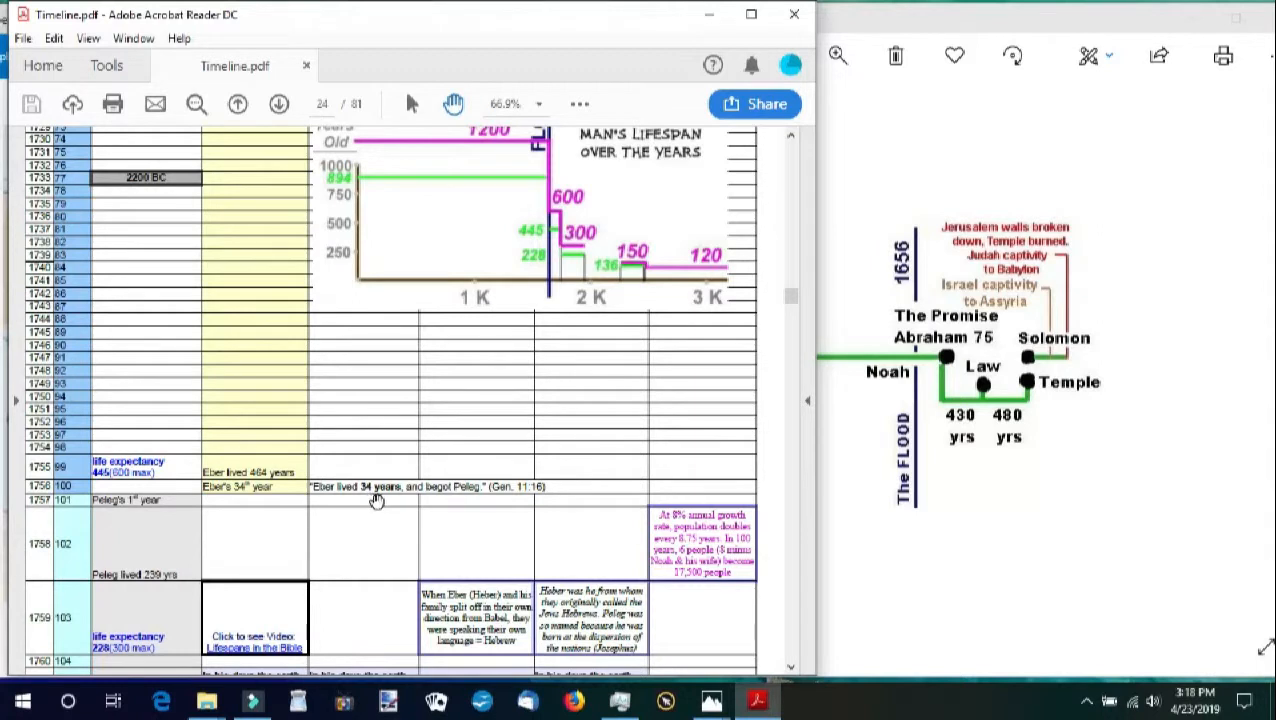
scroll(down, 3)
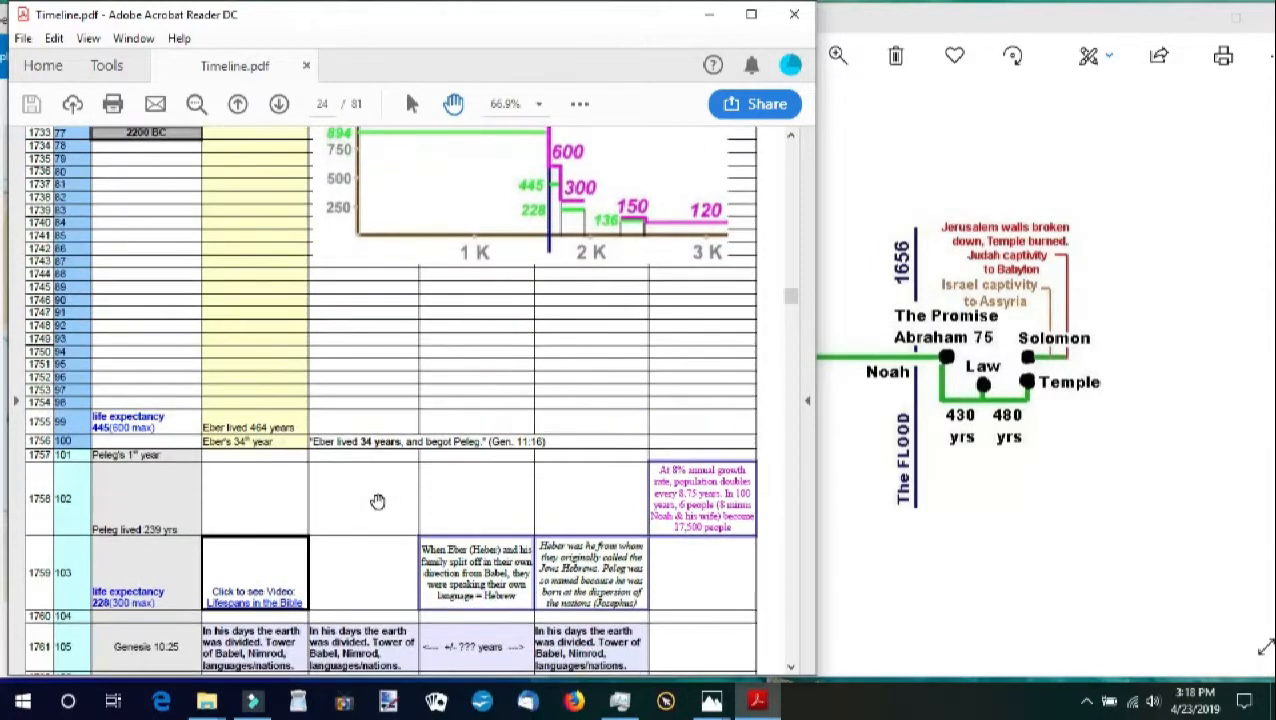
scroll(down, 3)
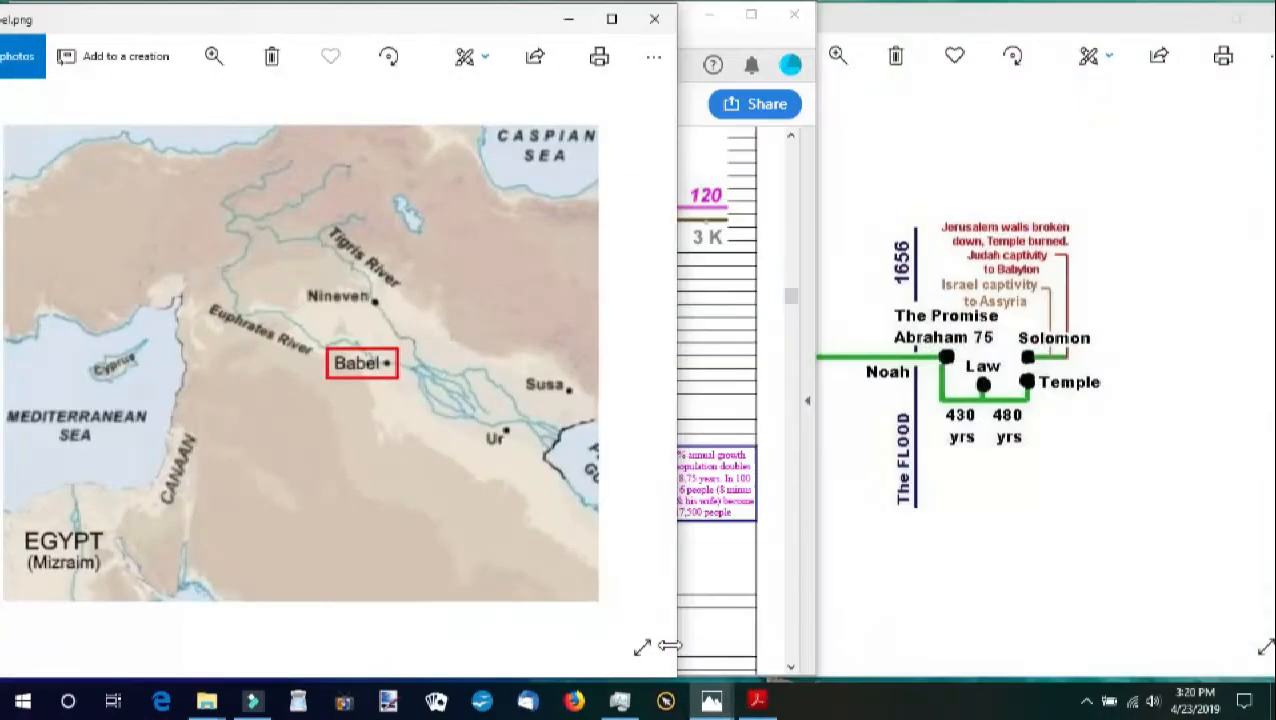
mouse_move(652, 630)
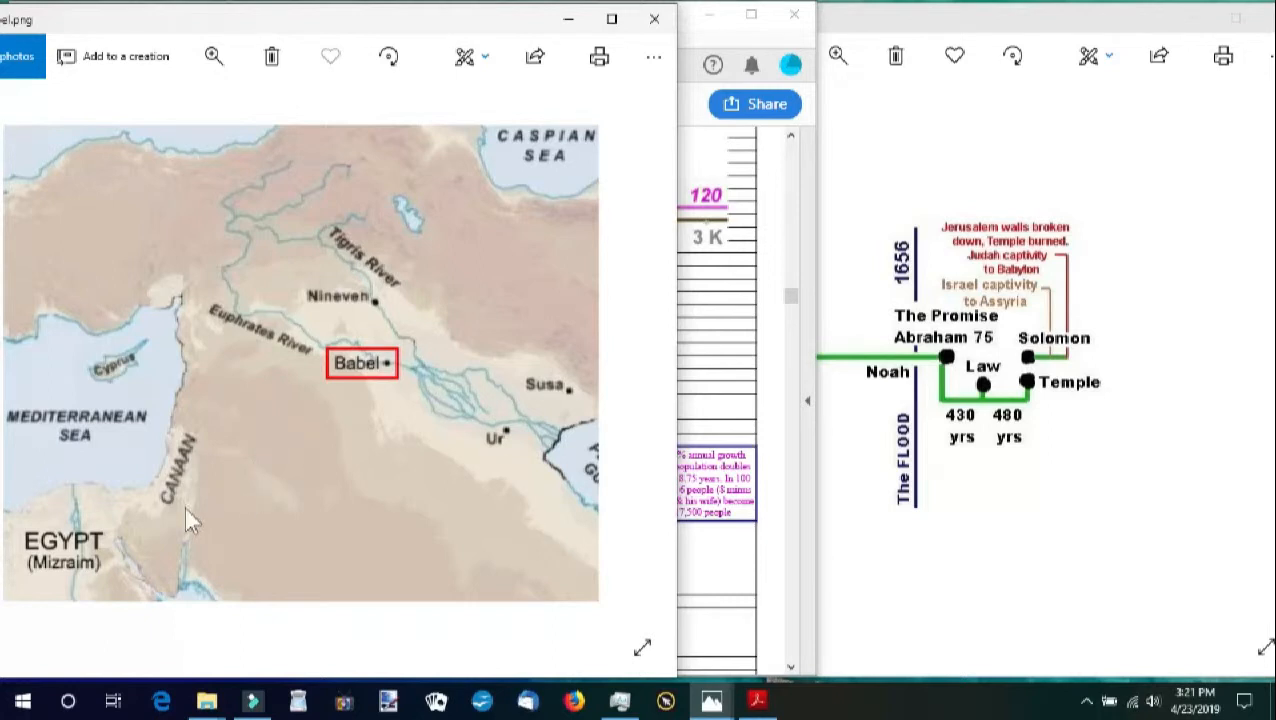
mouse_move(416, 442)
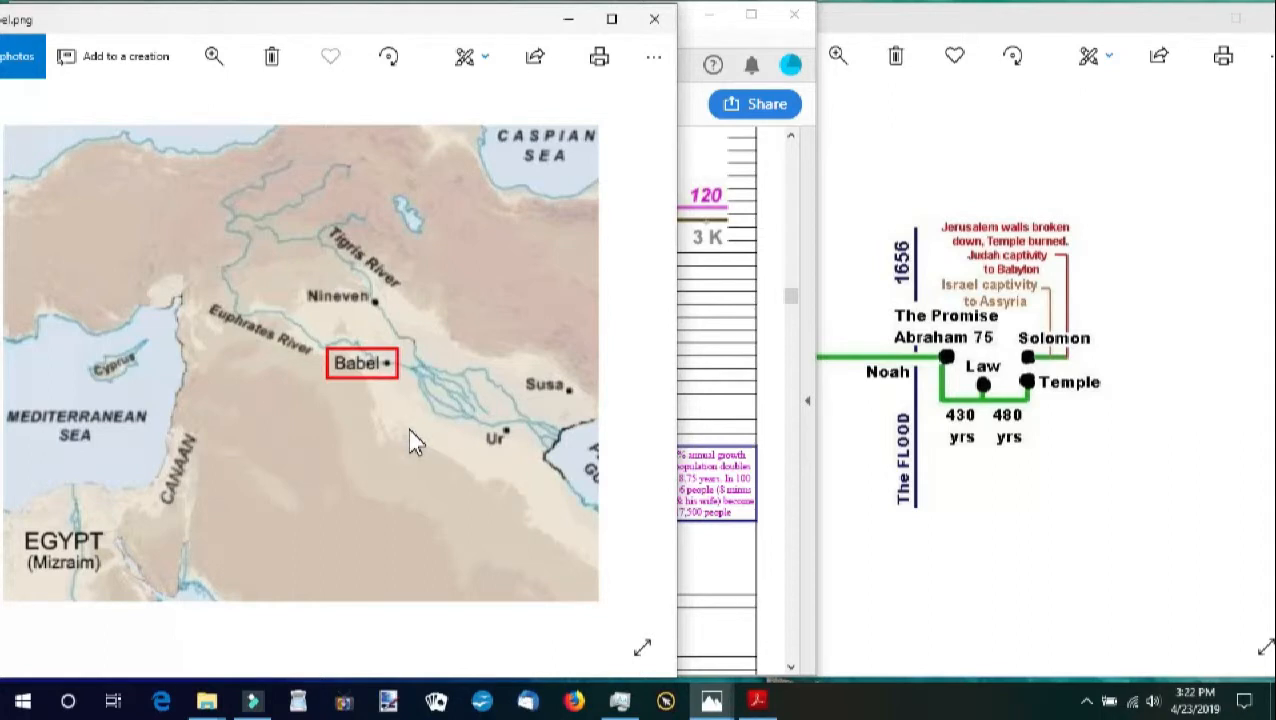
mouse_move(290, 402)
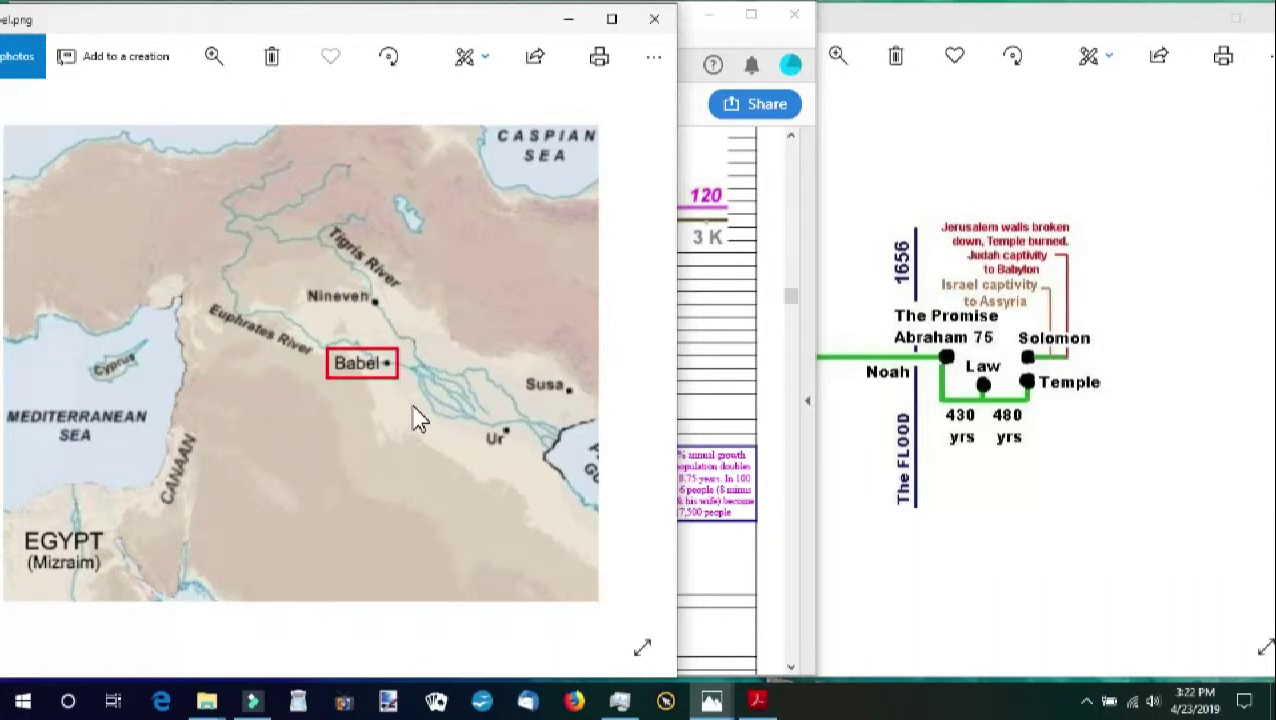
mouse_move(436, 376)
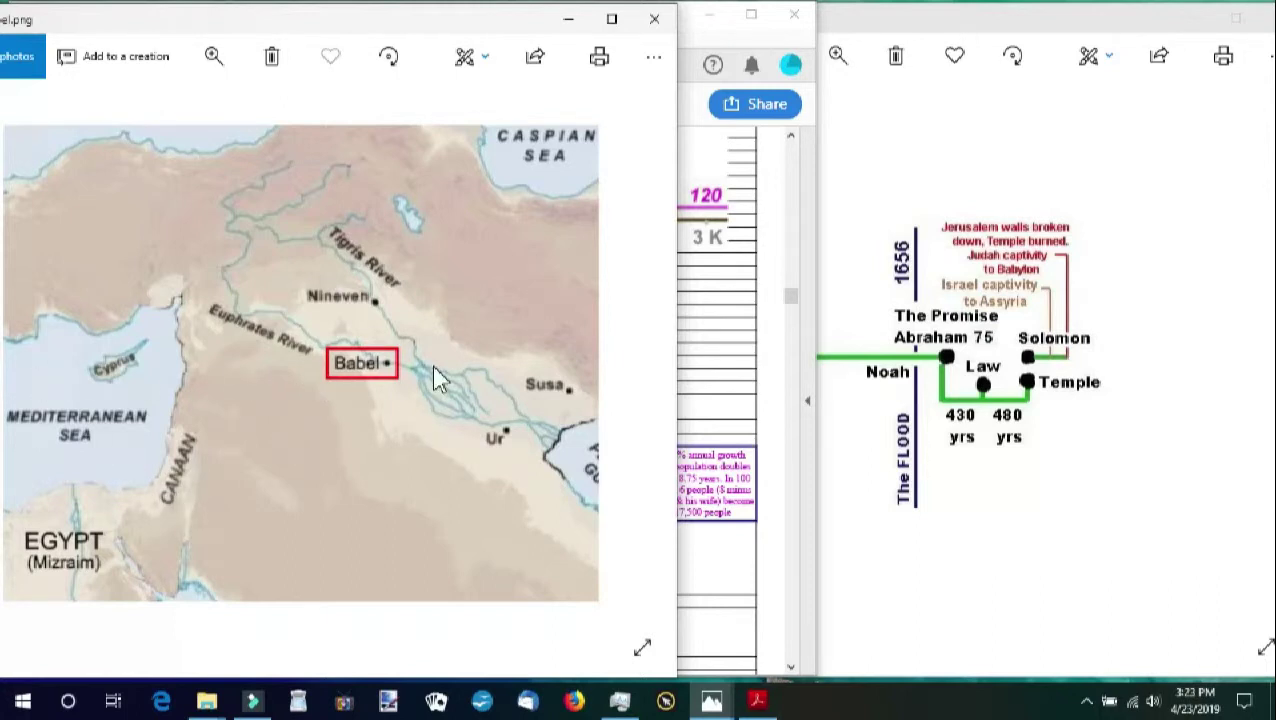
mouse_move(398, 376)
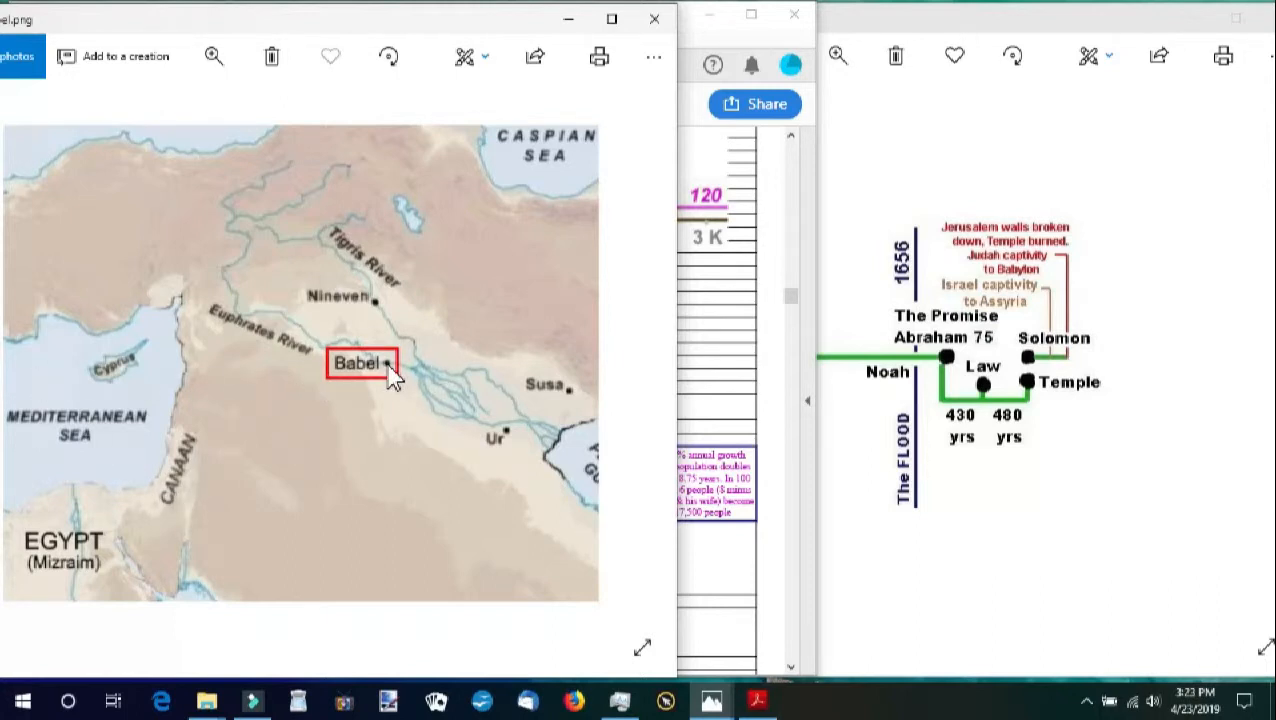
mouse_move(350, 350)
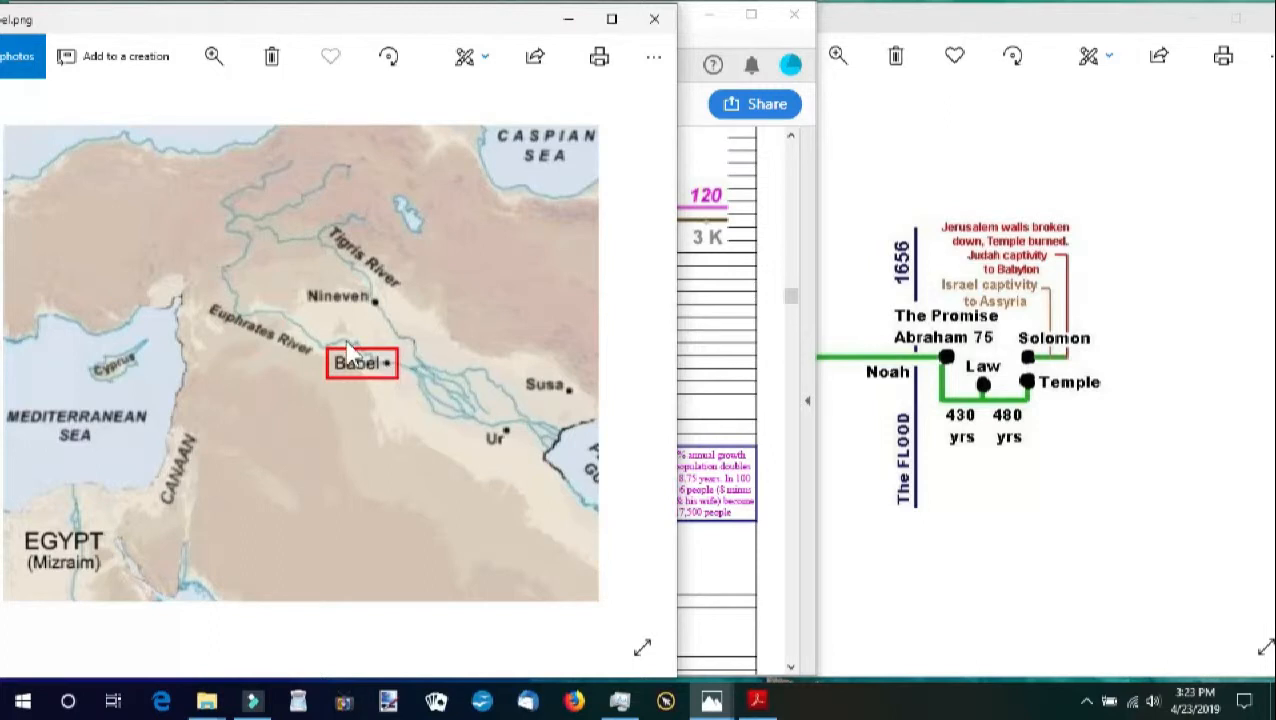
mouse_move(388, 327)
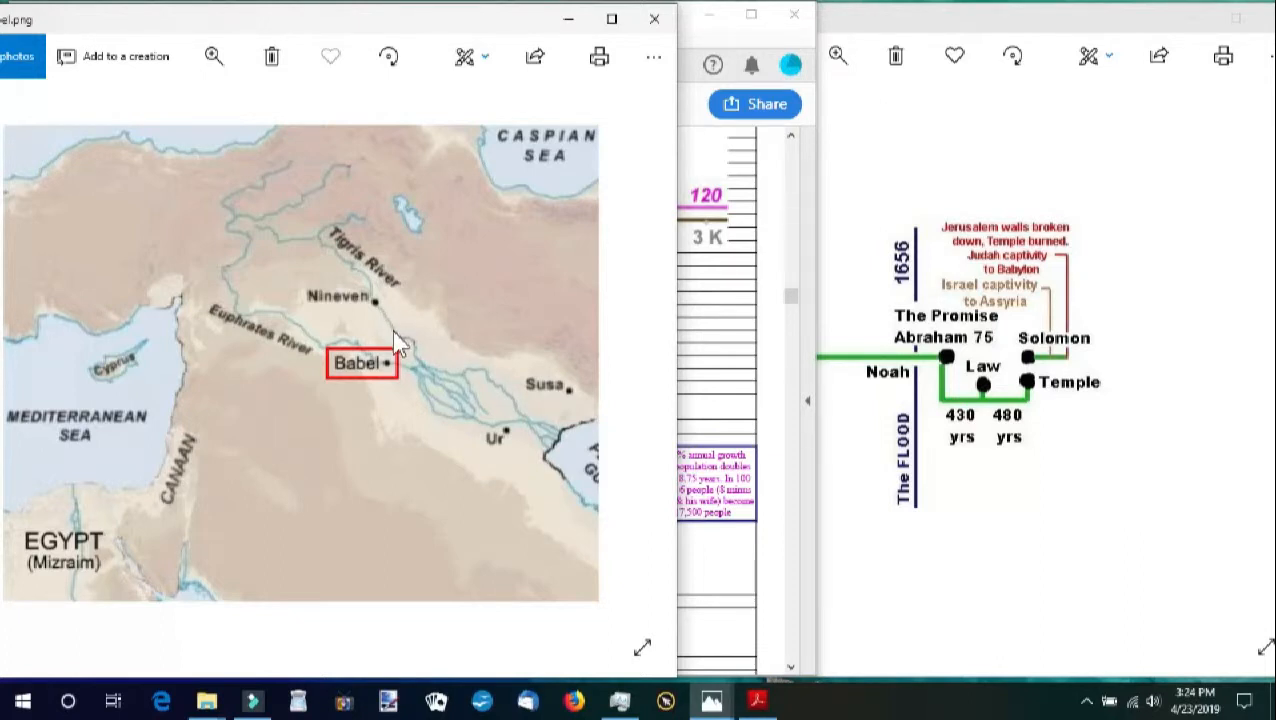
mouse_move(872, 463)
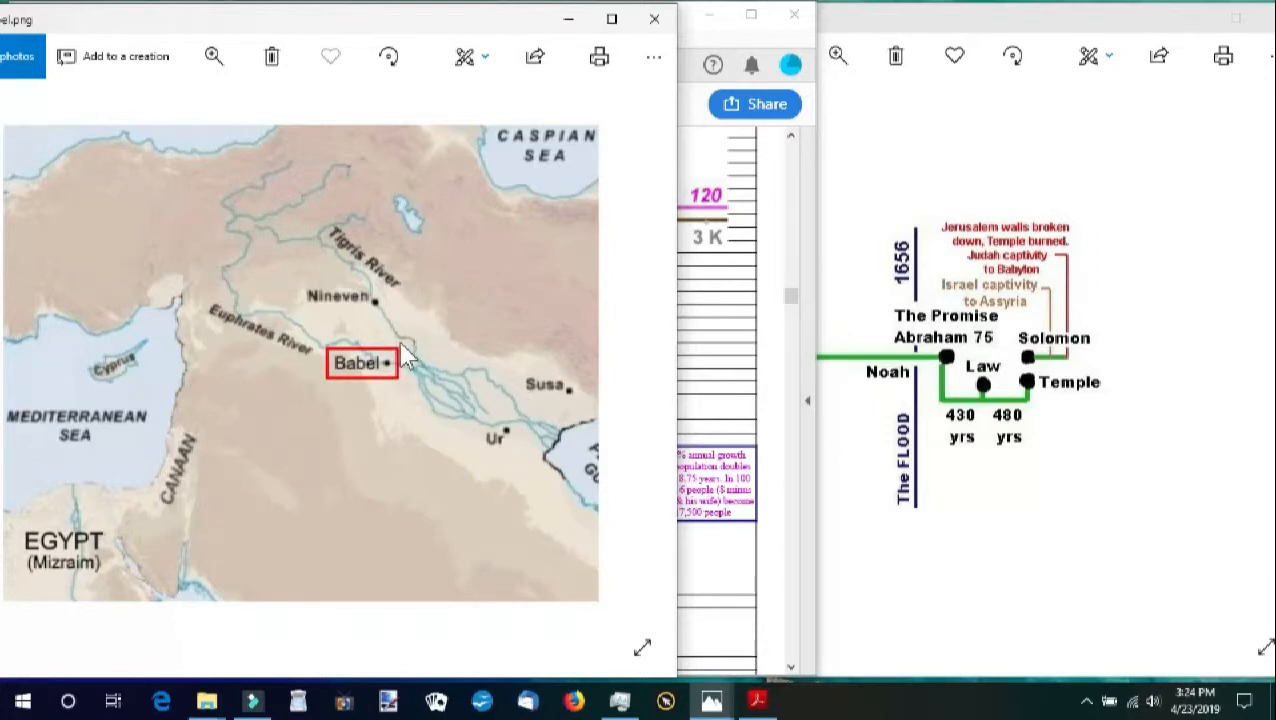
mouse_move(765, 460)
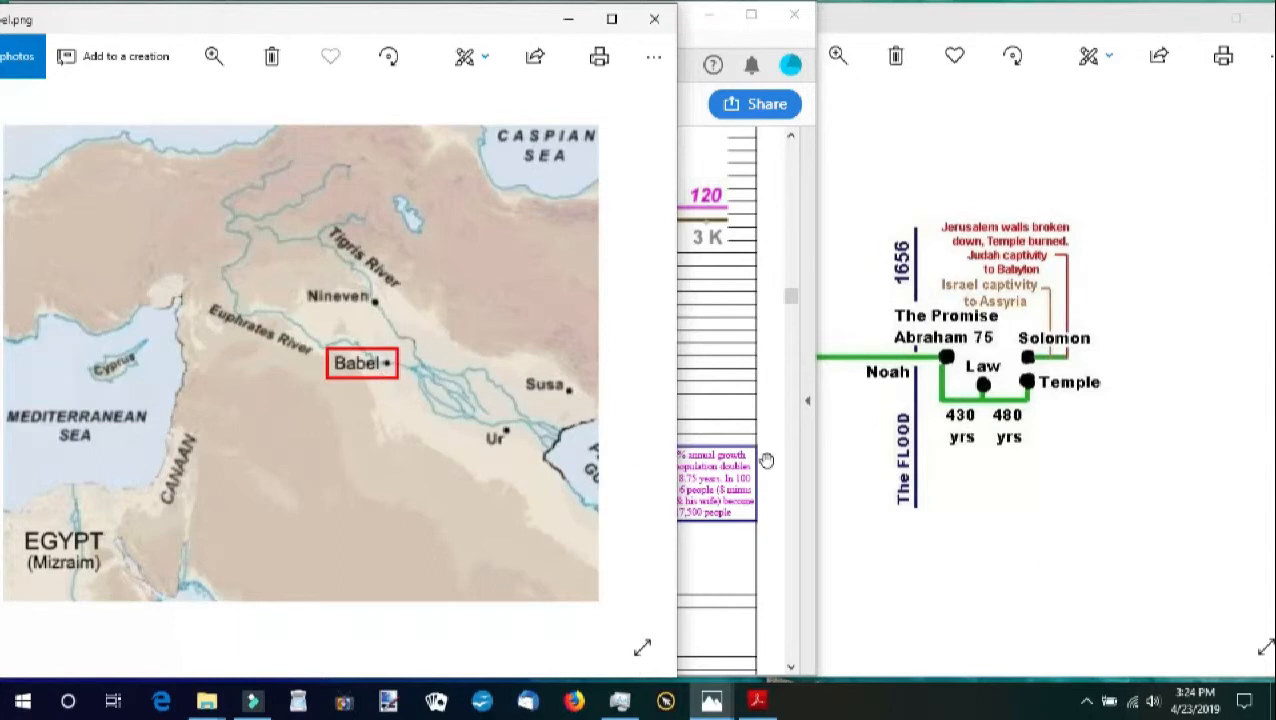
mouse_move(863, 489)
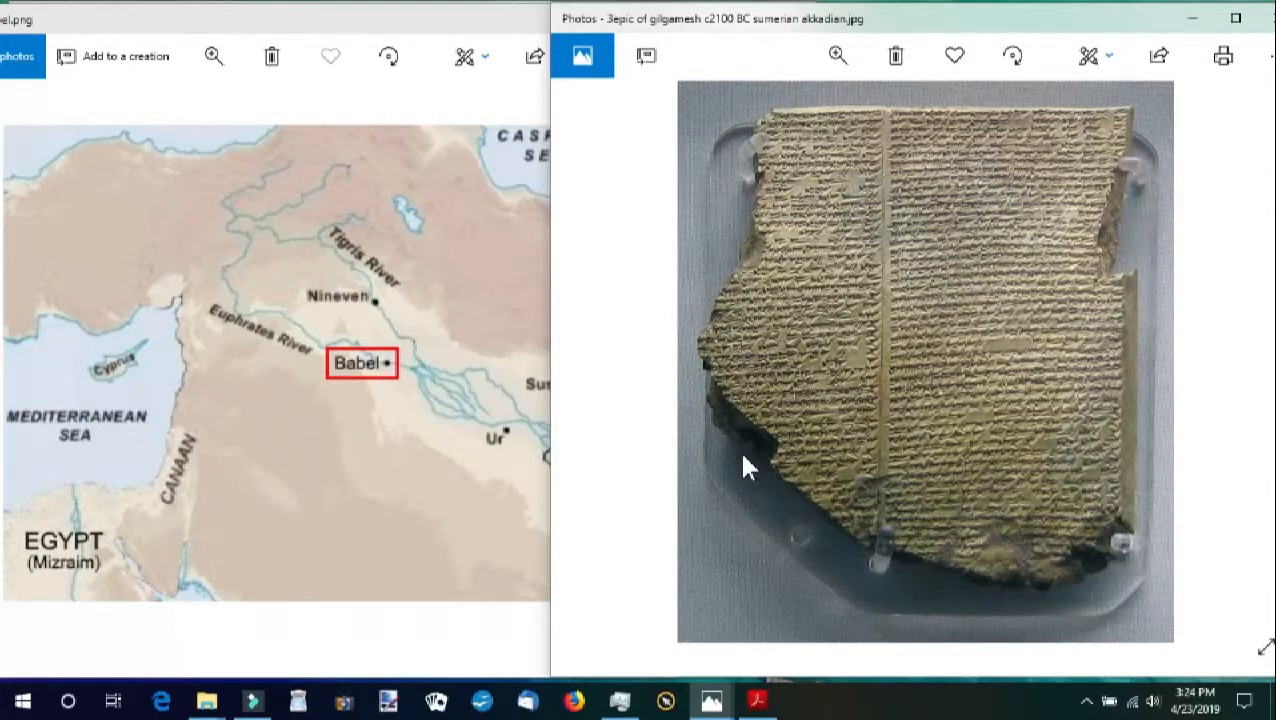
mouse_move(845, 298)
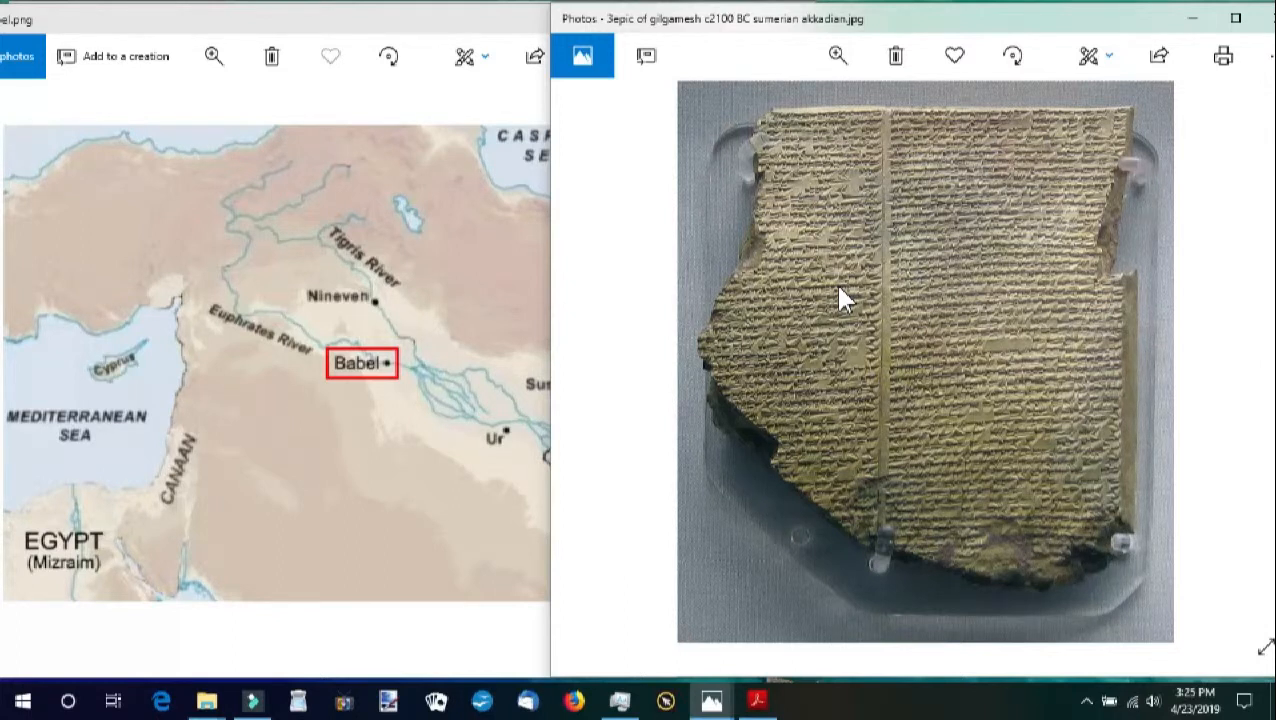
mouse_move(937, 364)
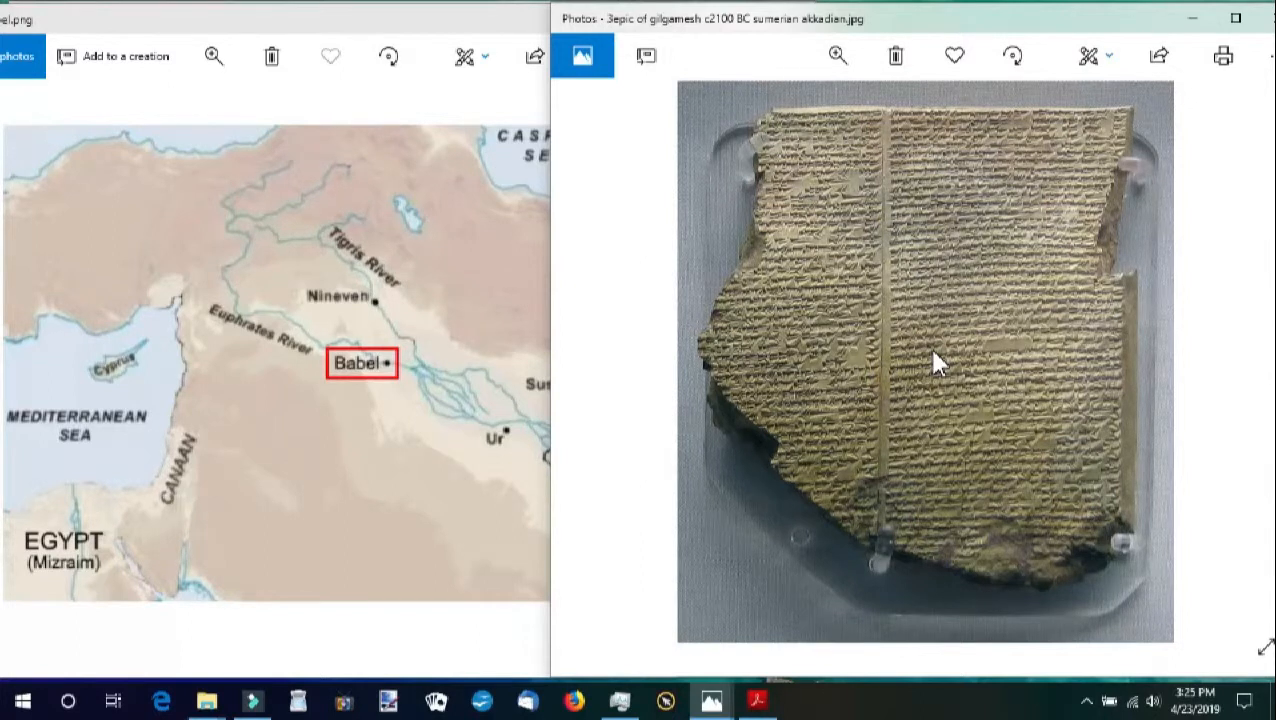
mouse_move(828, 374)
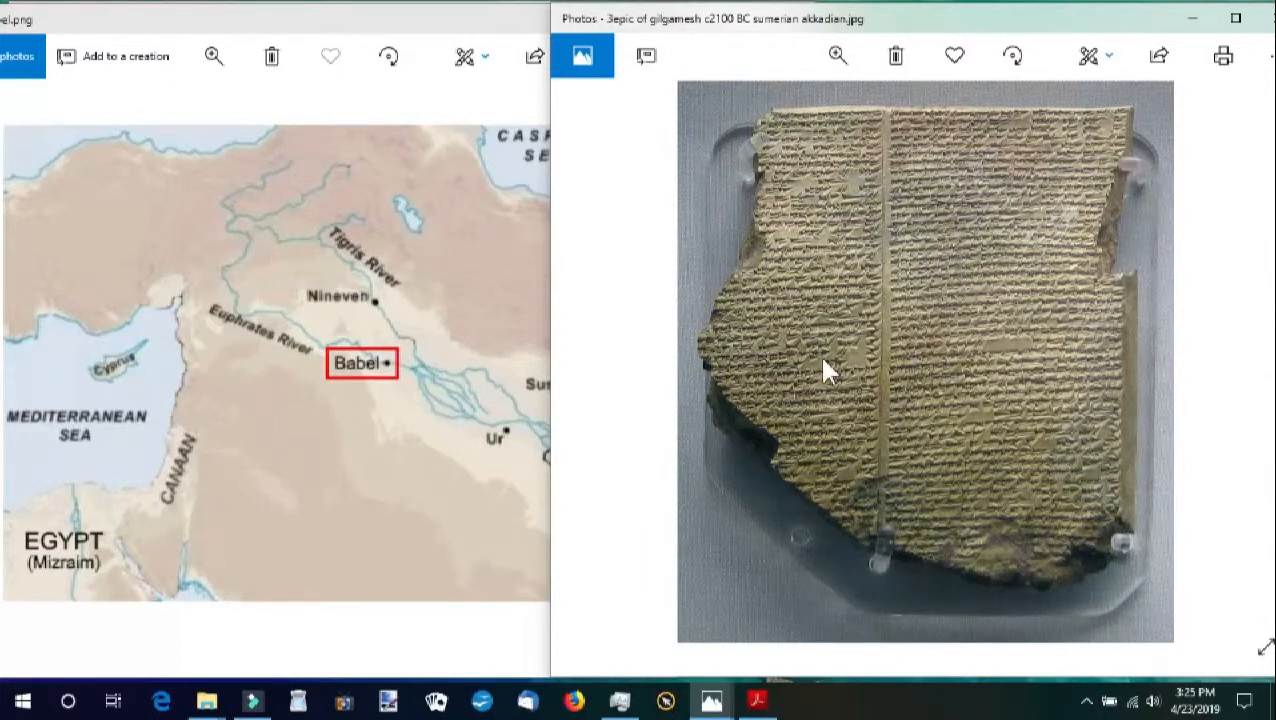
mouse_move(813, 374)
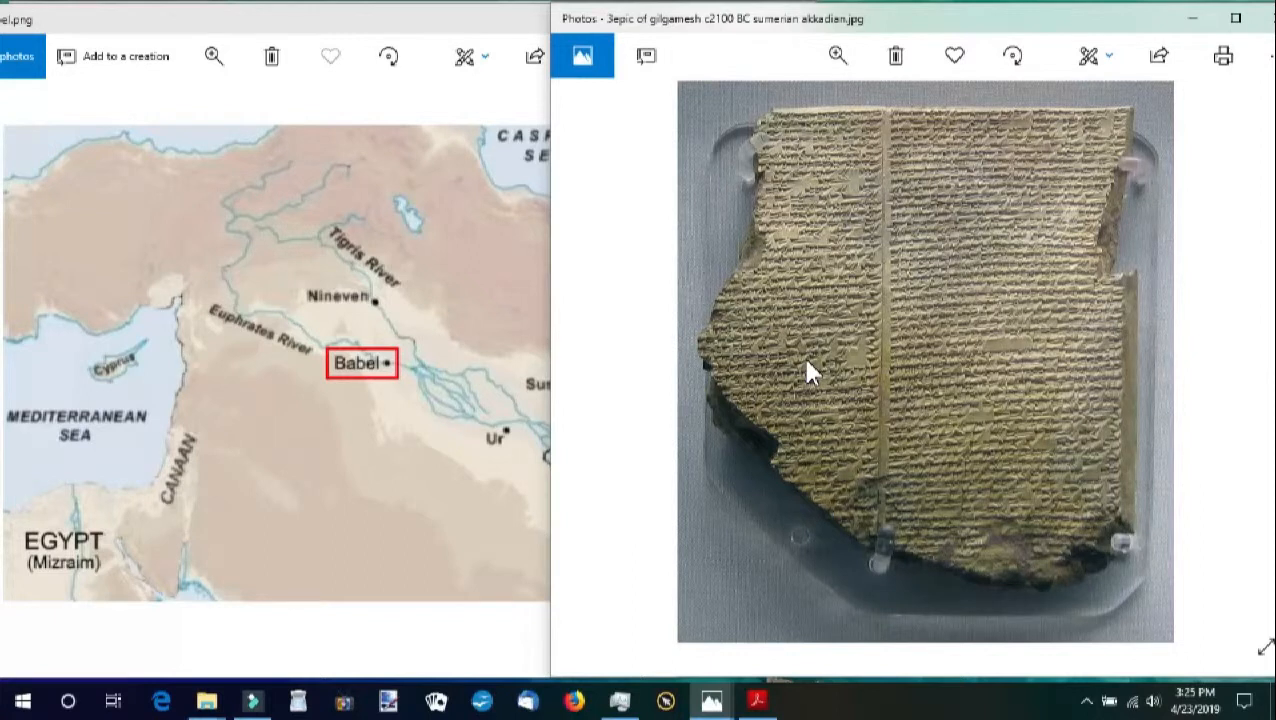
mouse_move(408, 365)
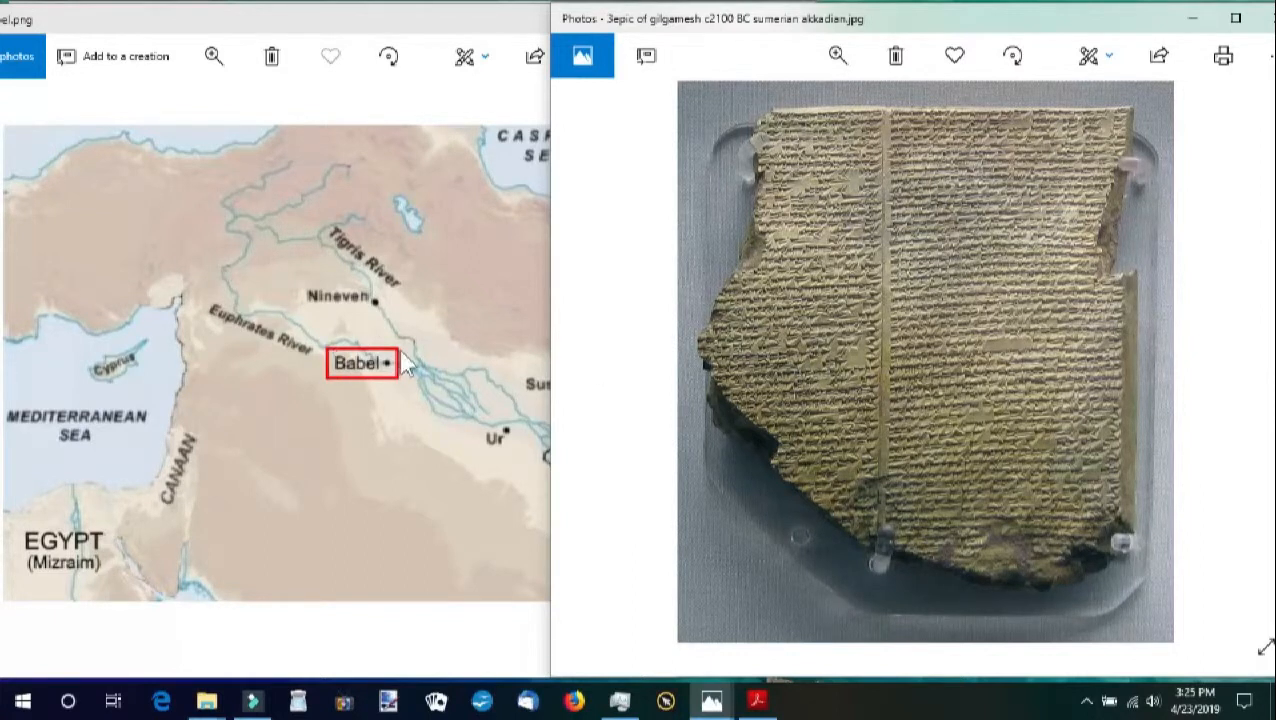
mouse_move(364, 335)
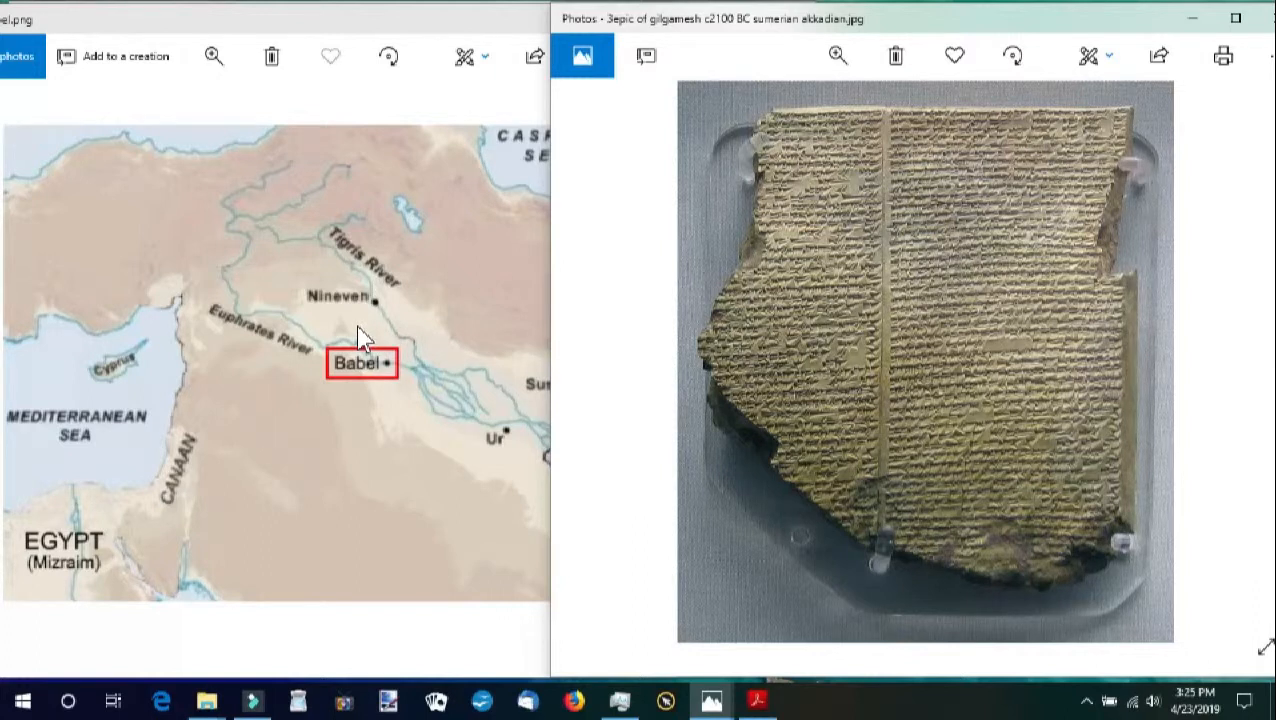
mouse_move(845, 362)
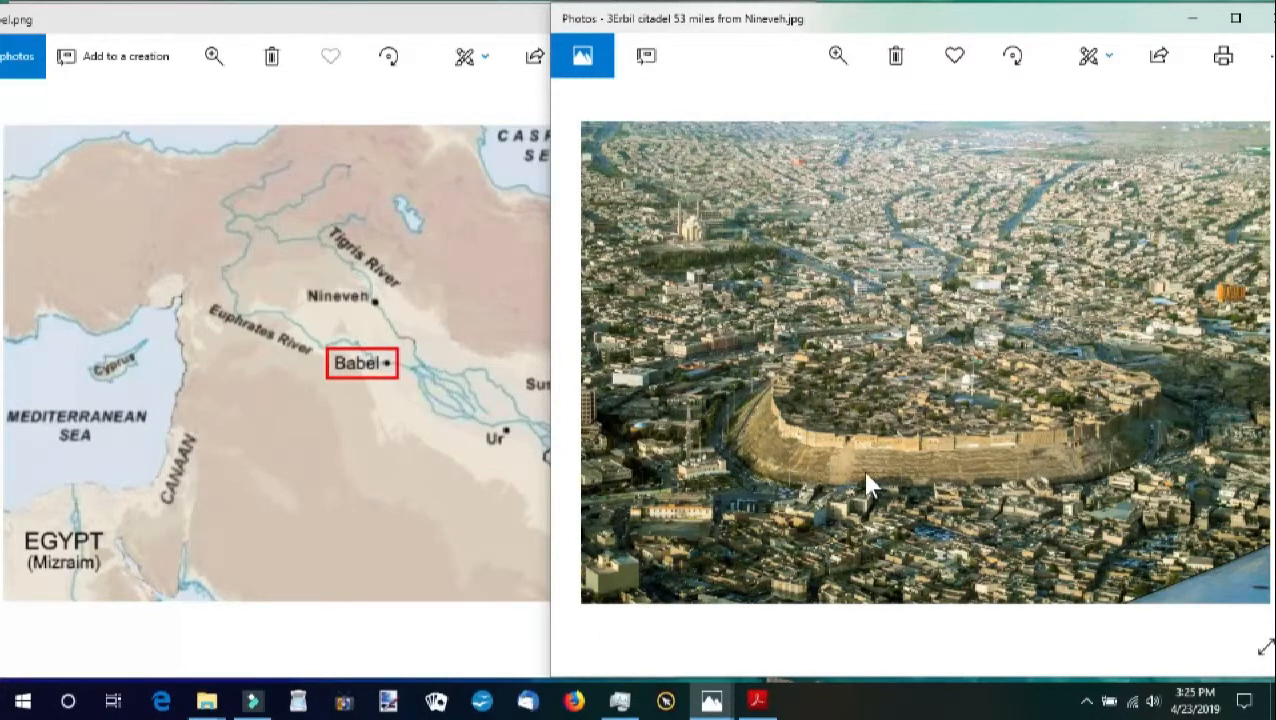
mouse_move(1003, 467)
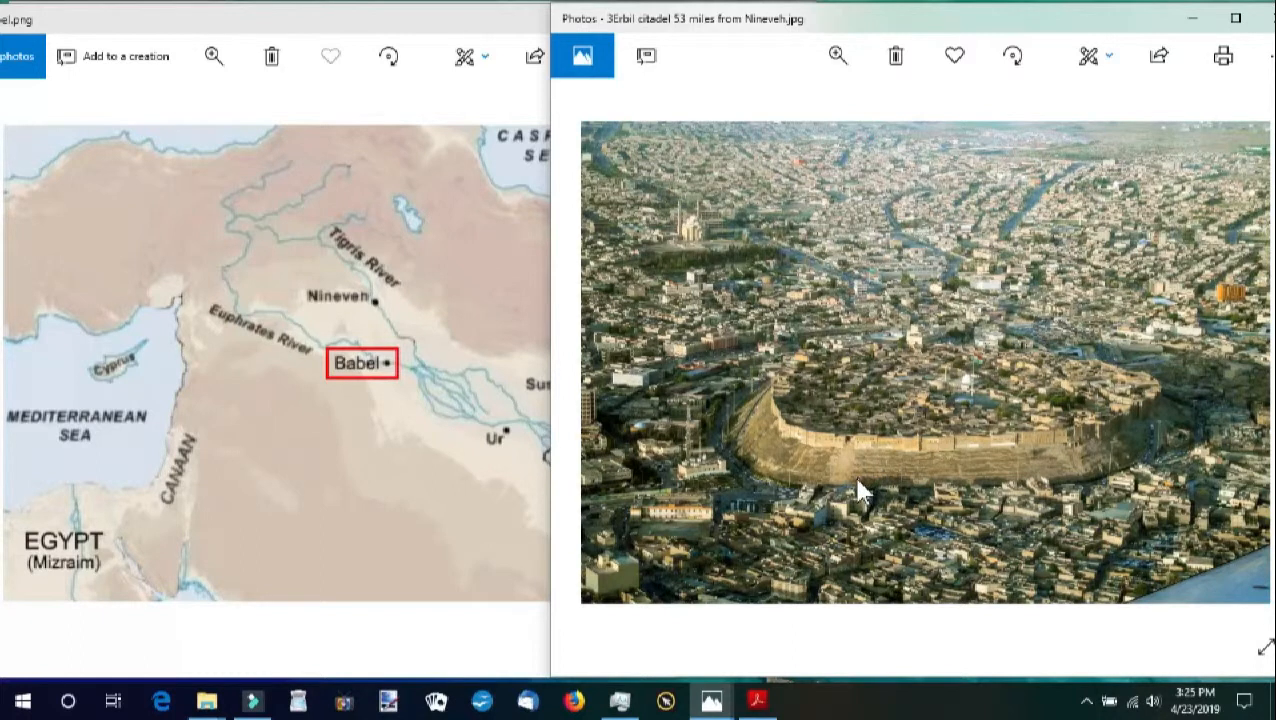
mouse_move(786, 479)
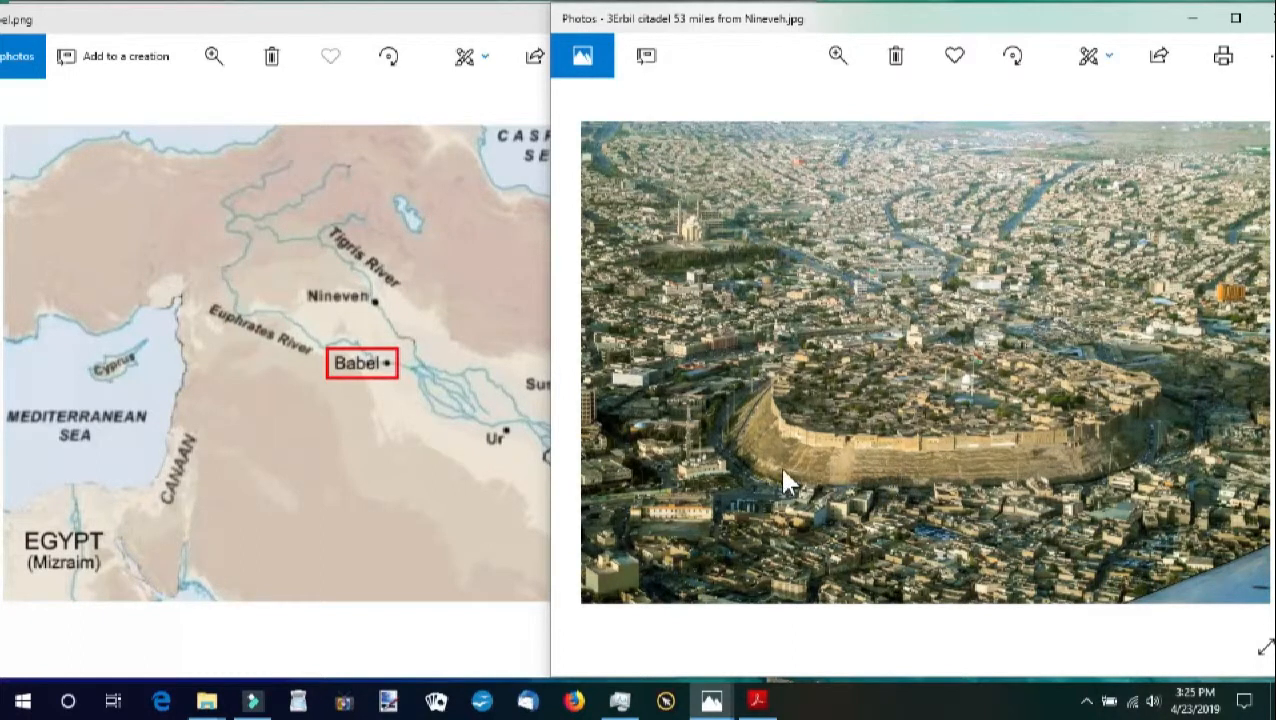
mouse_move(975, 460)
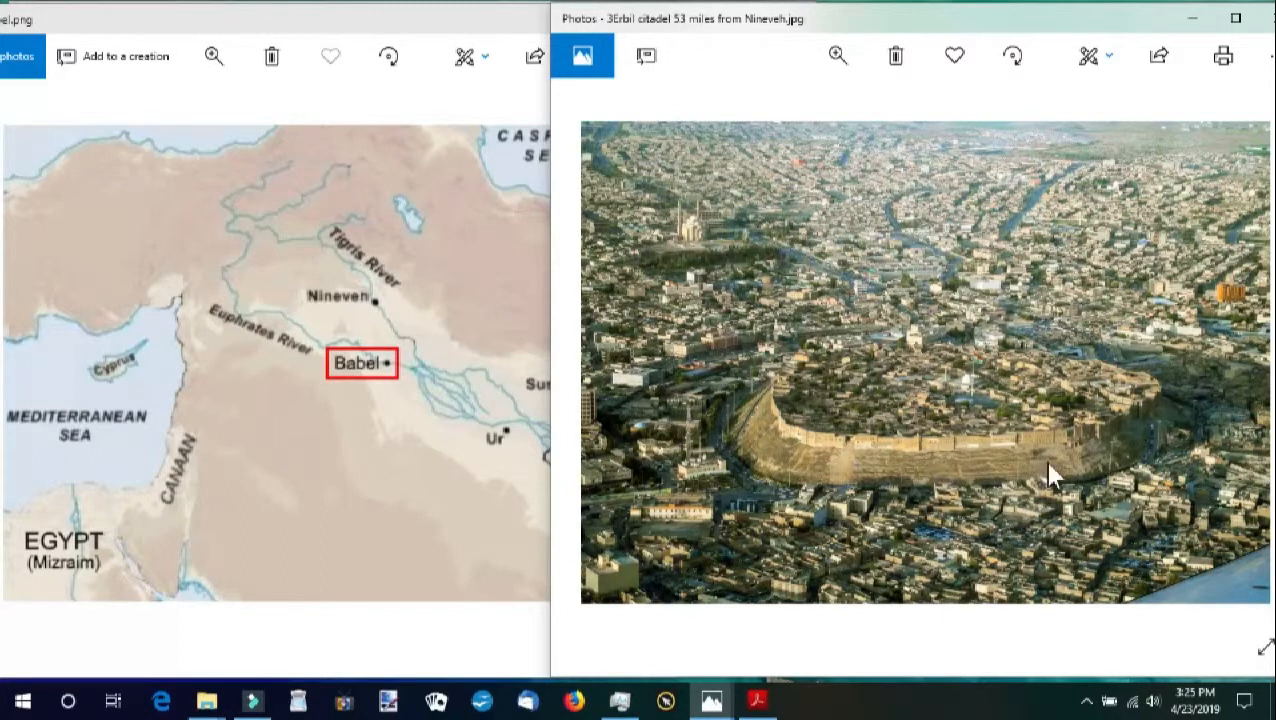
mouse_move(931, 469)
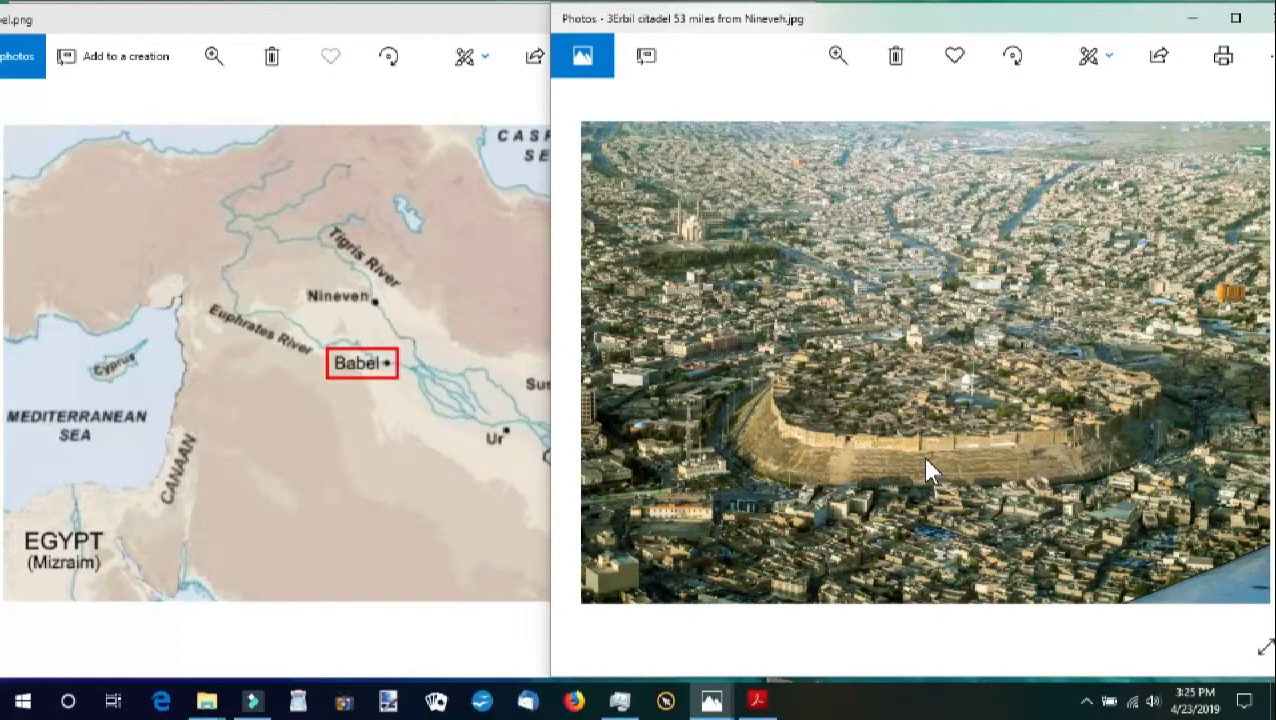
mouse_move(367, 343)
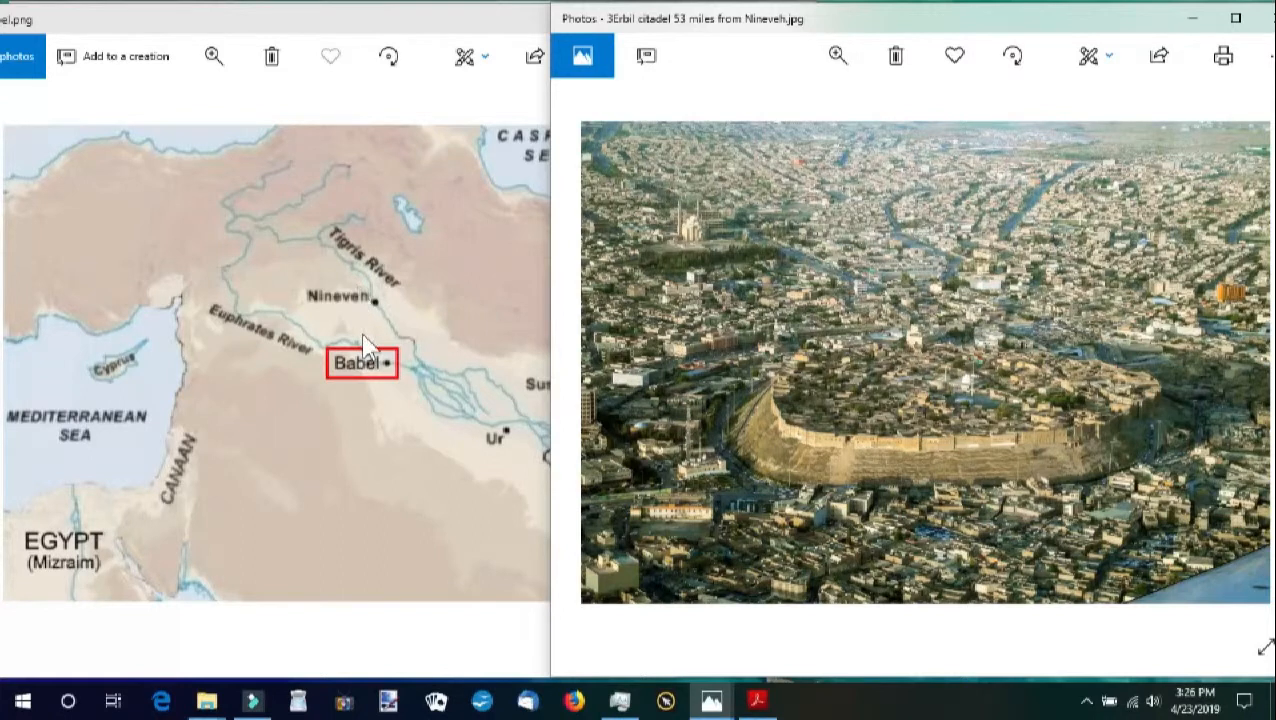
mouse_move(905, 472)
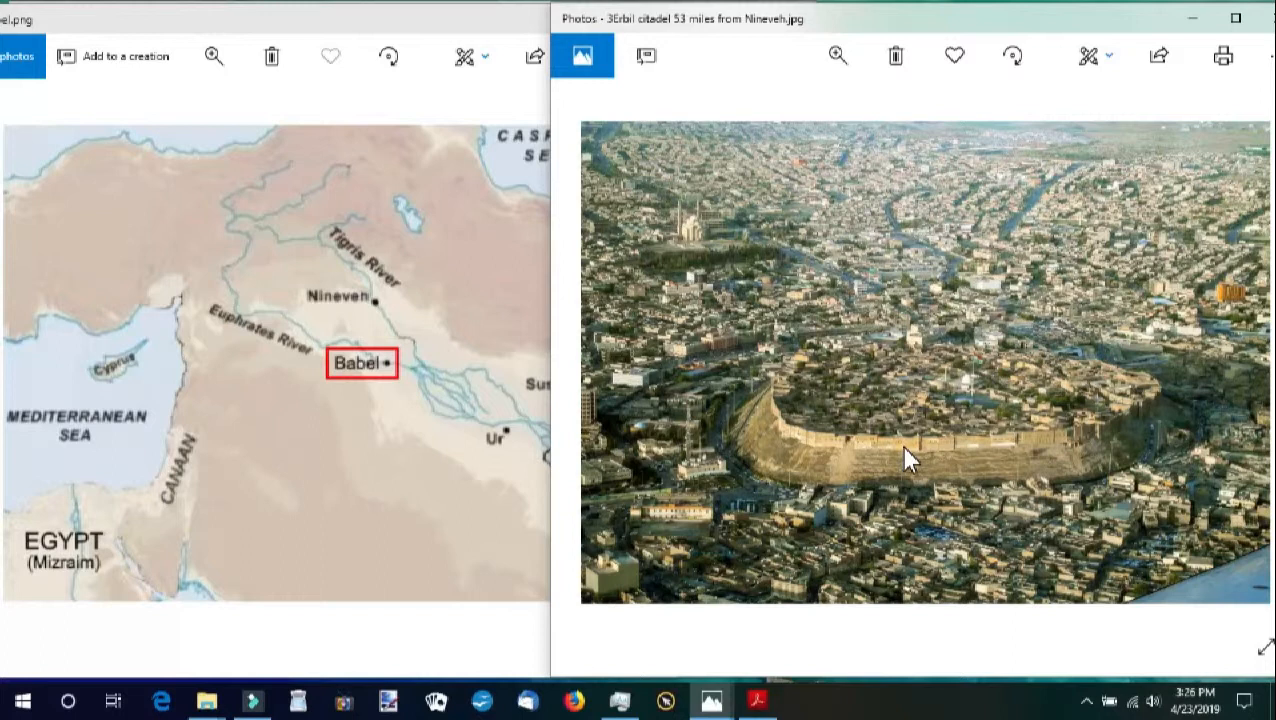
mouse_move(400, 380)
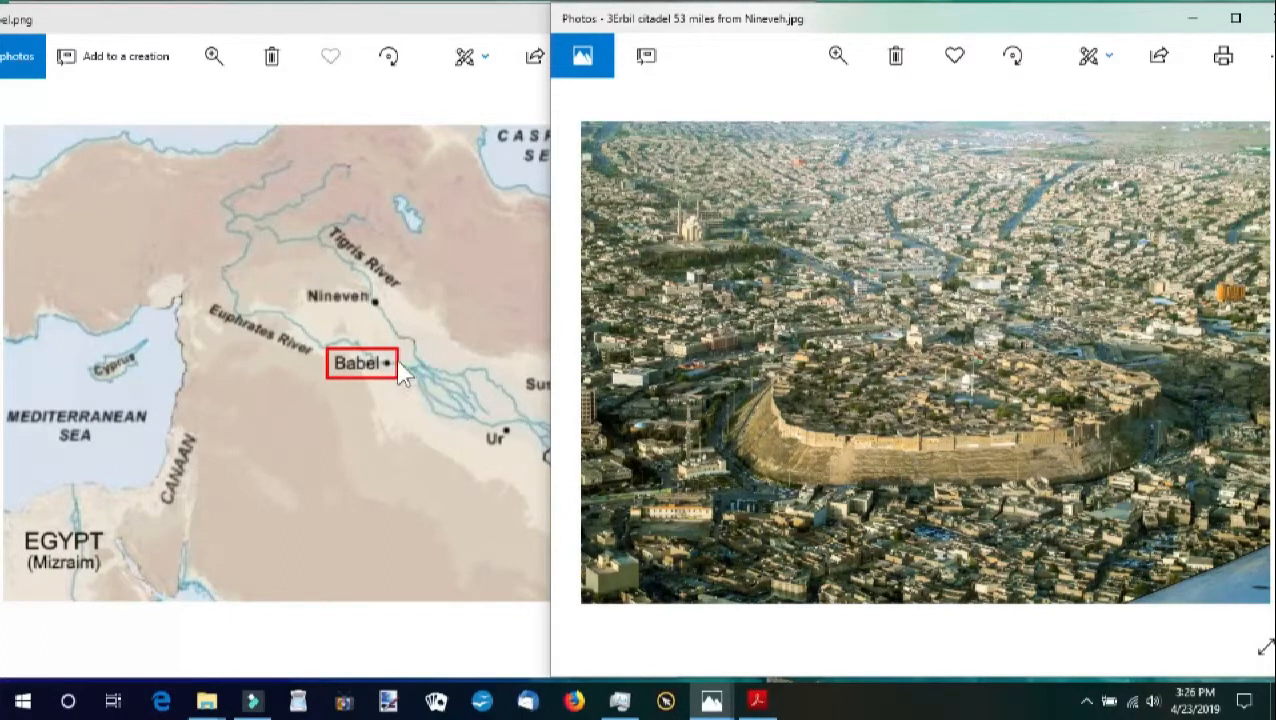
mouse_move(453, 388)
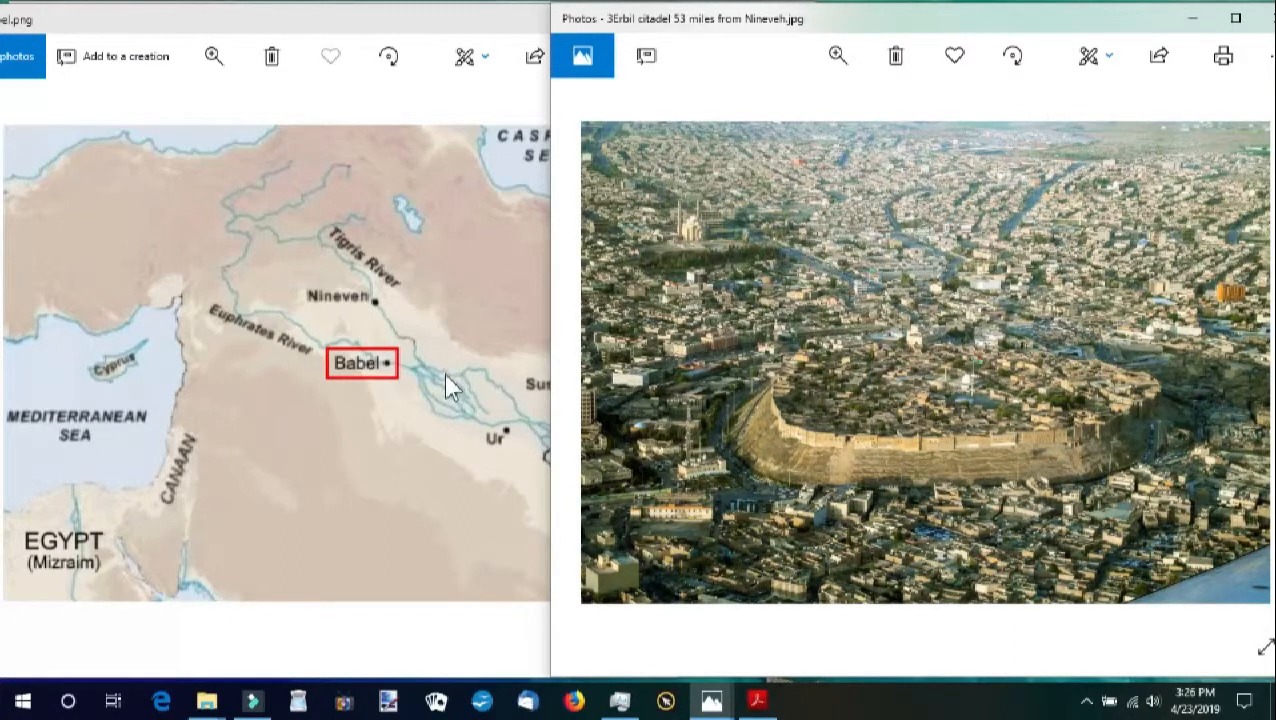
mouse_move(527, 466)
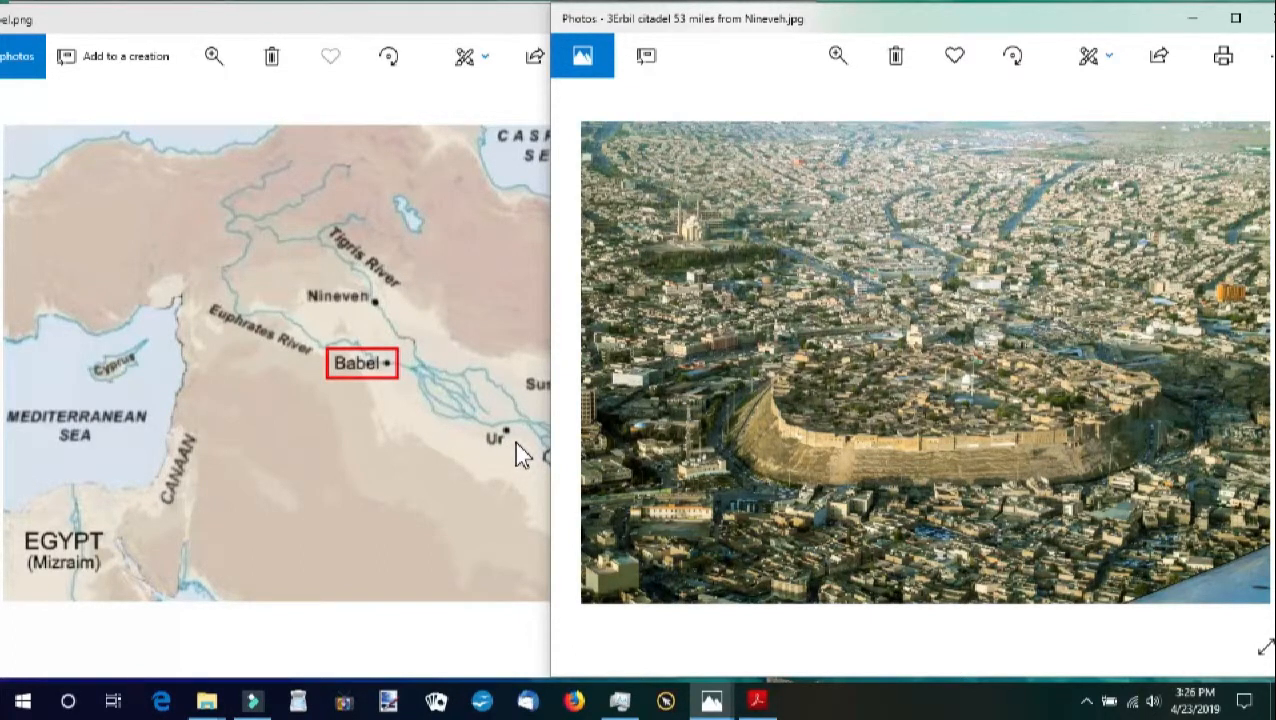
mouse_move(677, 478)
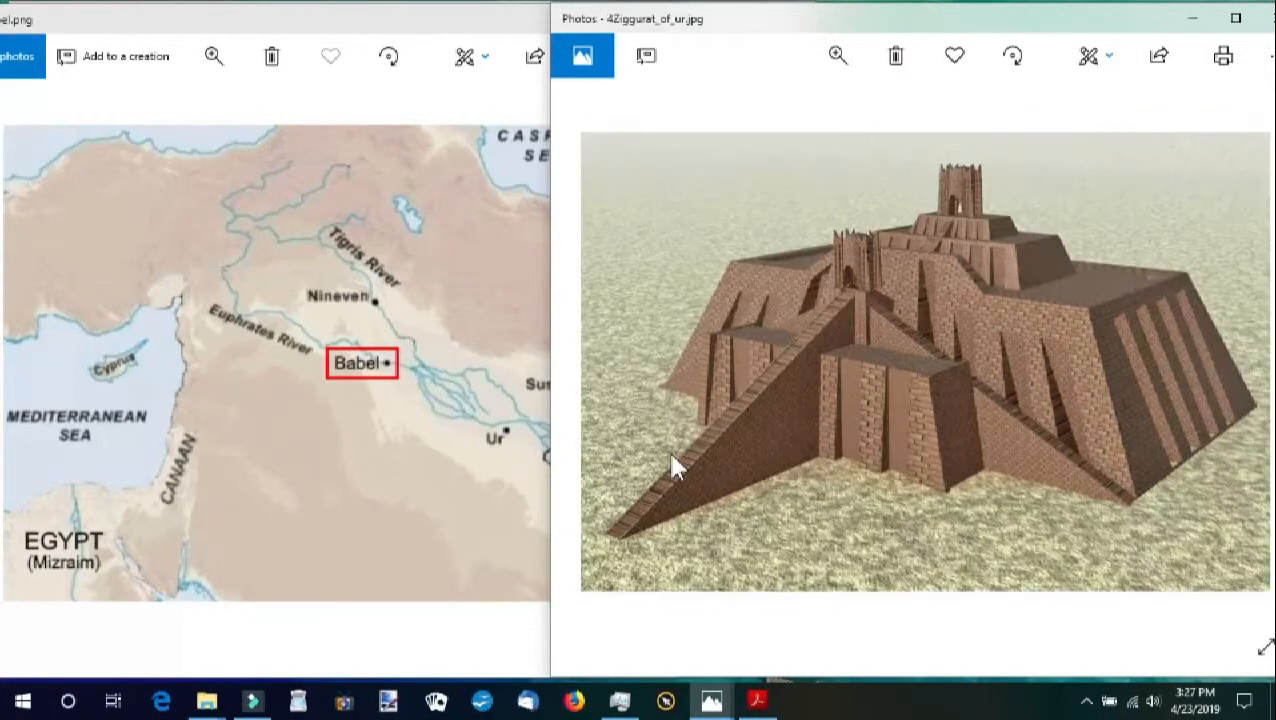
mouse_move(1077, 432)
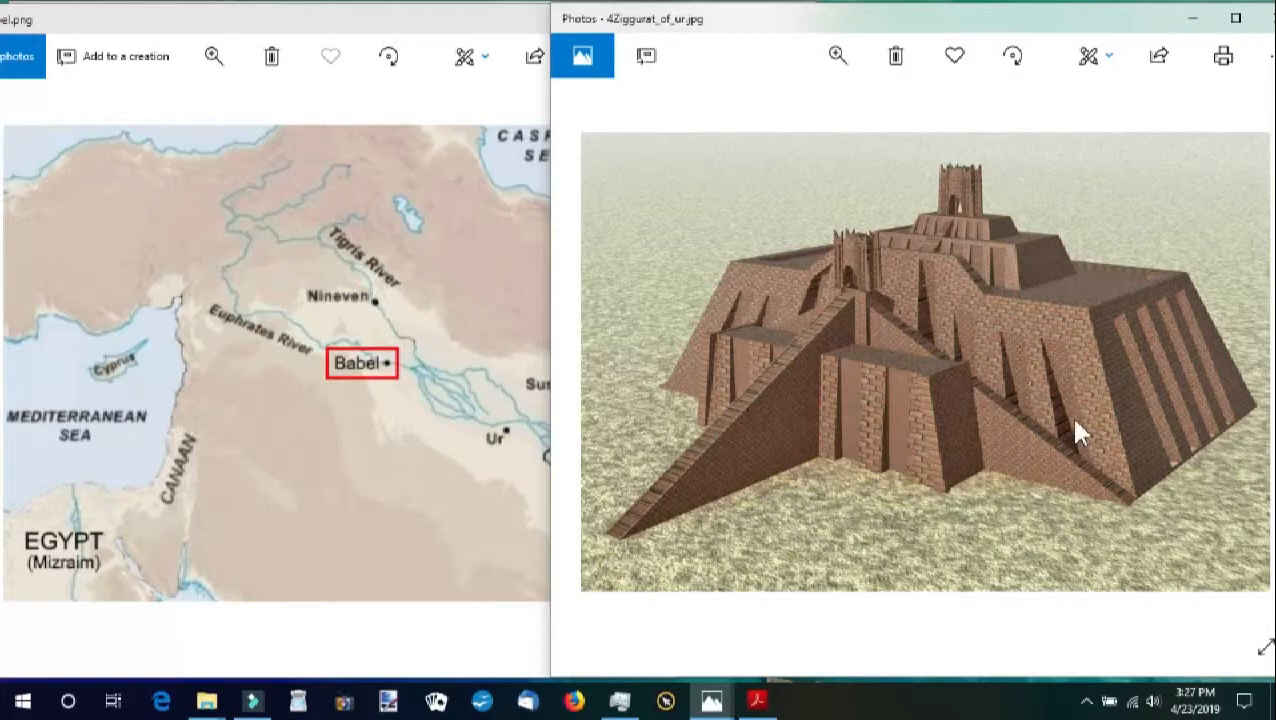
mouse_move(830, 418)
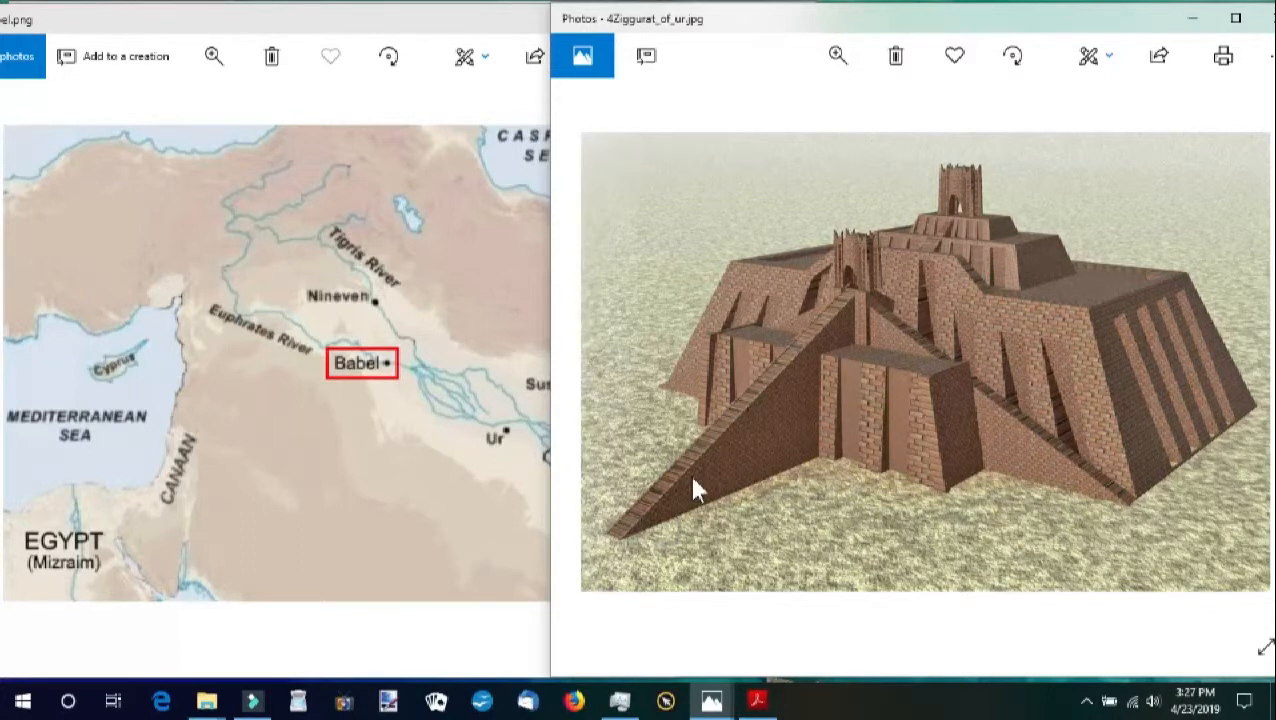
mouse_move(872, 340)
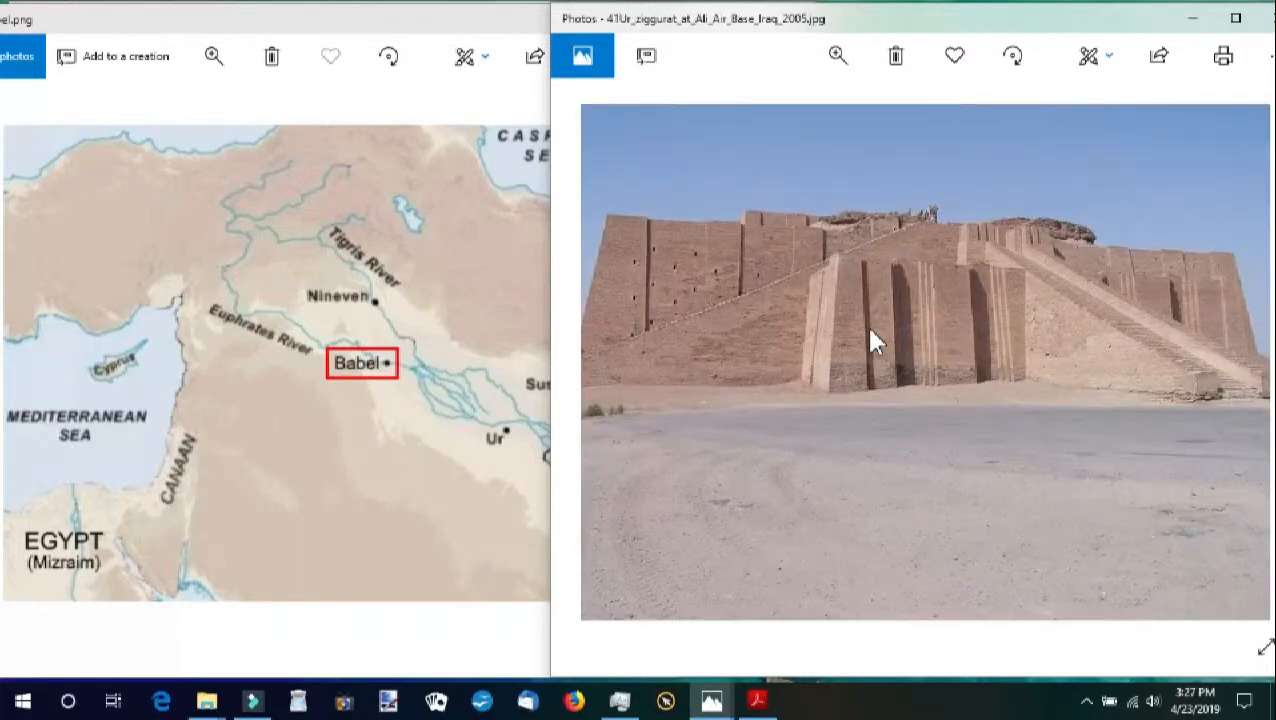
mouse_move(1107, 393)
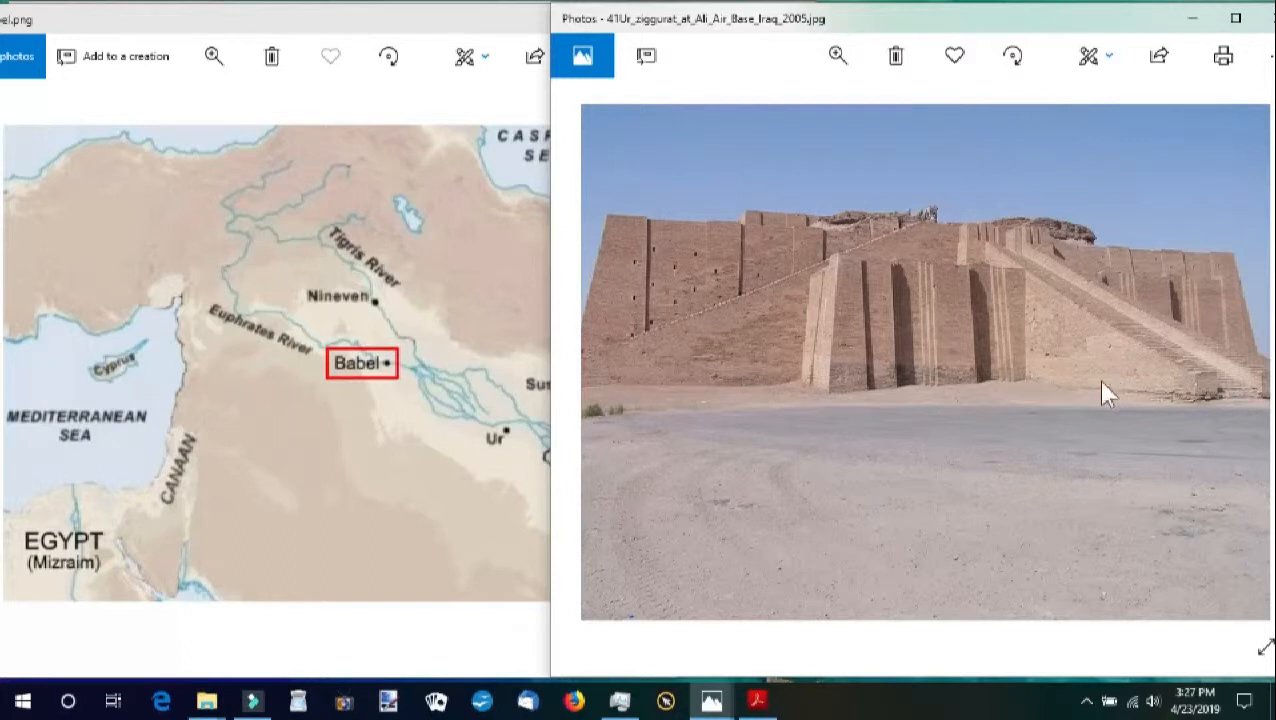
mouse_move(836, 402)
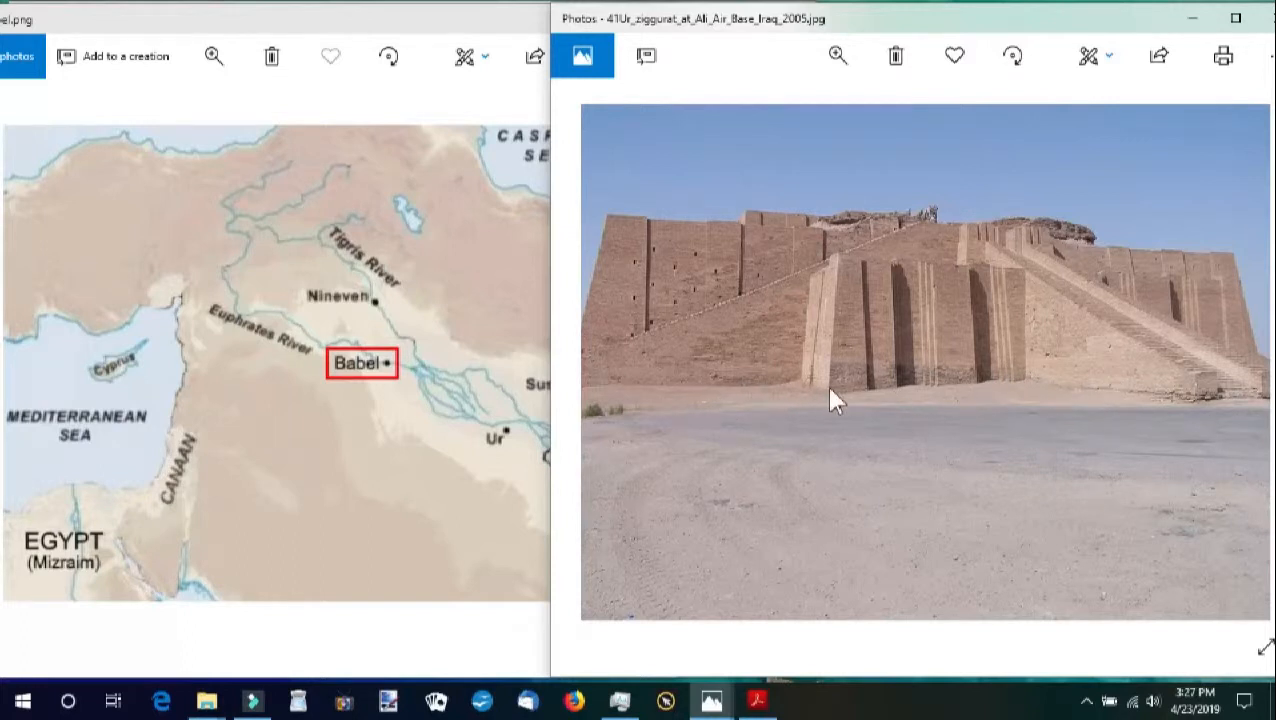
mouse_move(440, 435)
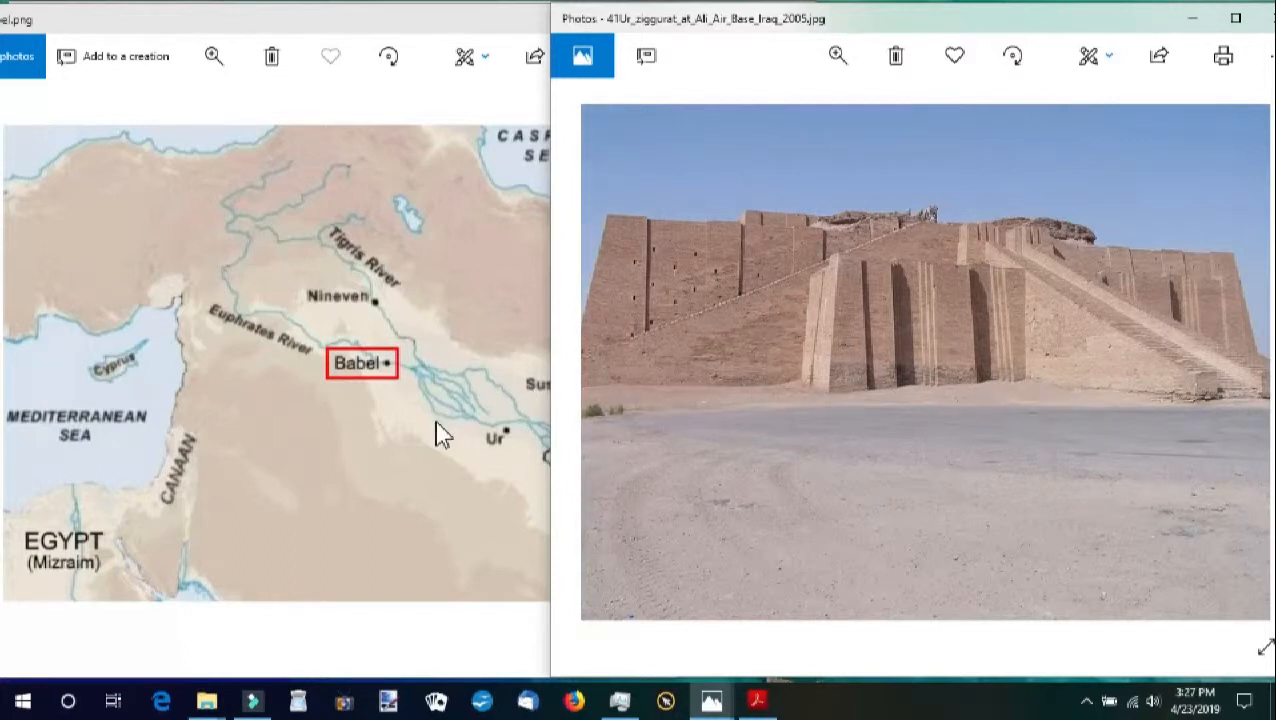
mouse_move(729, 431)
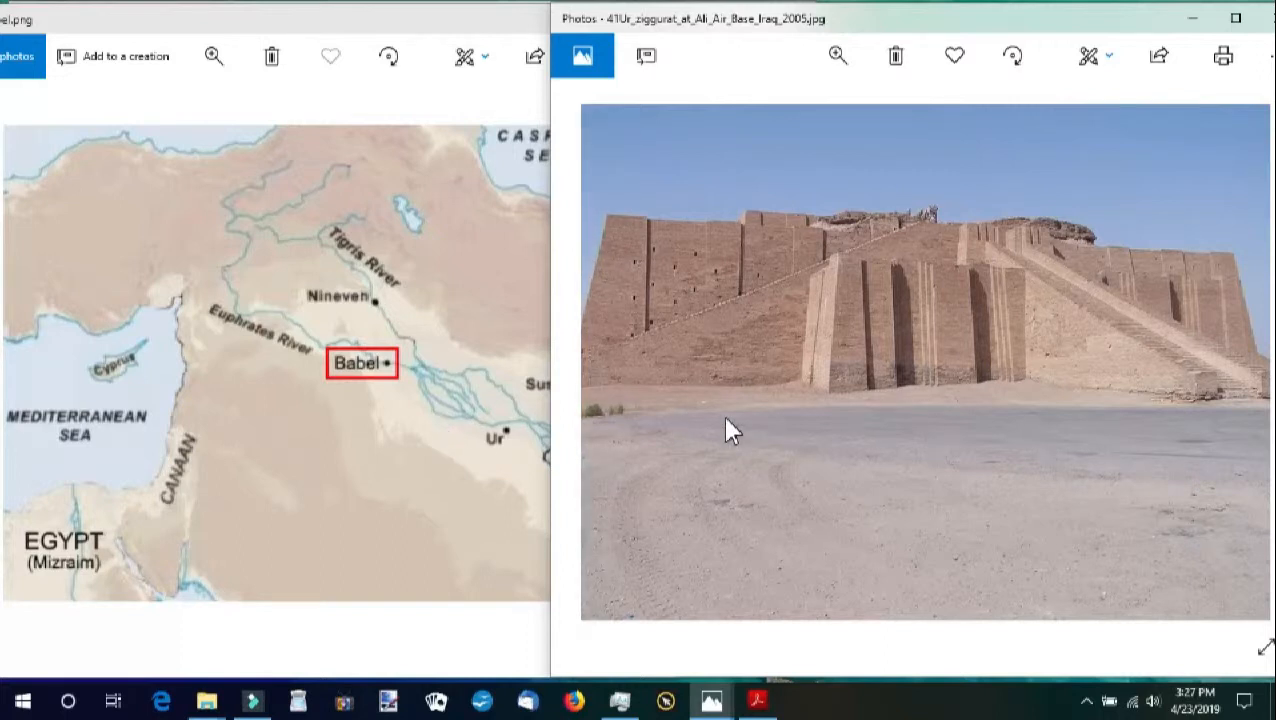
mouse_move(300, 374)
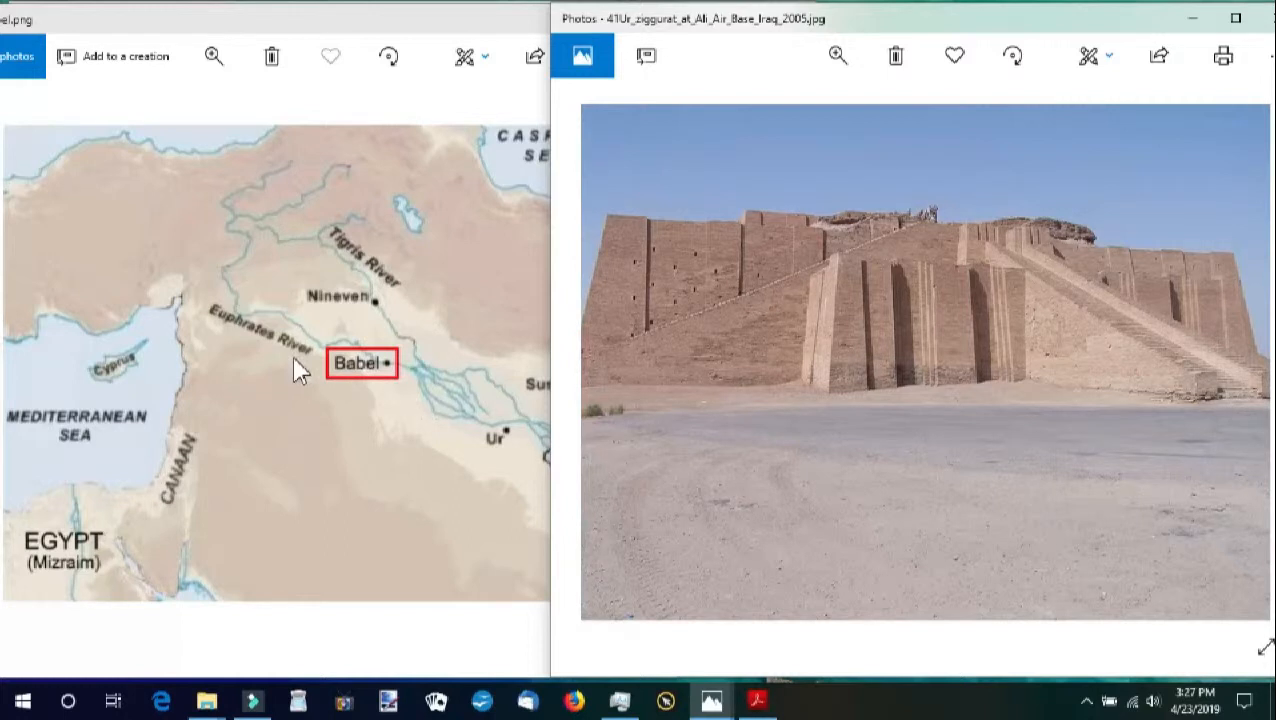
mouse_move(236, 377)
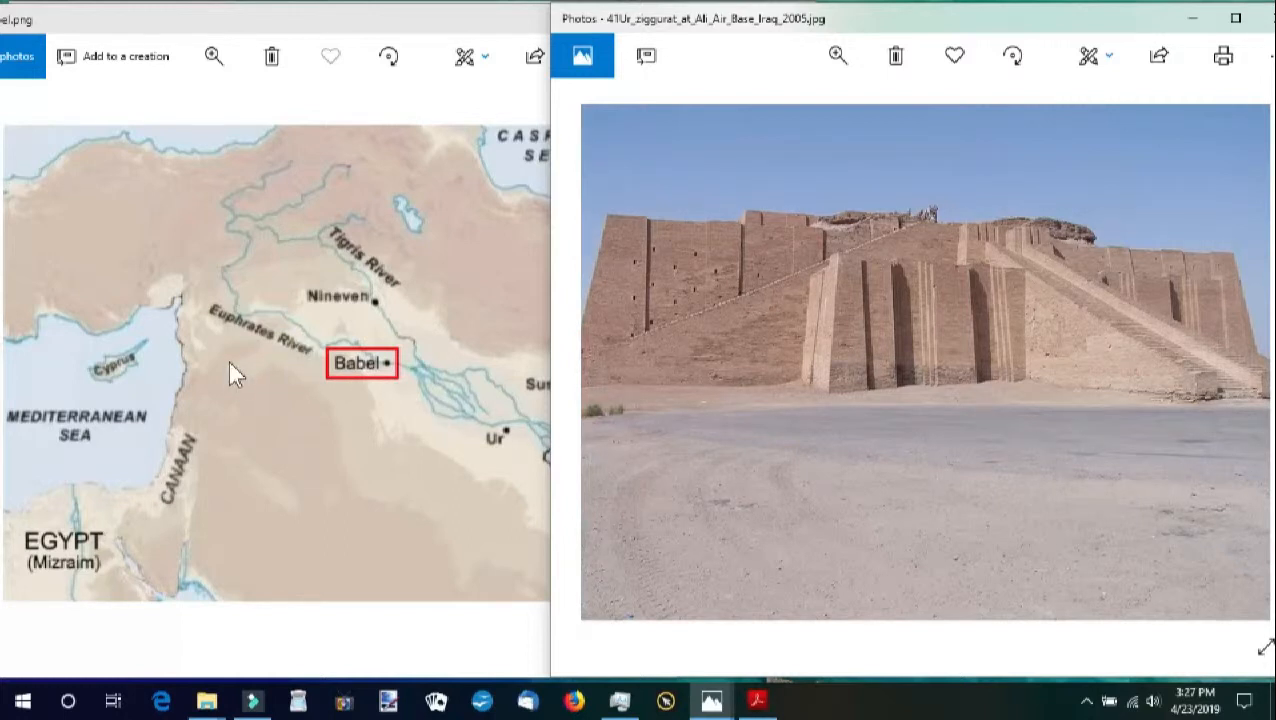
mouse_move(167, 500)
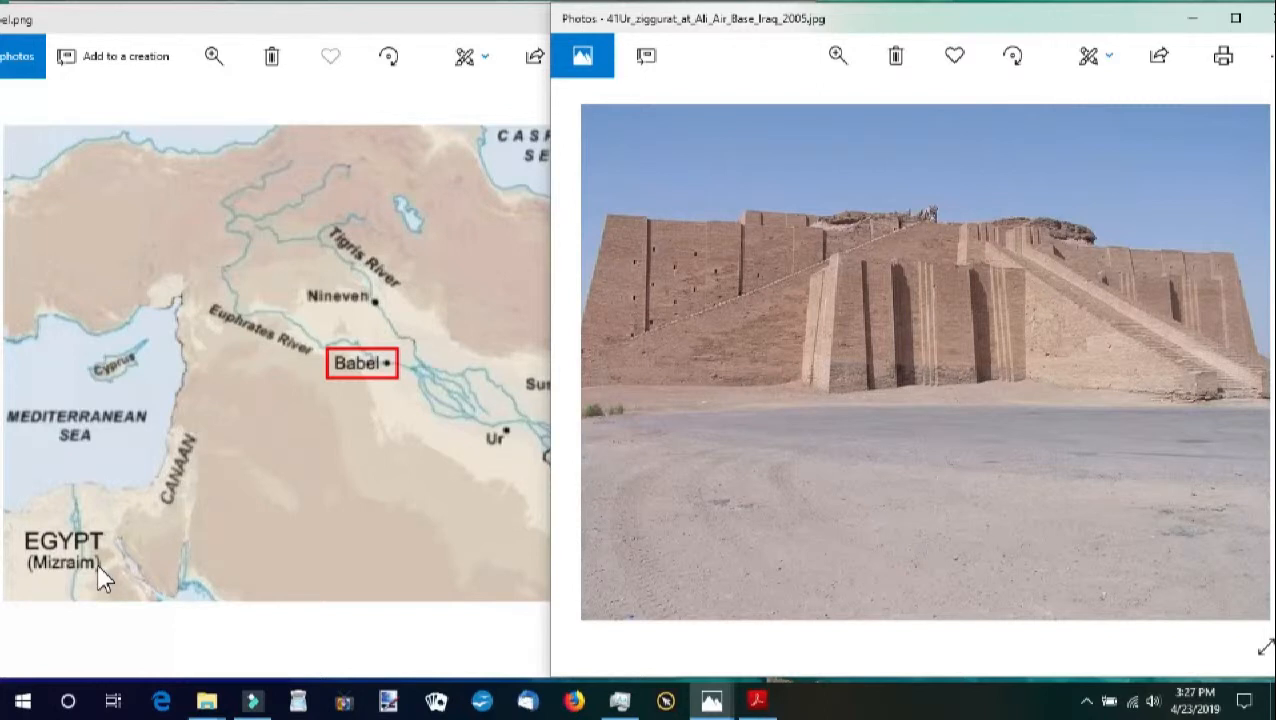
mouse_move(445, 554)
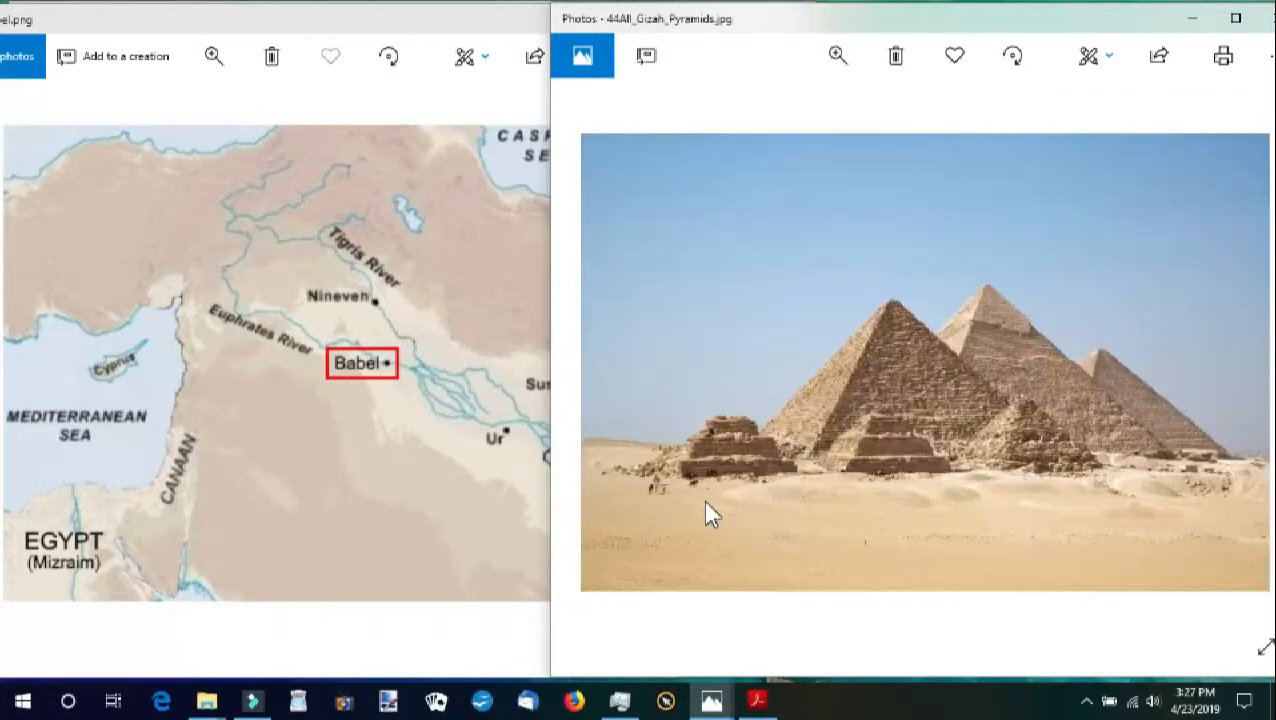
mouse_move(996, 426)
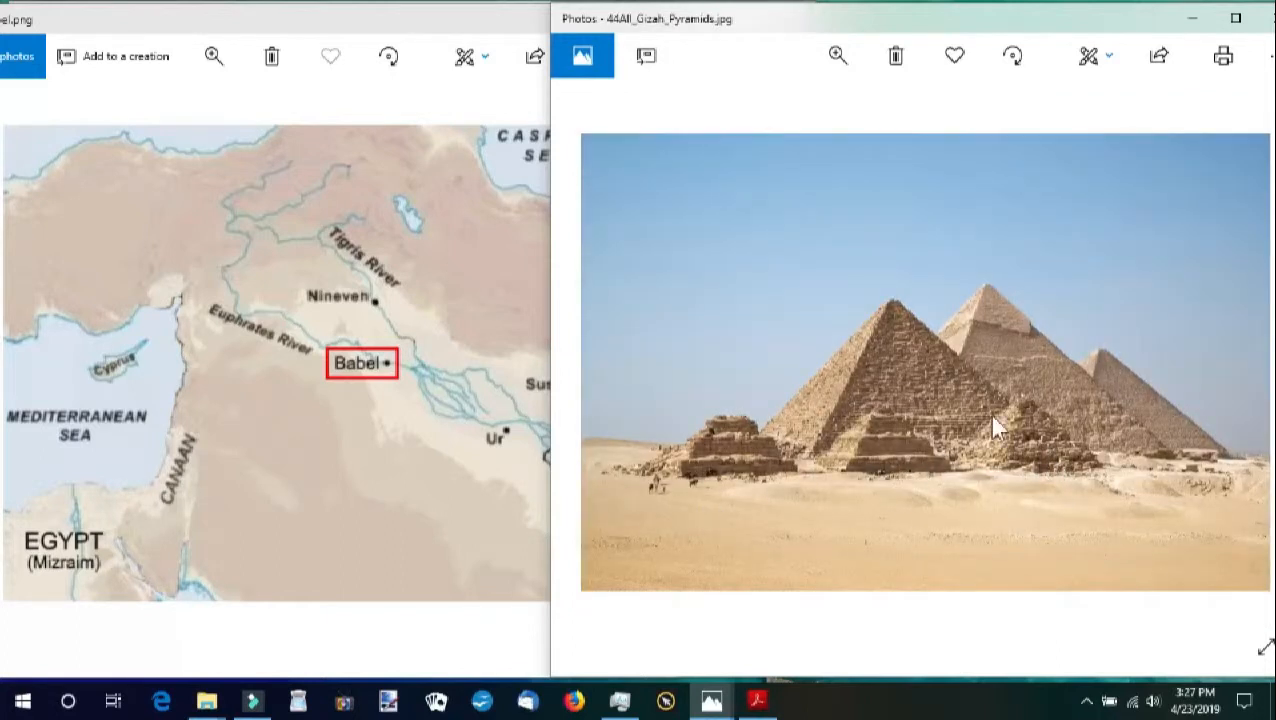
mouse_move(891, 384)
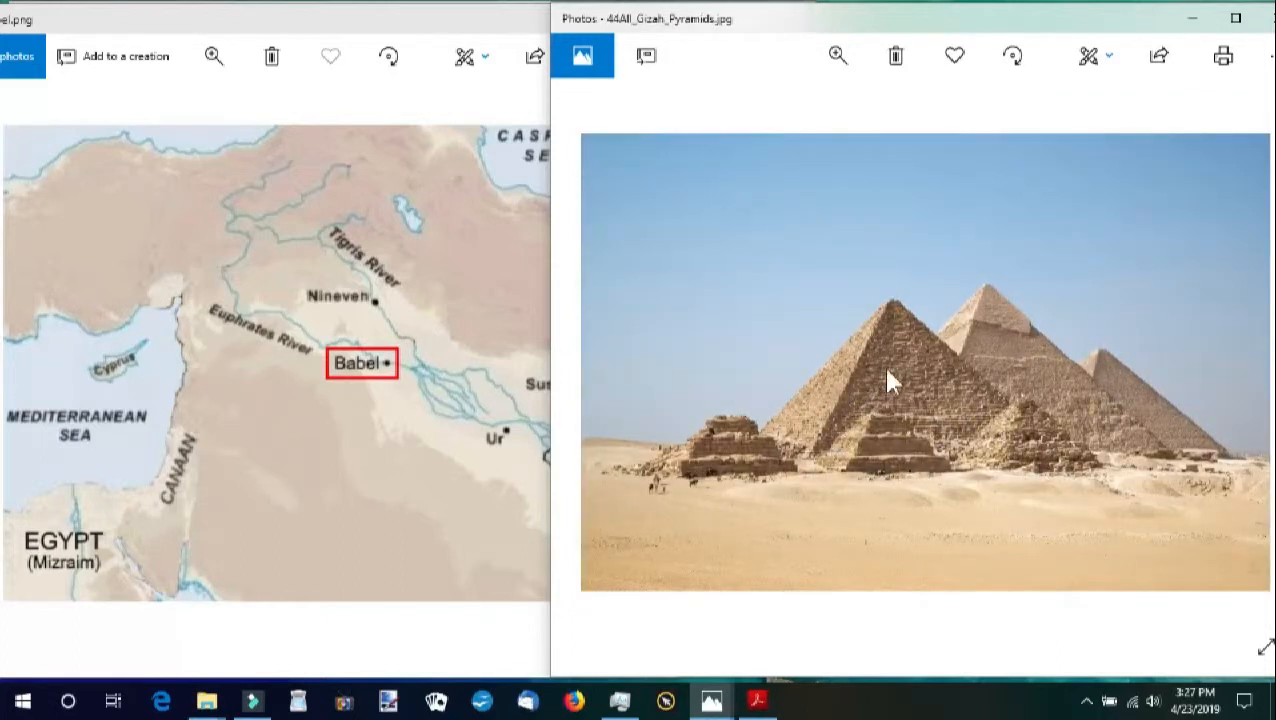
mouse_move(973, 503)
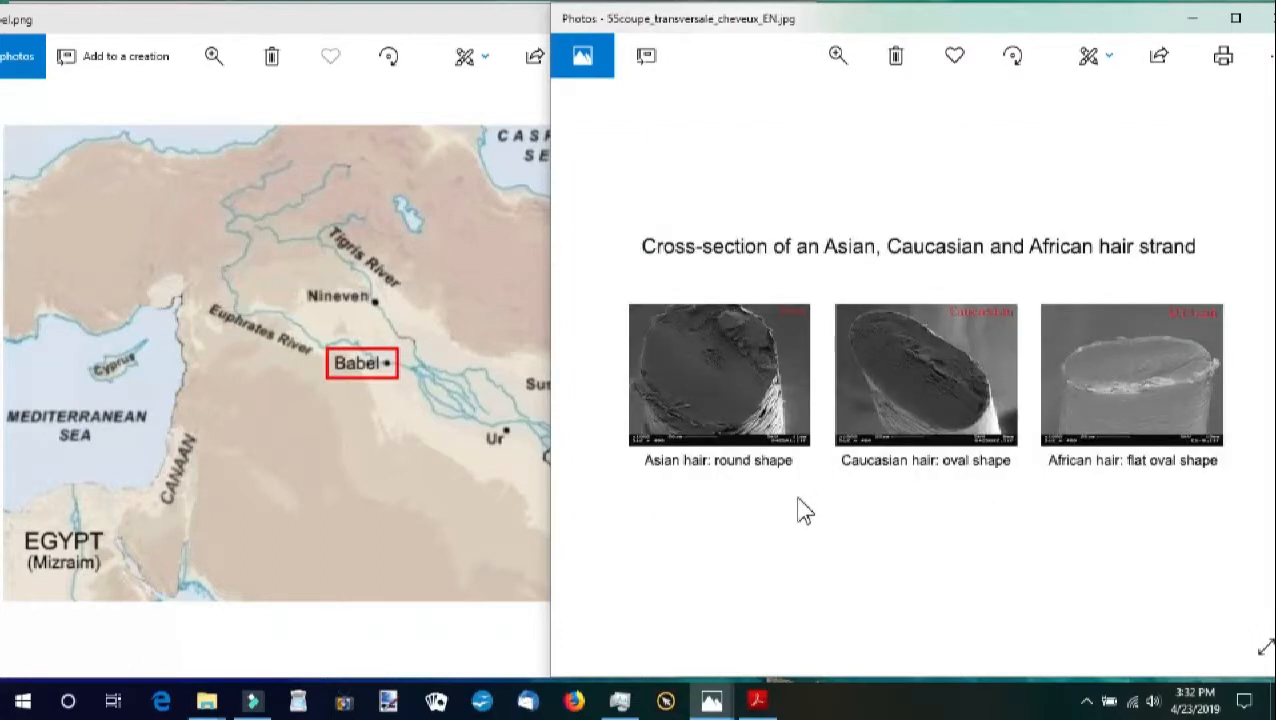
mouse_move(781, 510)
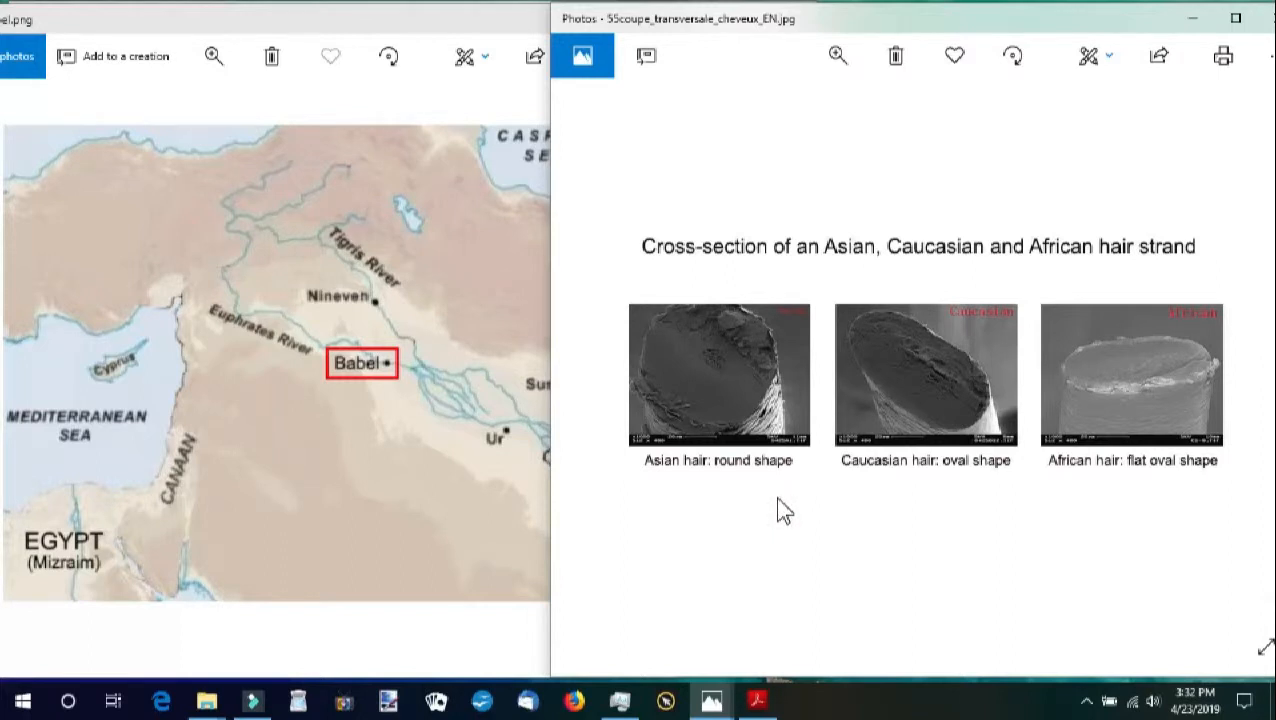
mouse_move(940, 396)
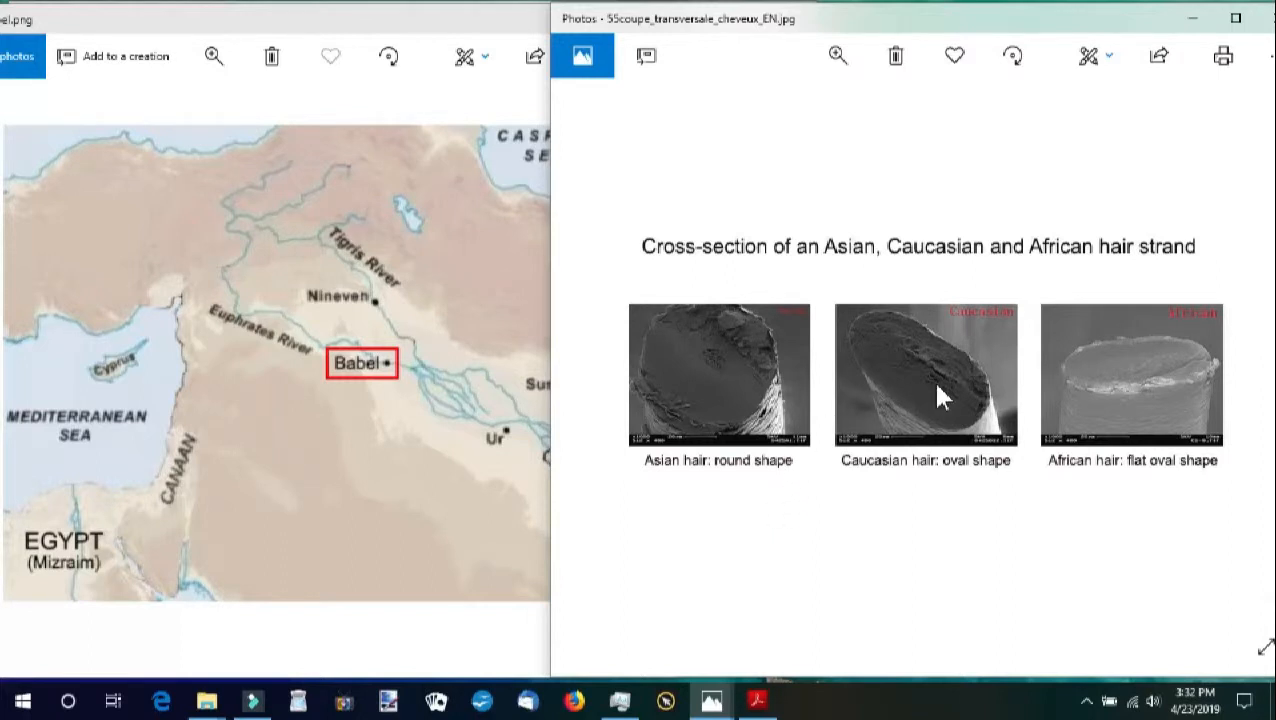
mouse_move(1052, 402)
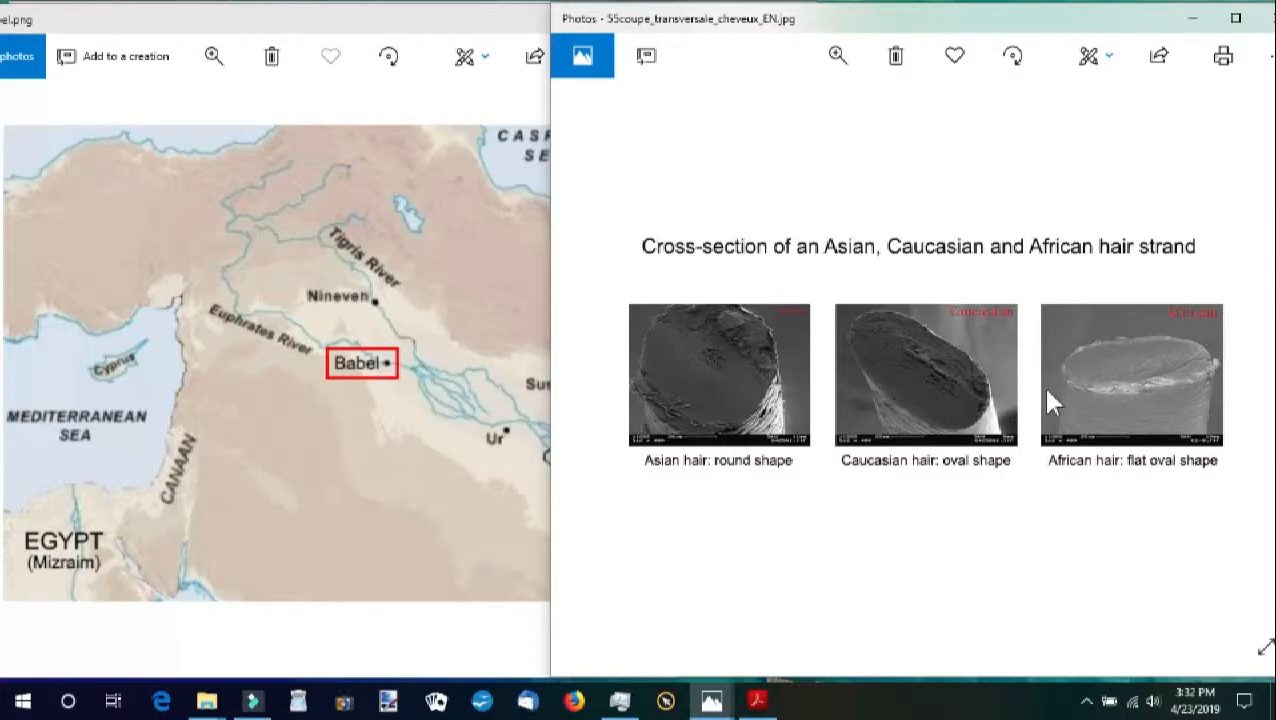
mouse_move(760, 415)
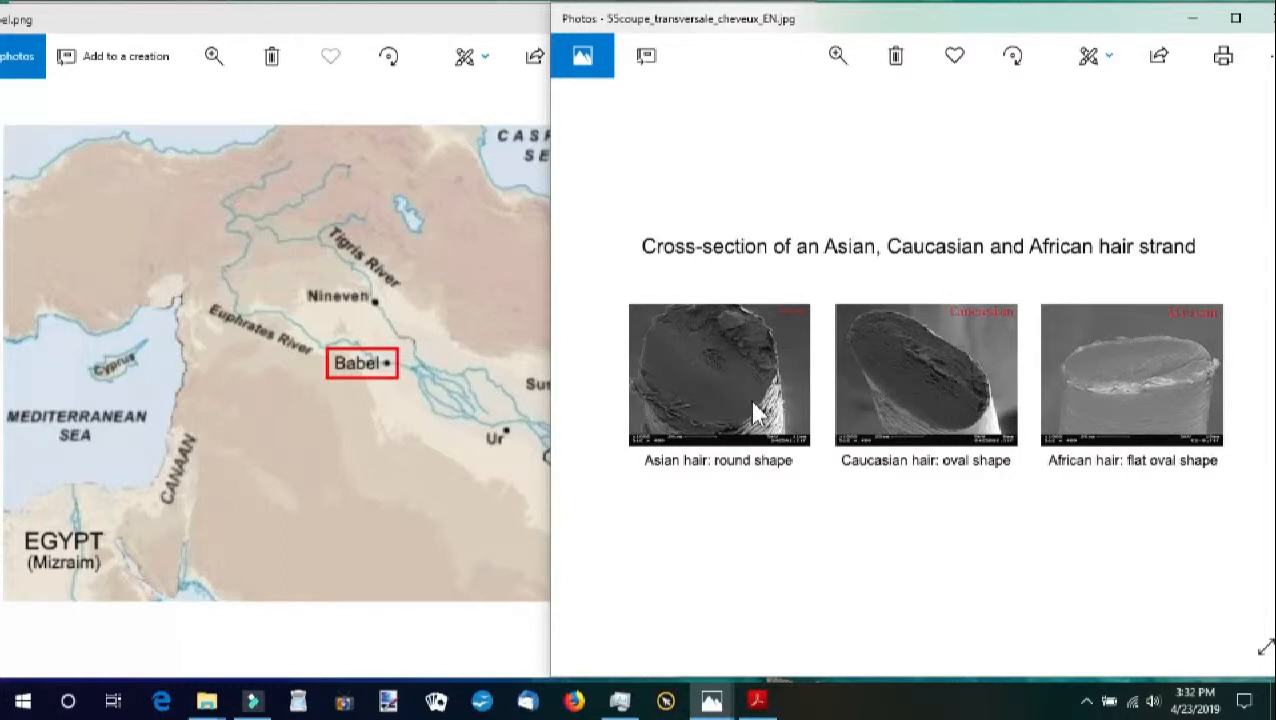
mouse_move(1123, 400)
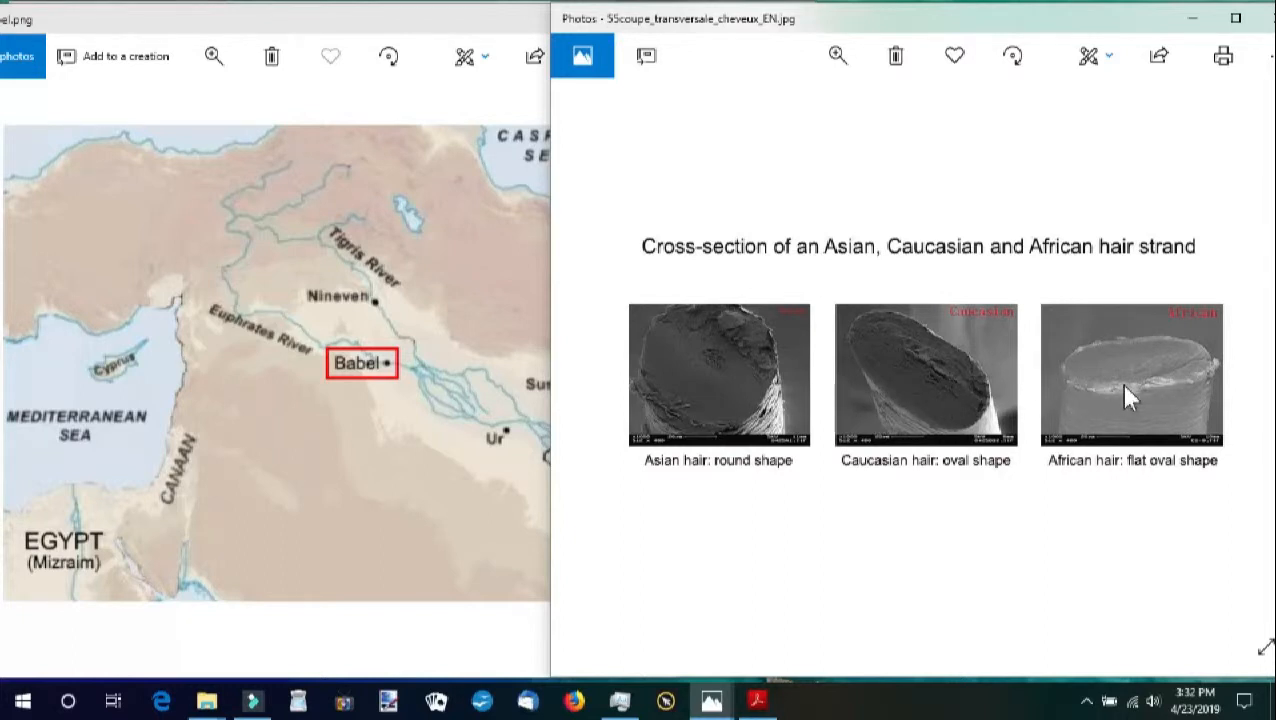
mouse_move(910, 533)
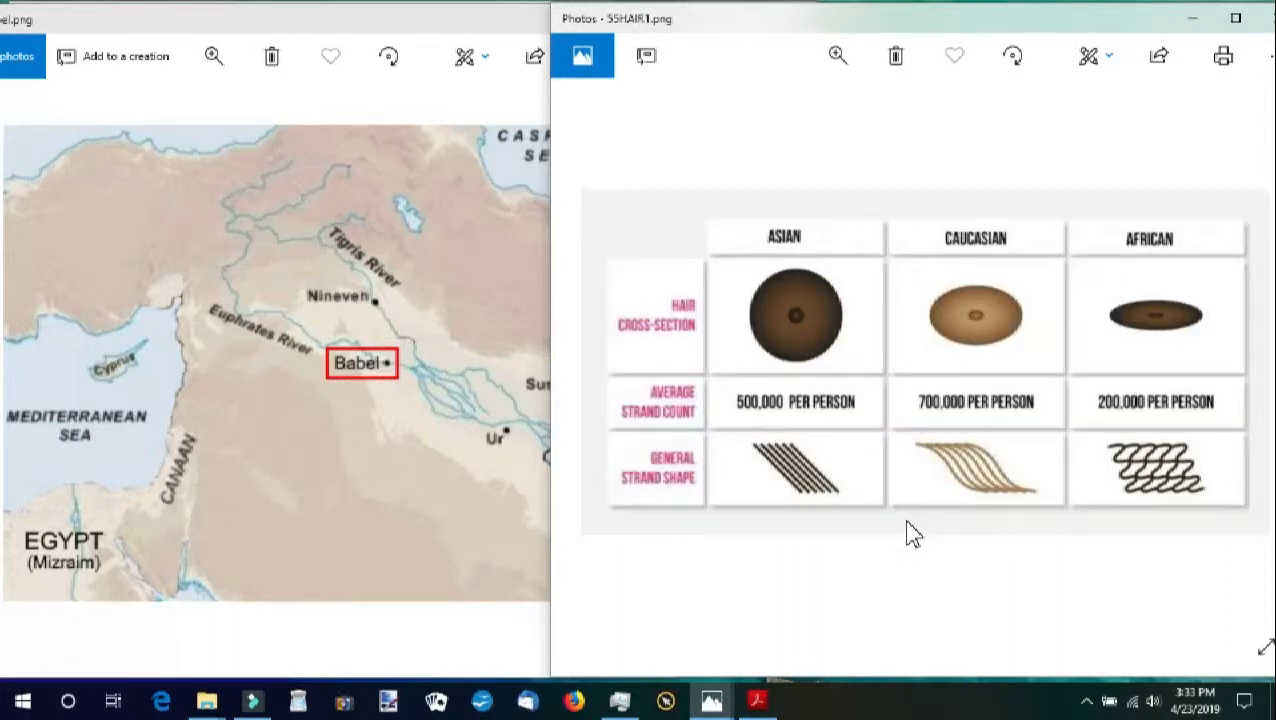
mouse_move(220, 490)
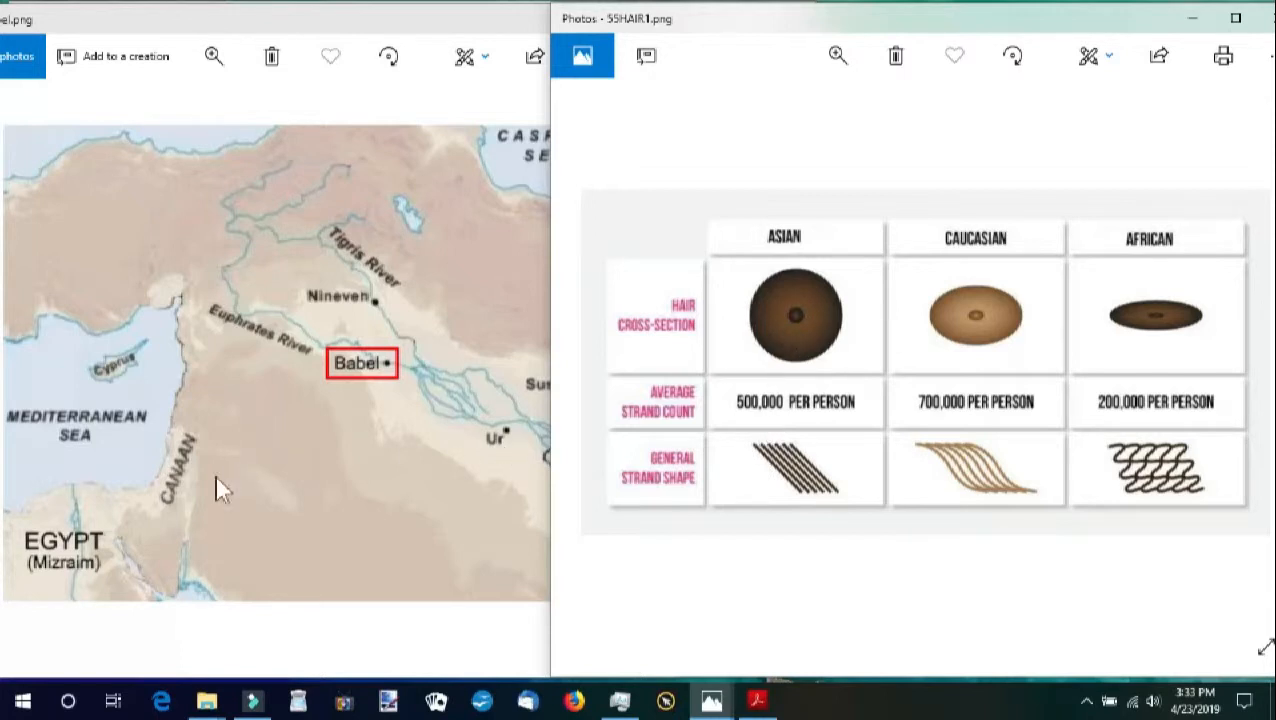
mouse_move(1140, 343)
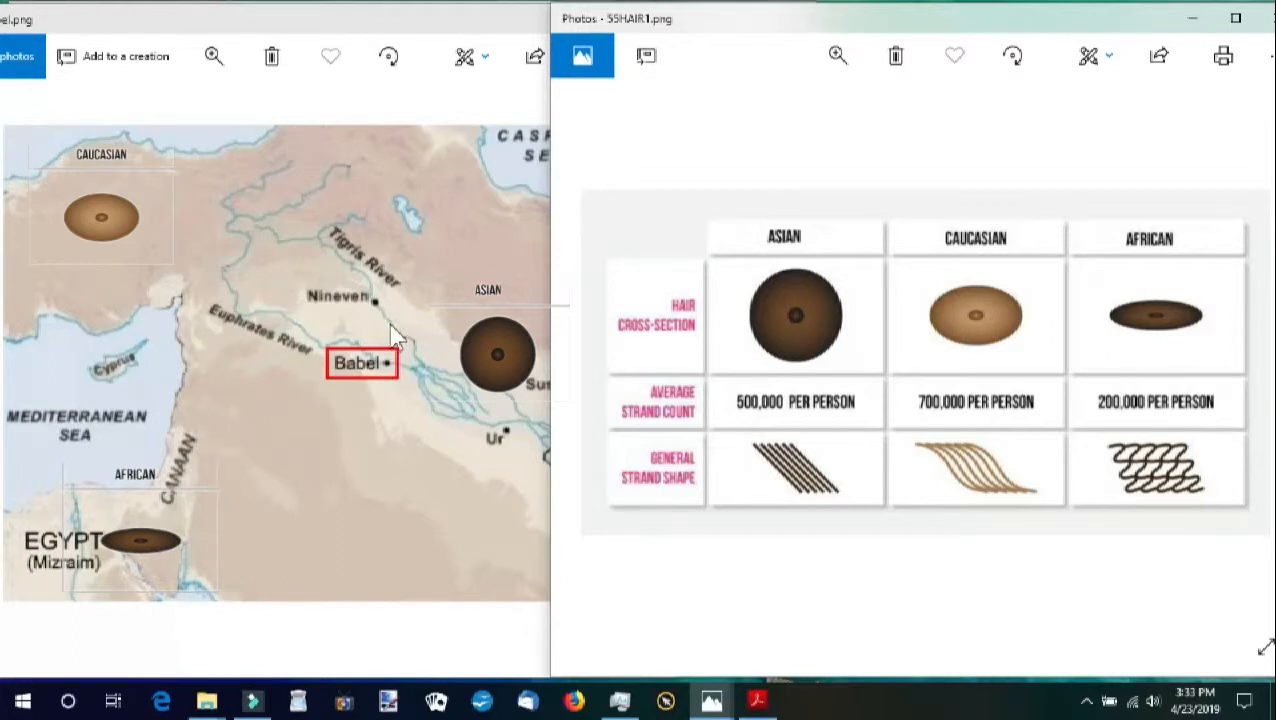
mouse_move(193, 247)
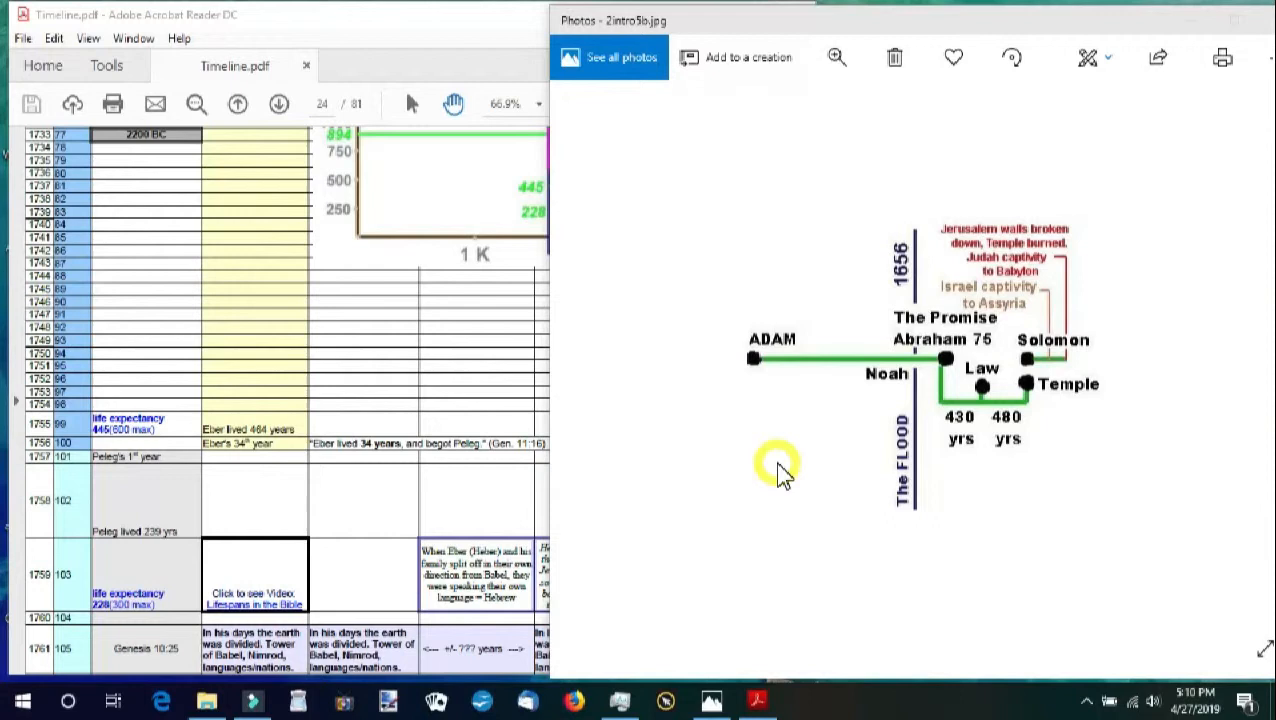
mouse_move(918, 395)
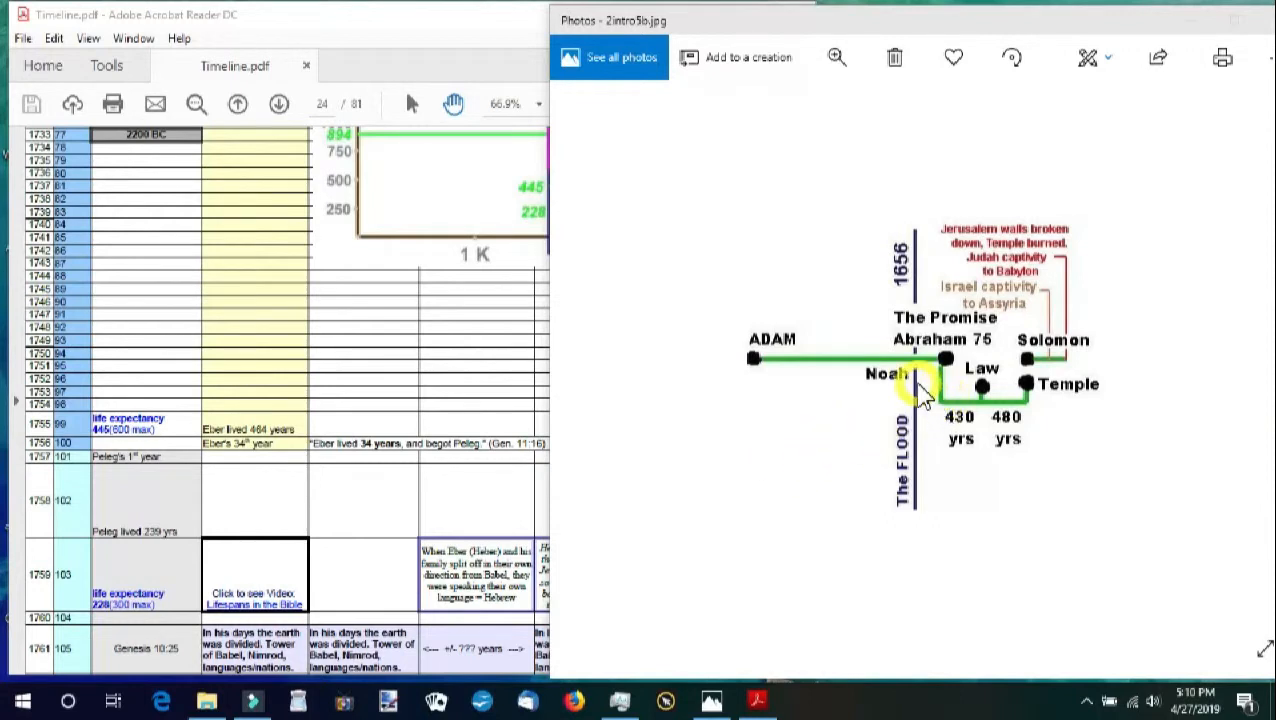
mouse_move(943, 362)
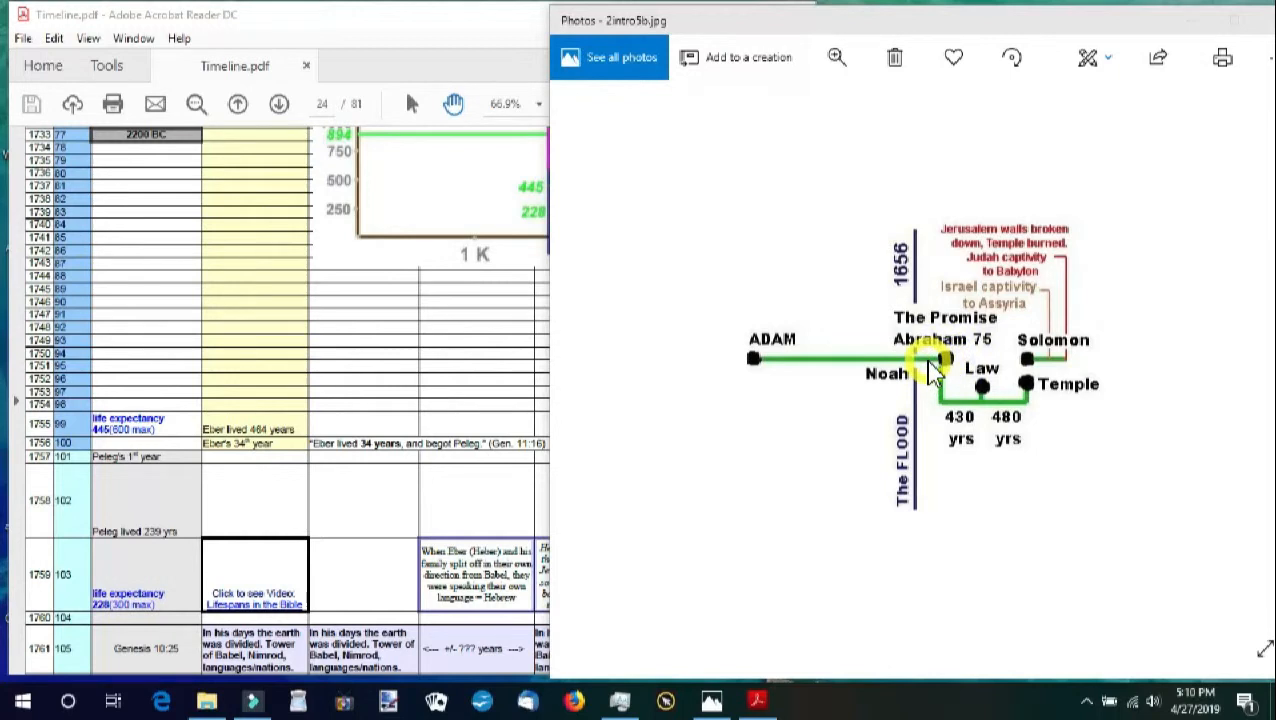
mouse_move(203, 210)
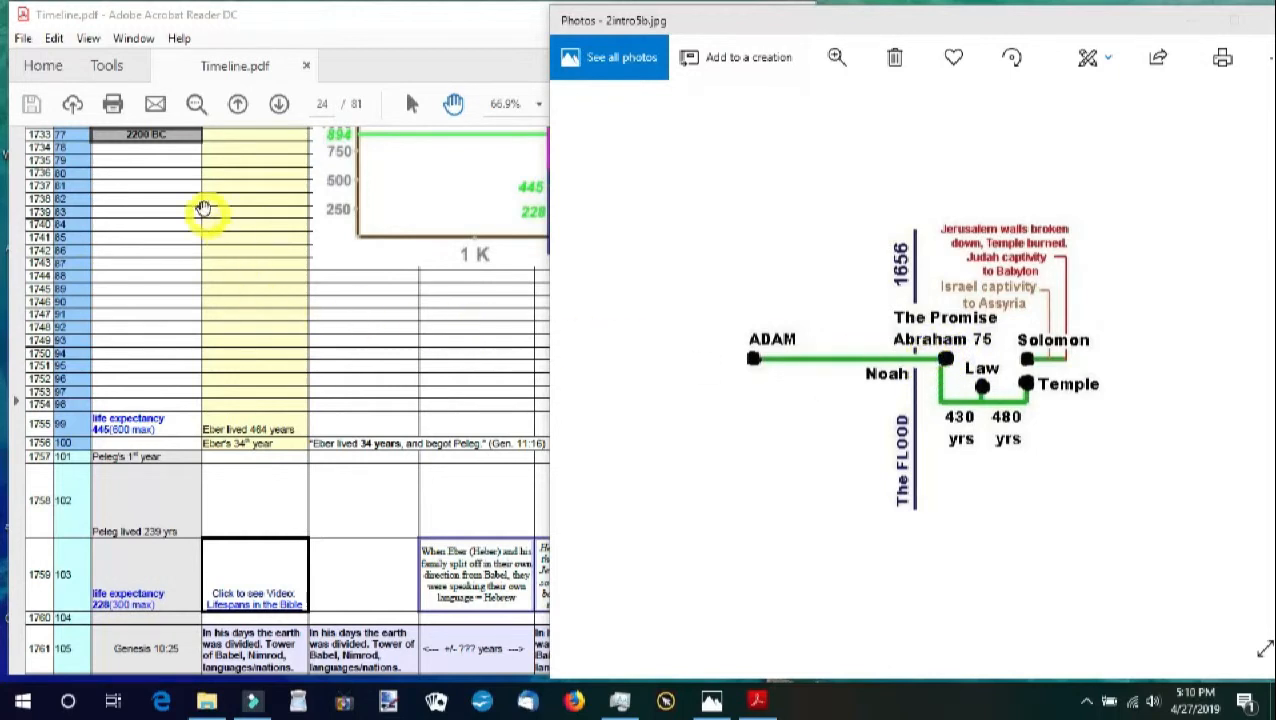
mouse_move(143, 170)
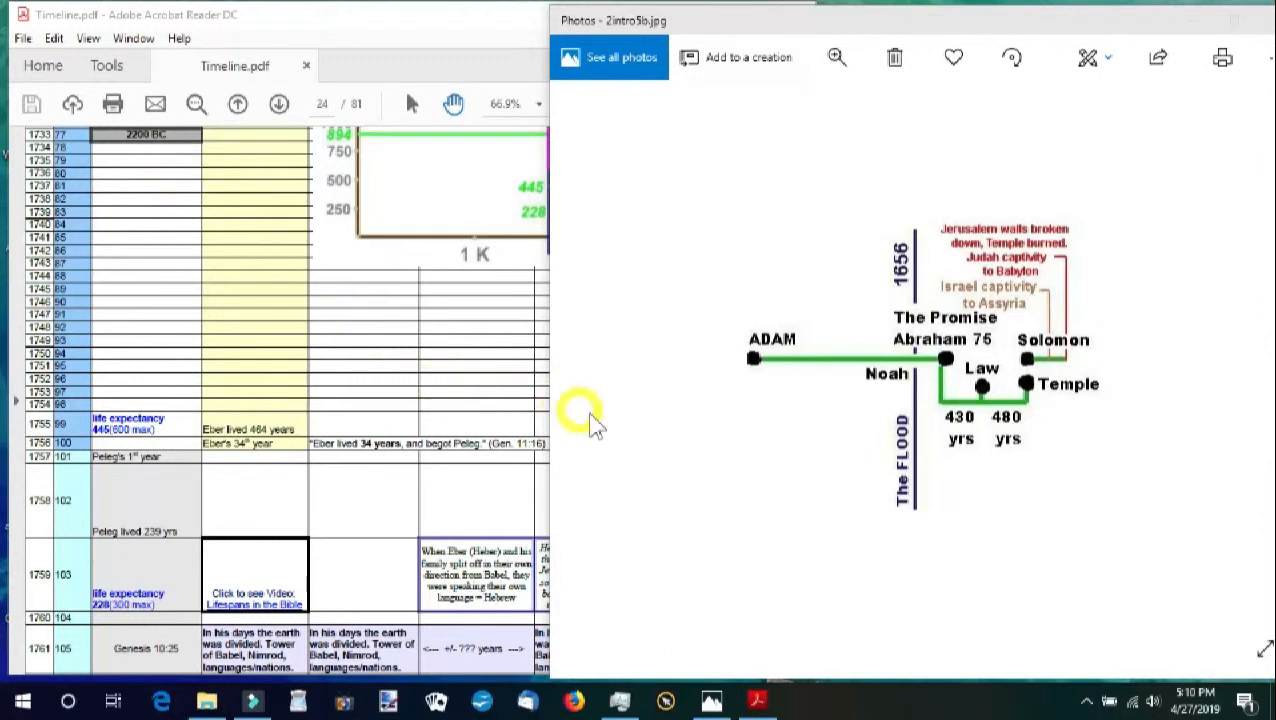
mouse_move(662, 435)
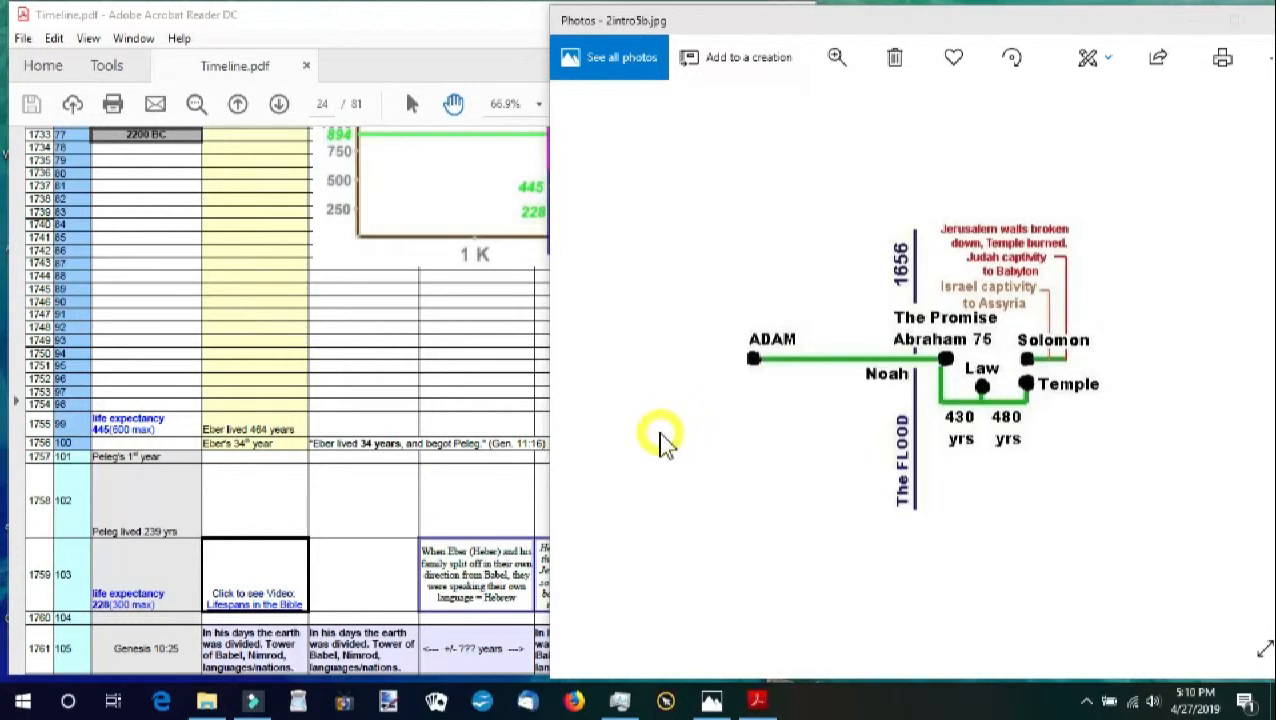
mouse_move(722, 437)
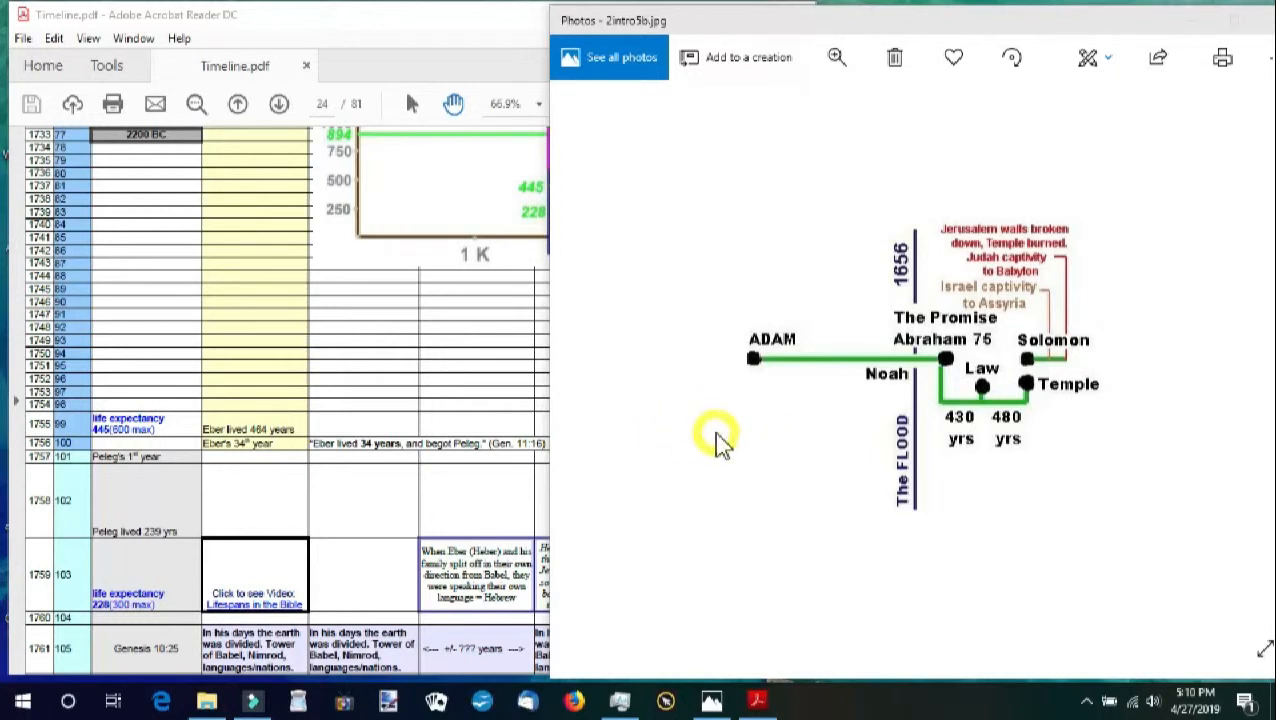
mouse_move(667, 453)
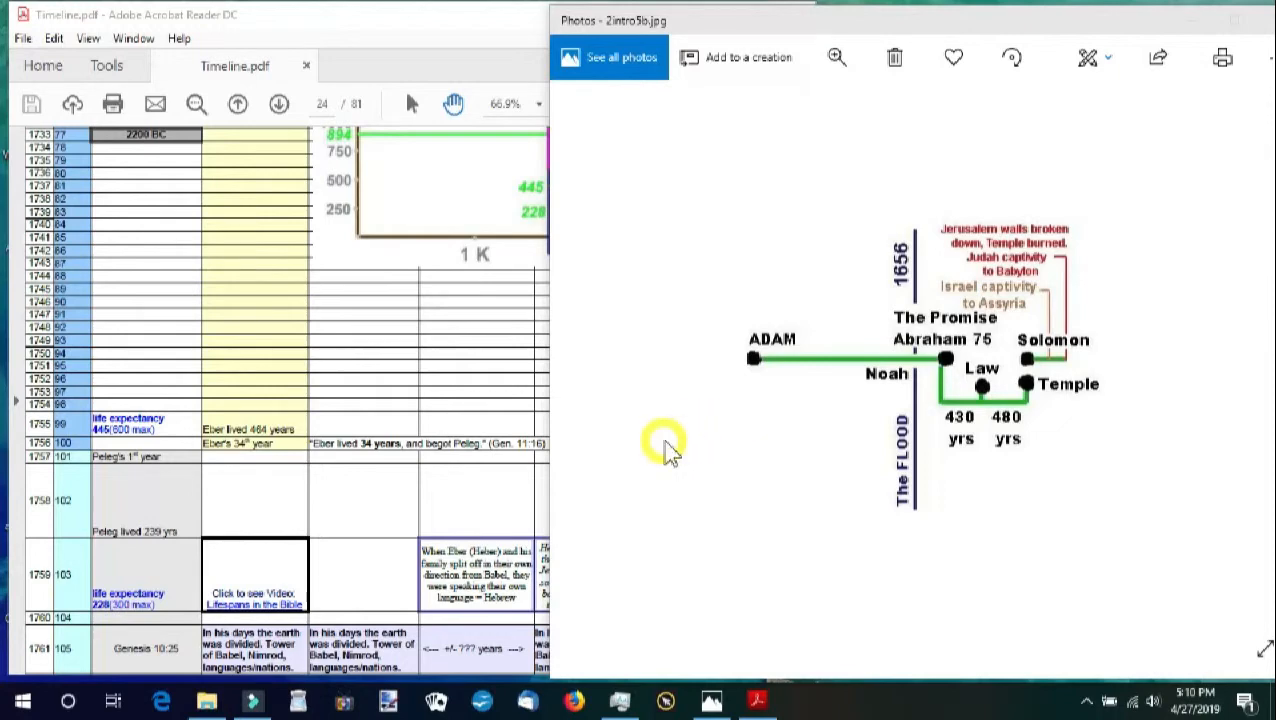